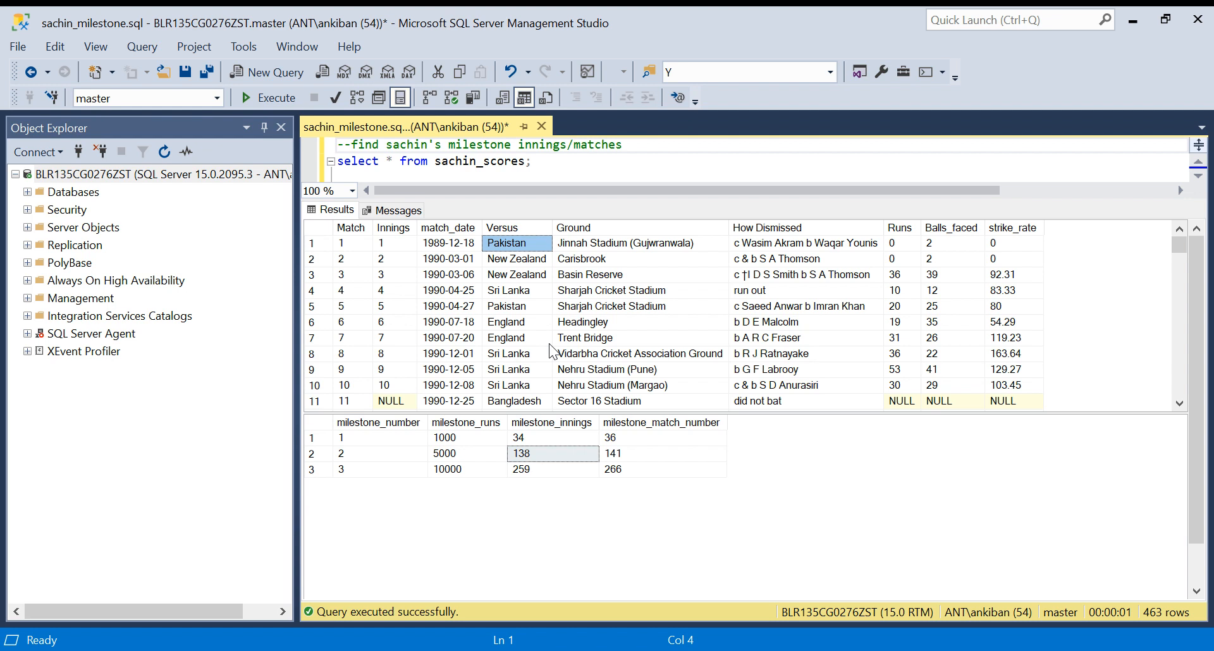
pyautogui.moveTo(397, 283)
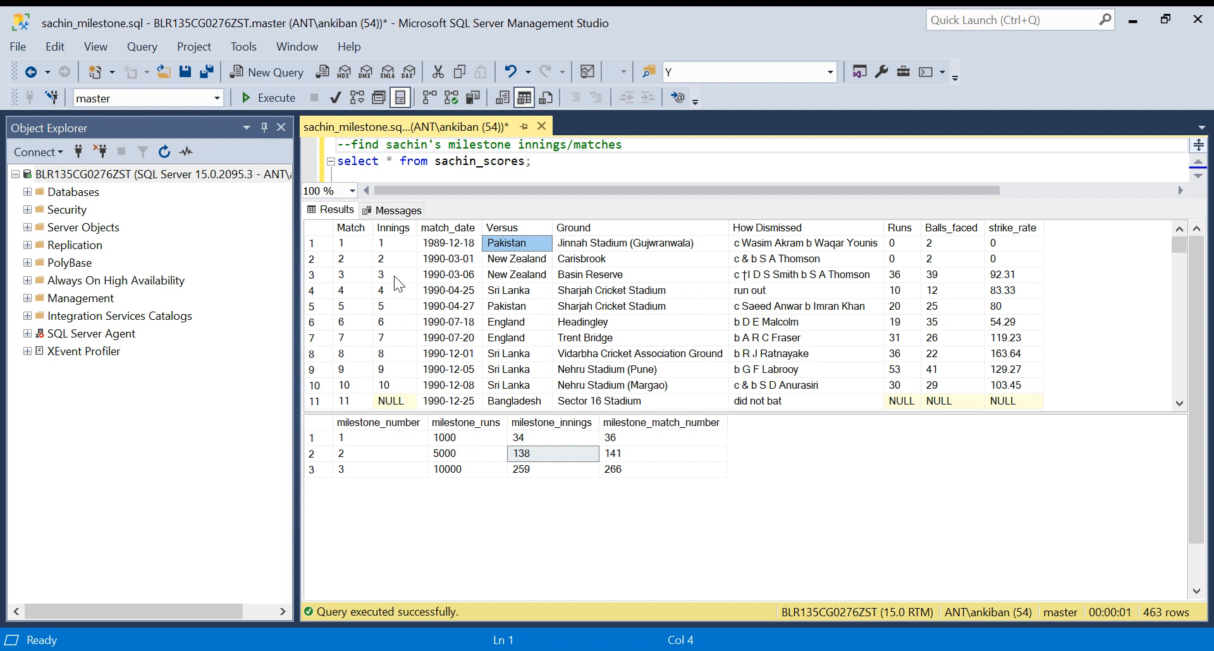
# - Review the sachin_scores result grid, highlighting match, innings and runs cells through match 12
pyautogui.click(350, 242)
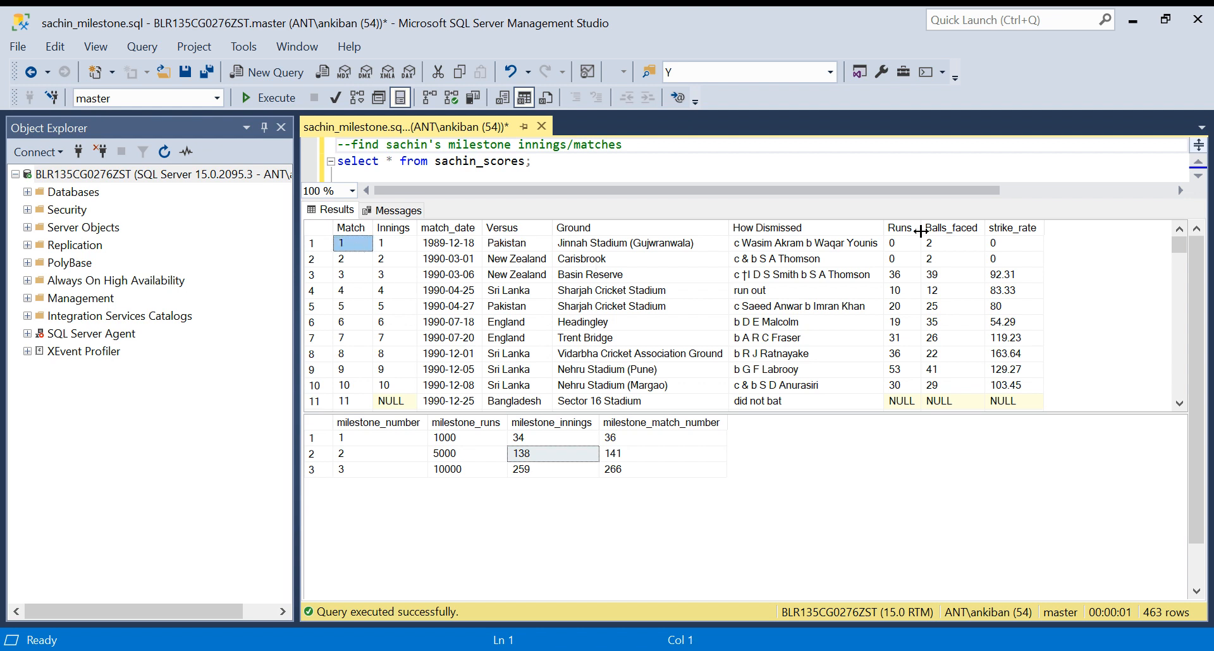
pyautogui.click(901, 242)
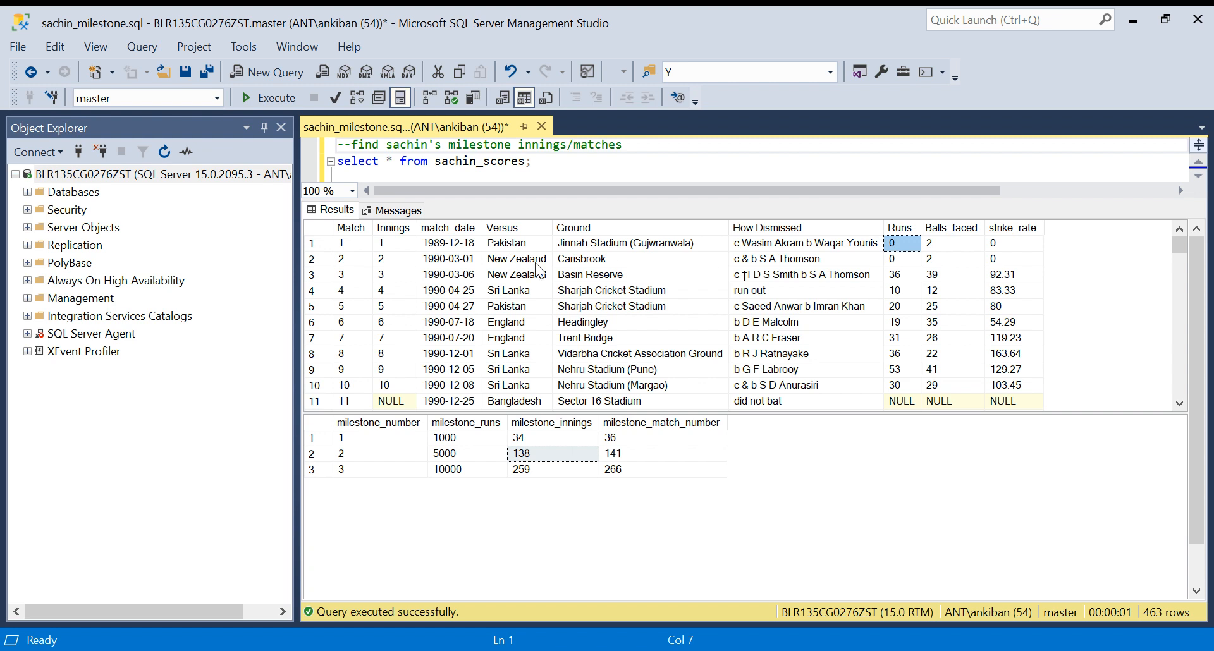
pyautogui.moveTo(907, 256)
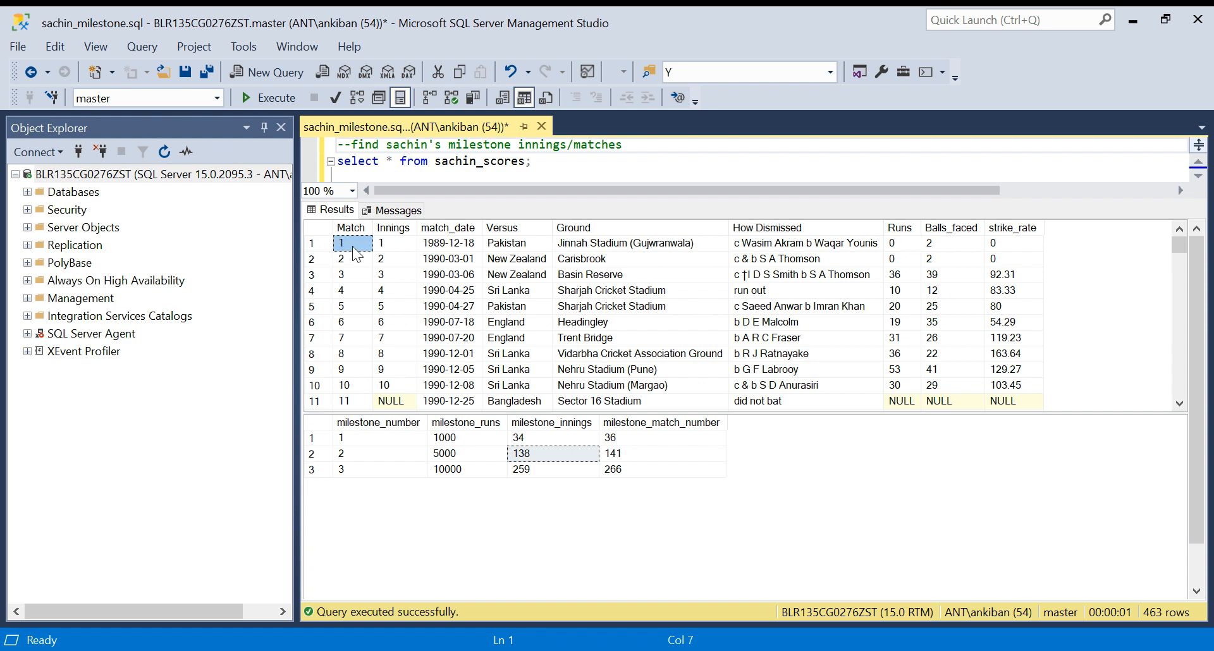
pyautogui.click(380, 244)
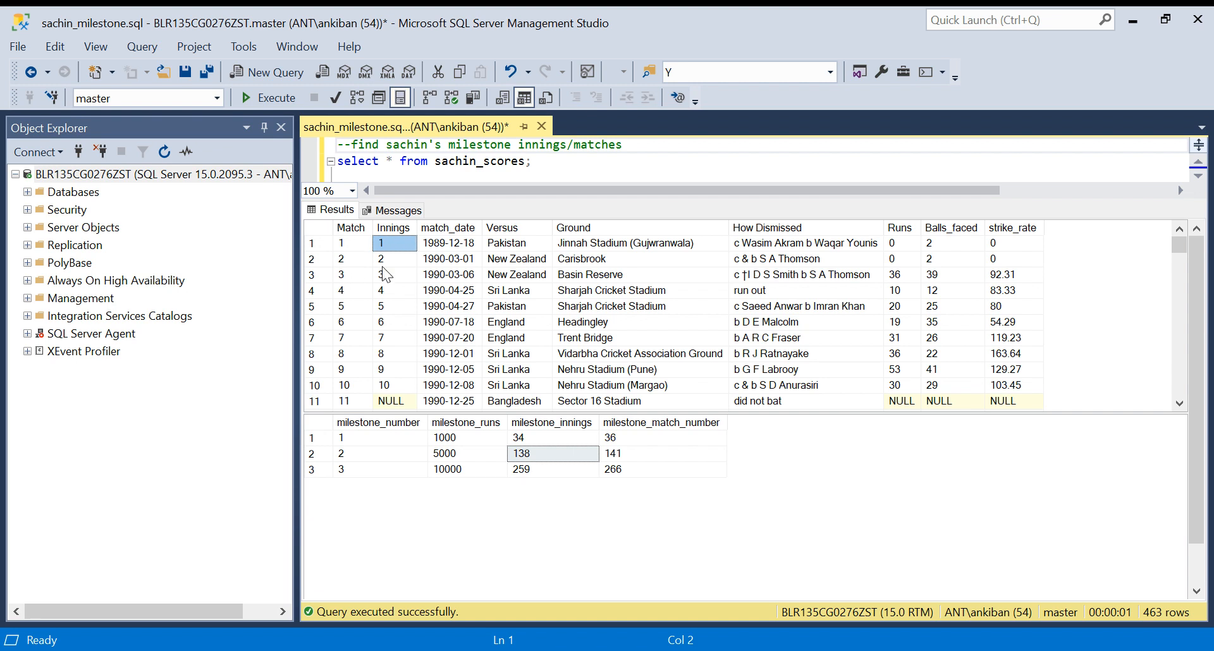
pyautogui.moveTo(396, 370)
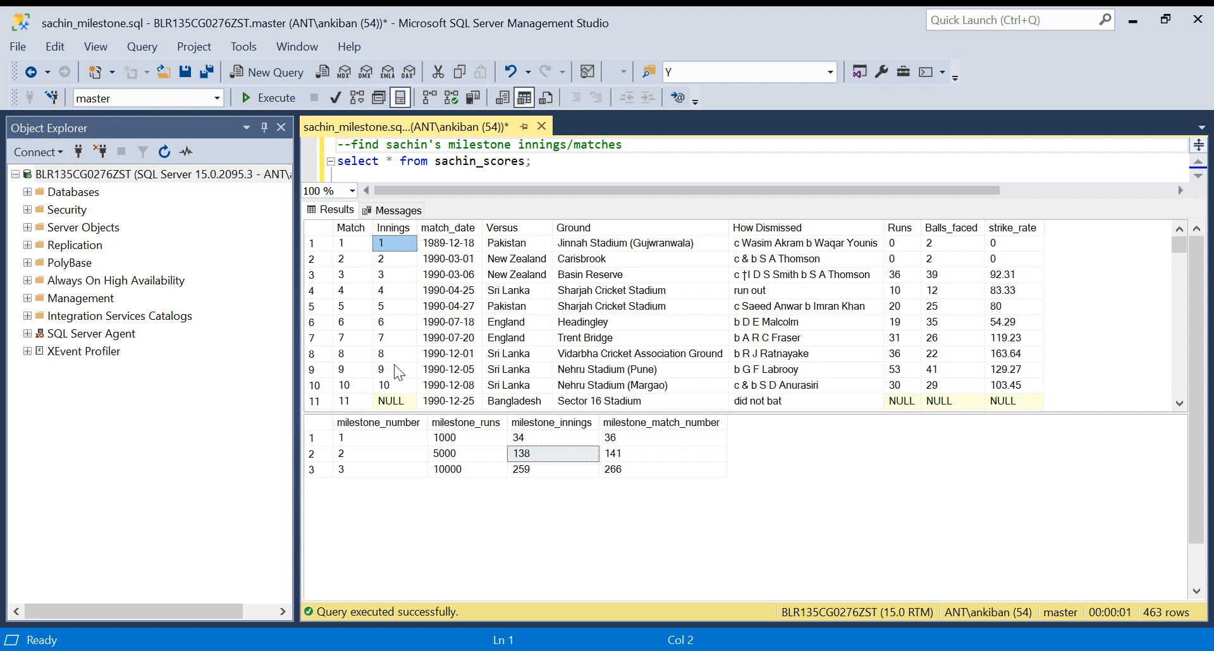
pyautogui.moveTo(399, 397)
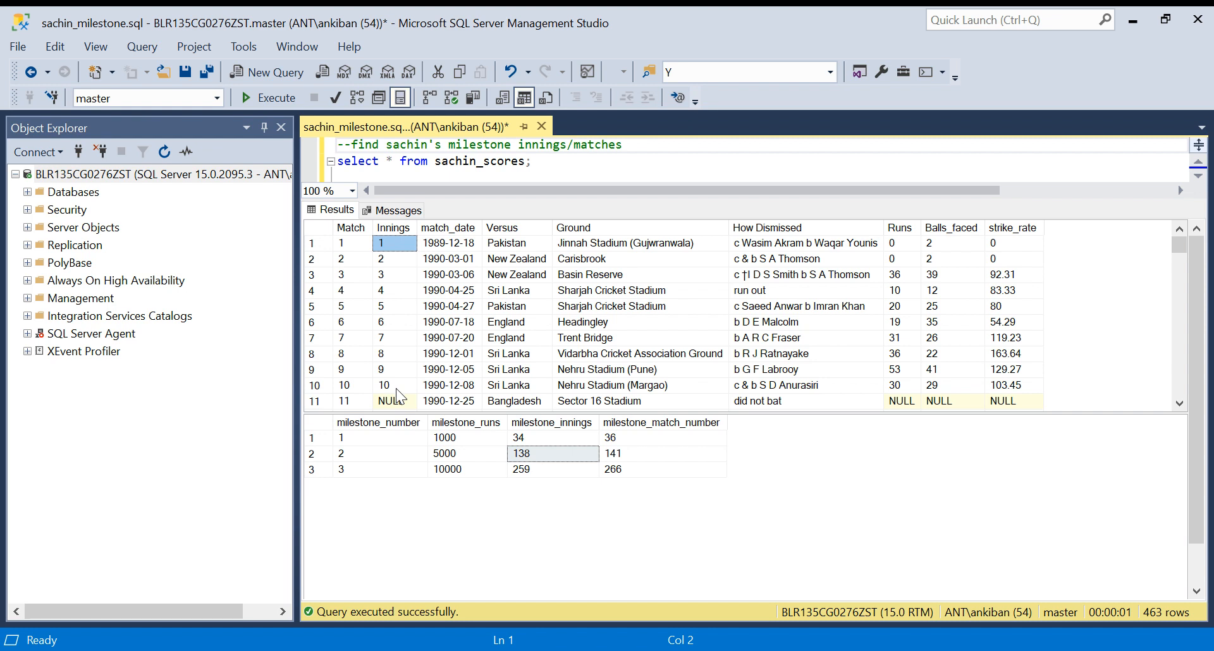
pyautogui.scroll(-3)
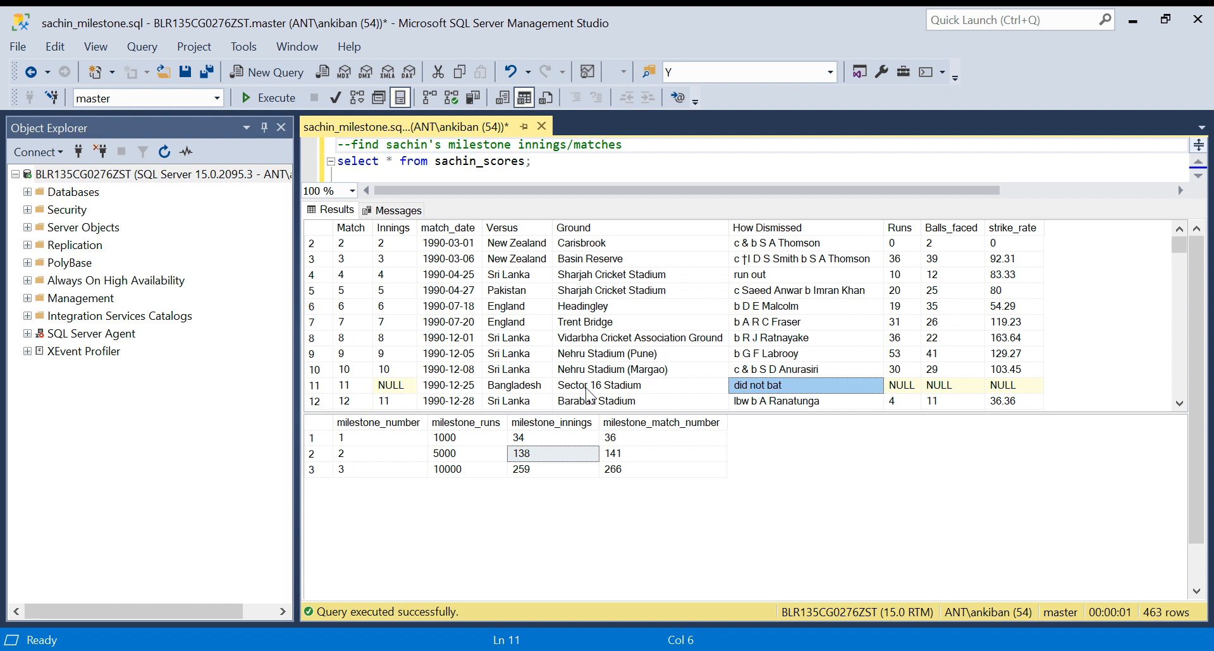
pyautogui.click(345, 370)
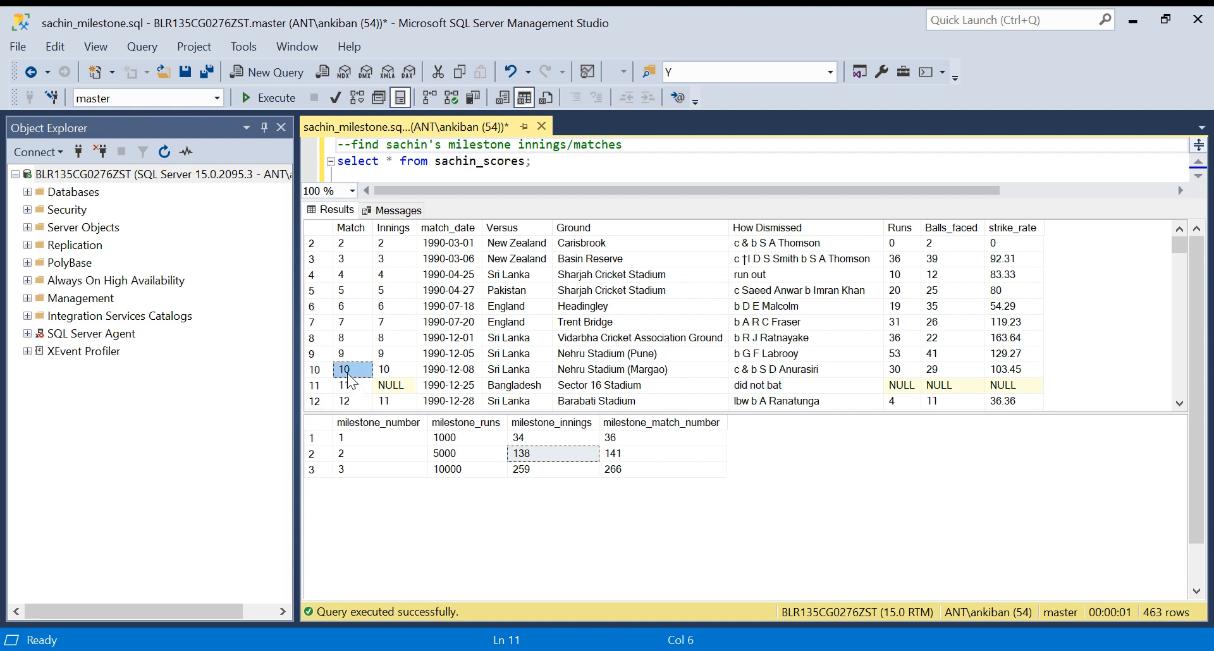
pyautogui.click(352, 401)
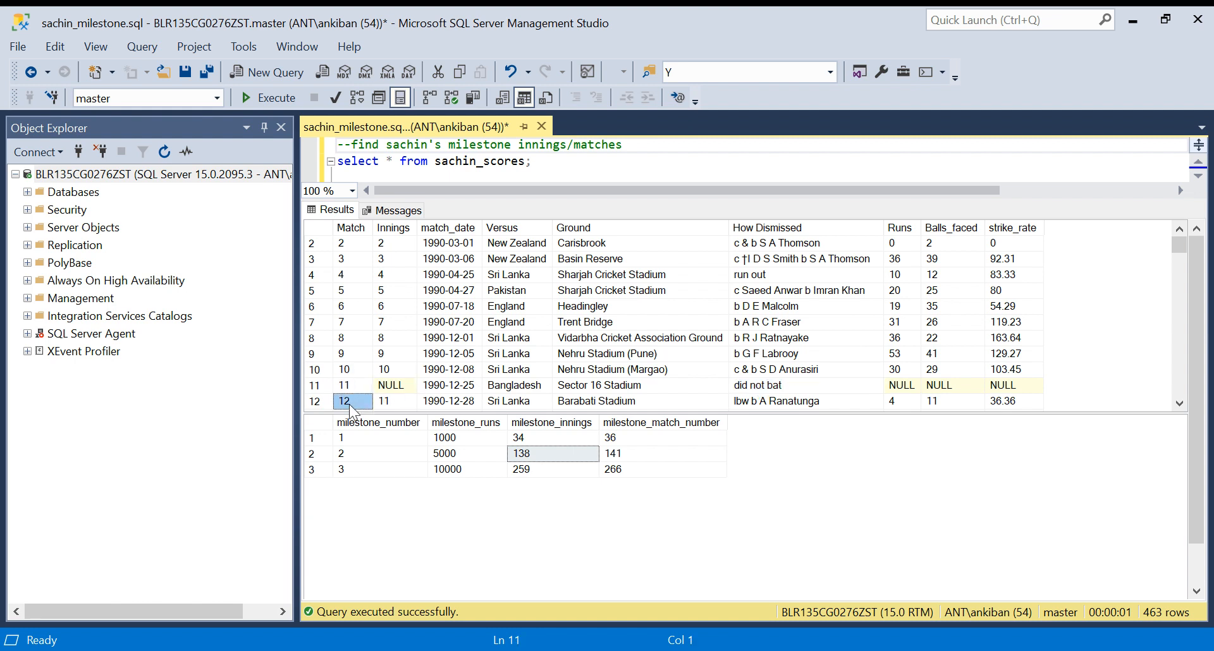
pyautogui.click(393, 401)
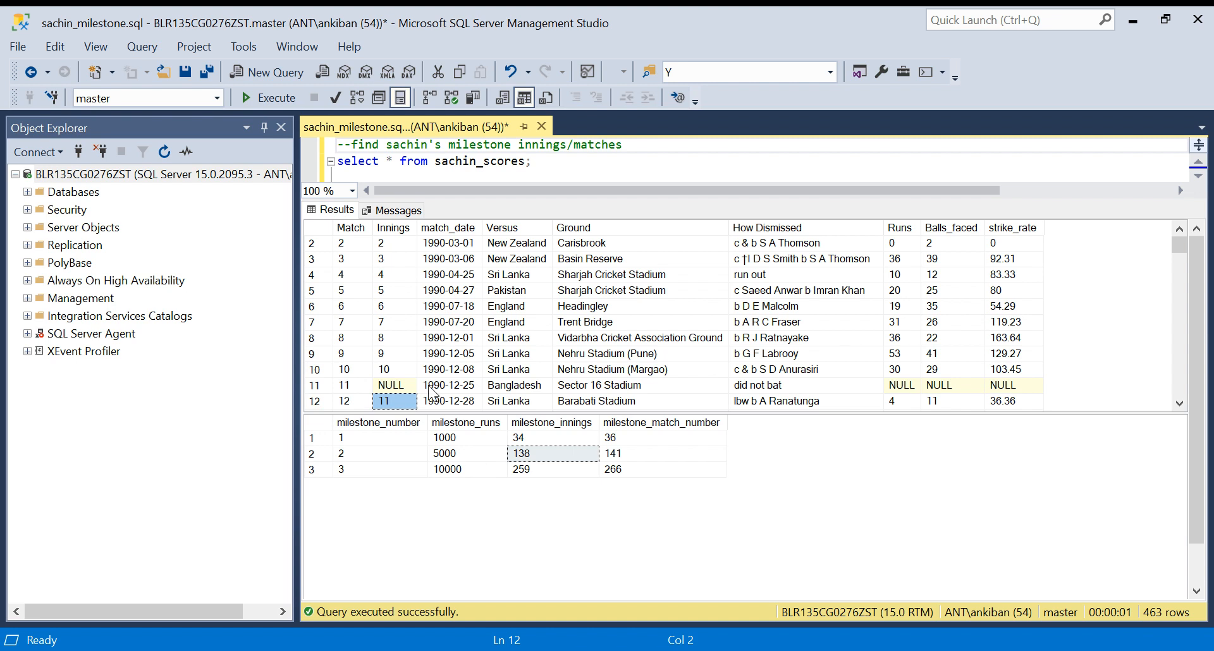
# - Check the 1000, 5000 and 10000-run milestone rows, then start a new blank query window
pyautogui.scroll(-3)
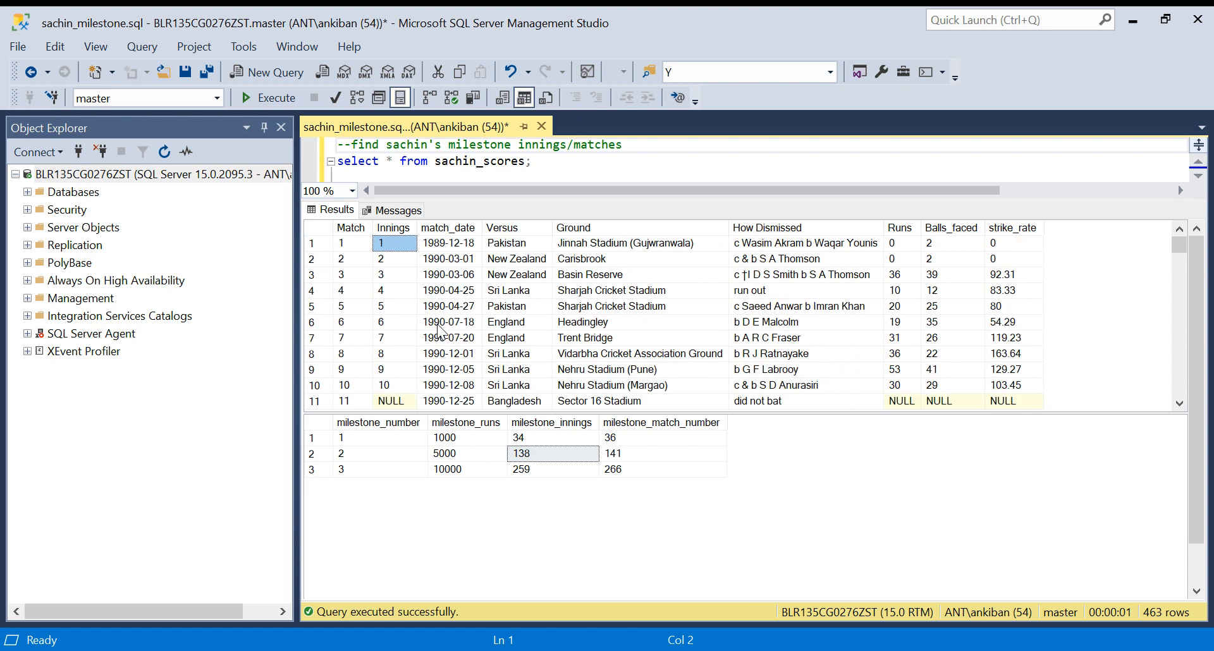
pyautogui.moveTo(537, 453)
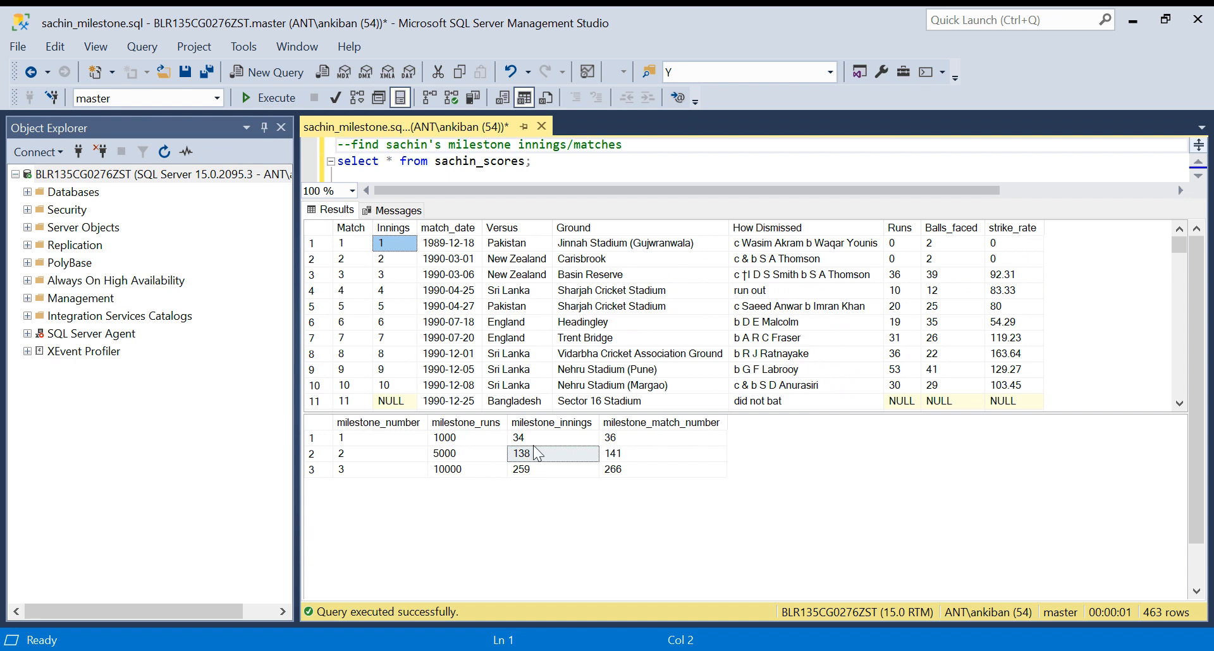
pyautogui.click(465, 391)
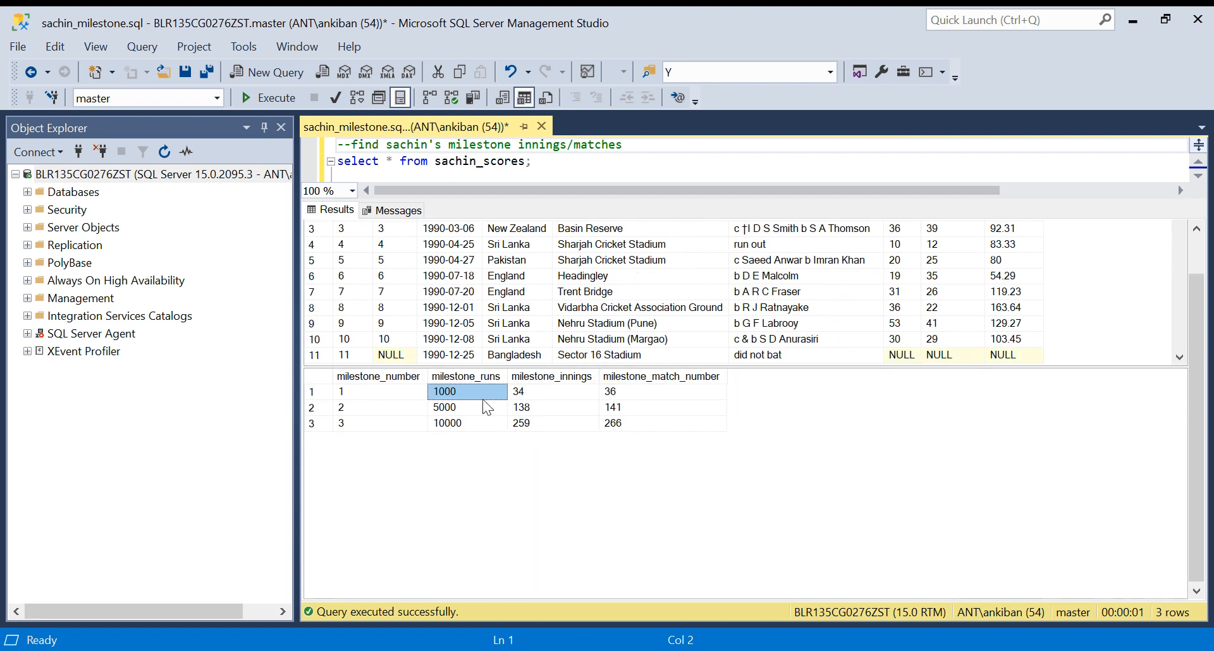
pyautogui.click(662, 390)
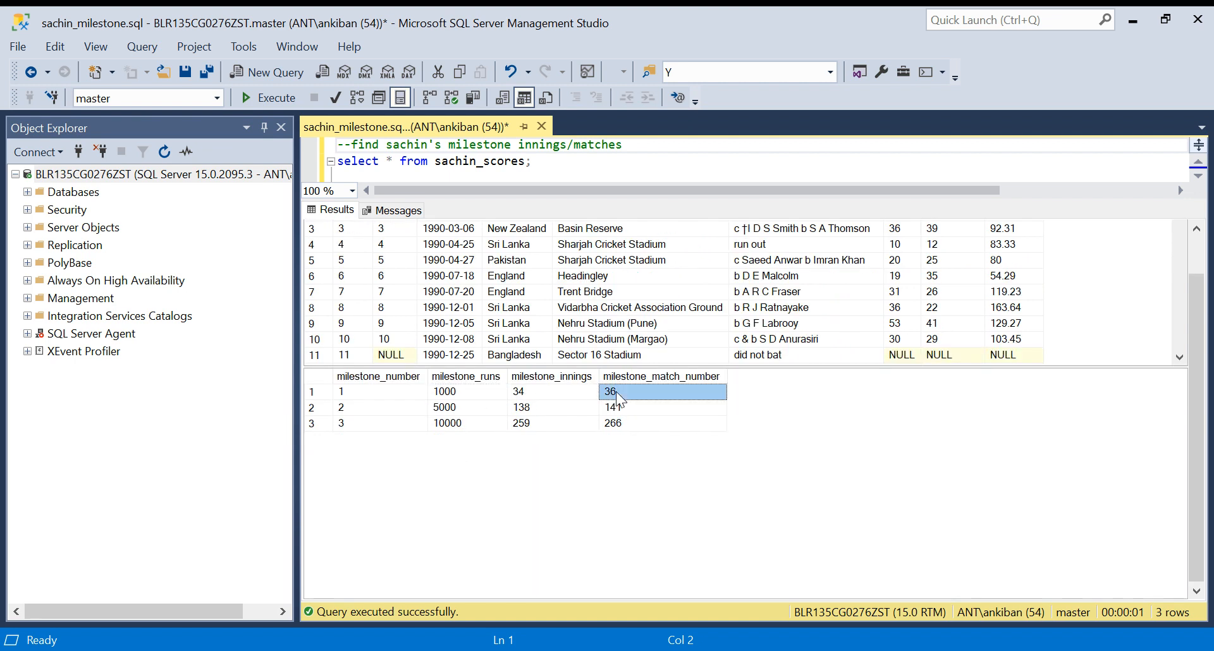
pyautogui.click(466, 407)
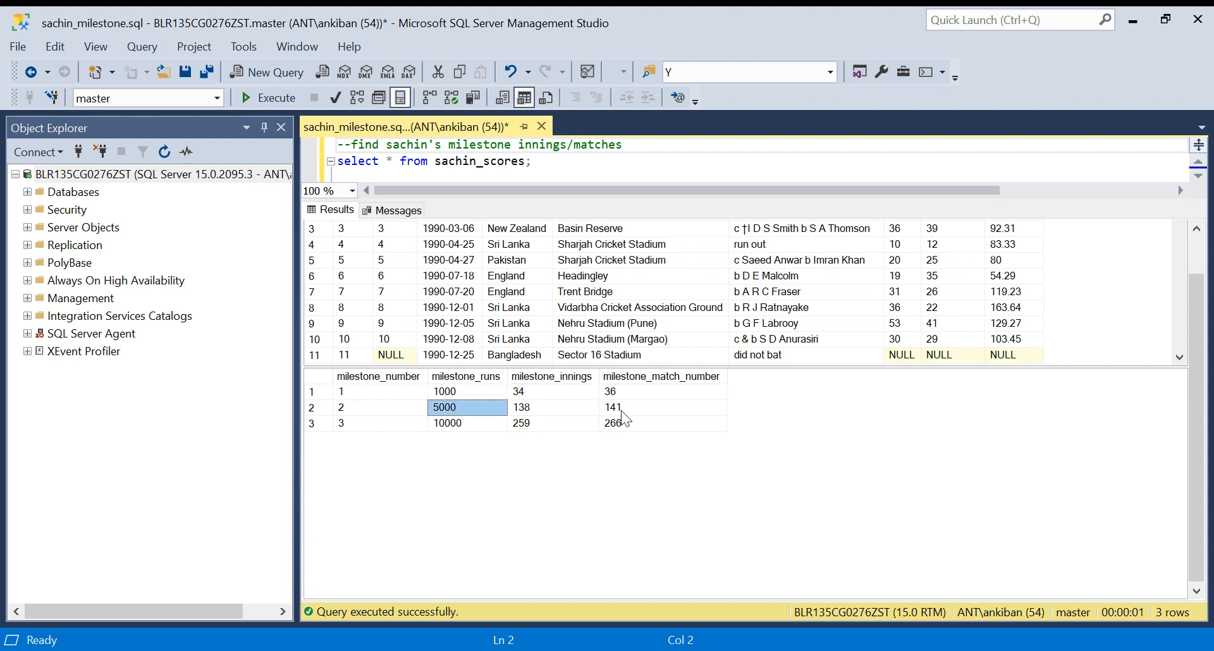
pyautogui.click(467, 423)
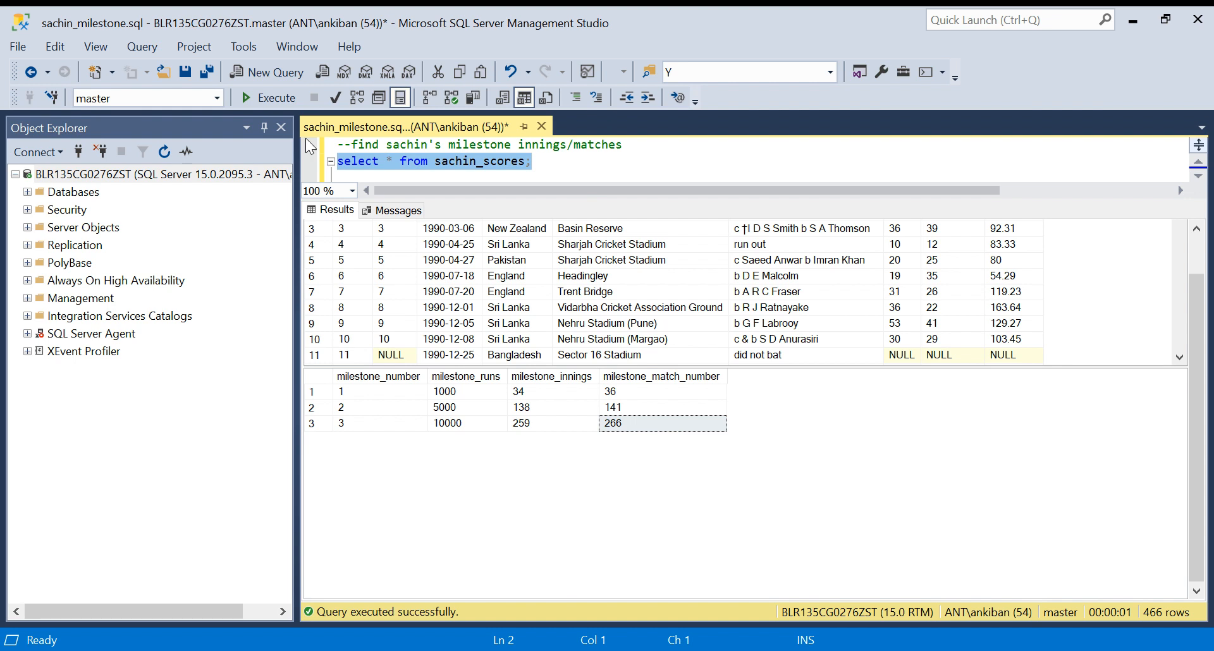
pyautogui.click(266, 72)
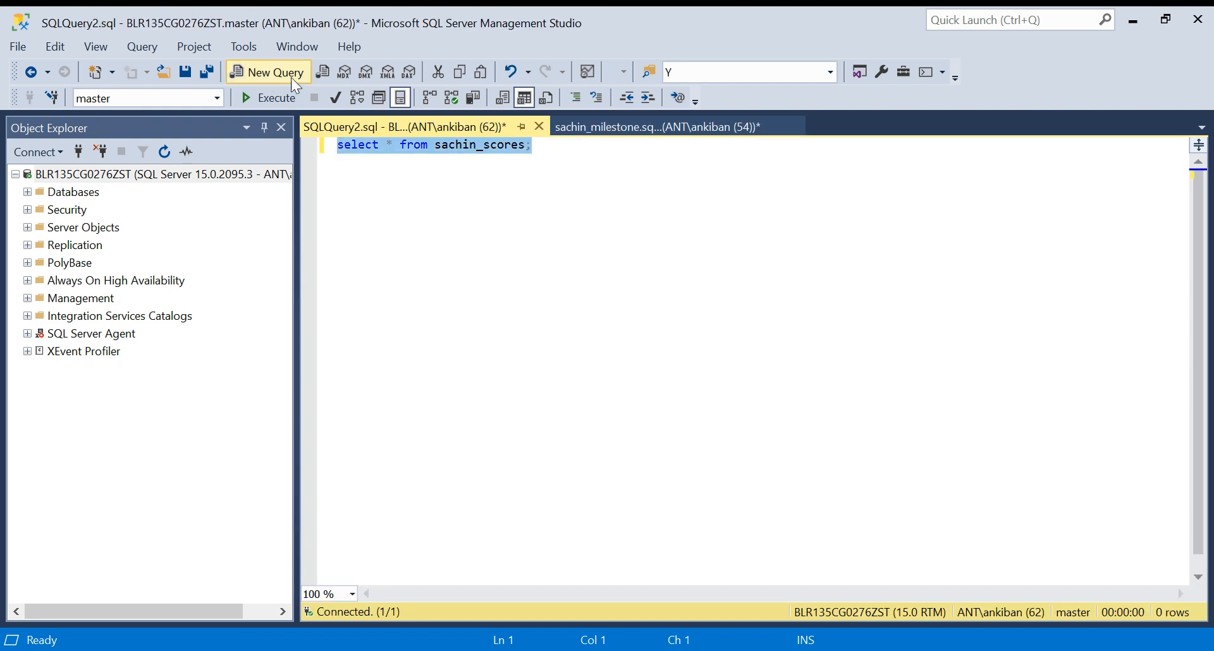
# - Run the select-all query on sachin_scores, returning 463 rows
pyautogui.click(268, 96)
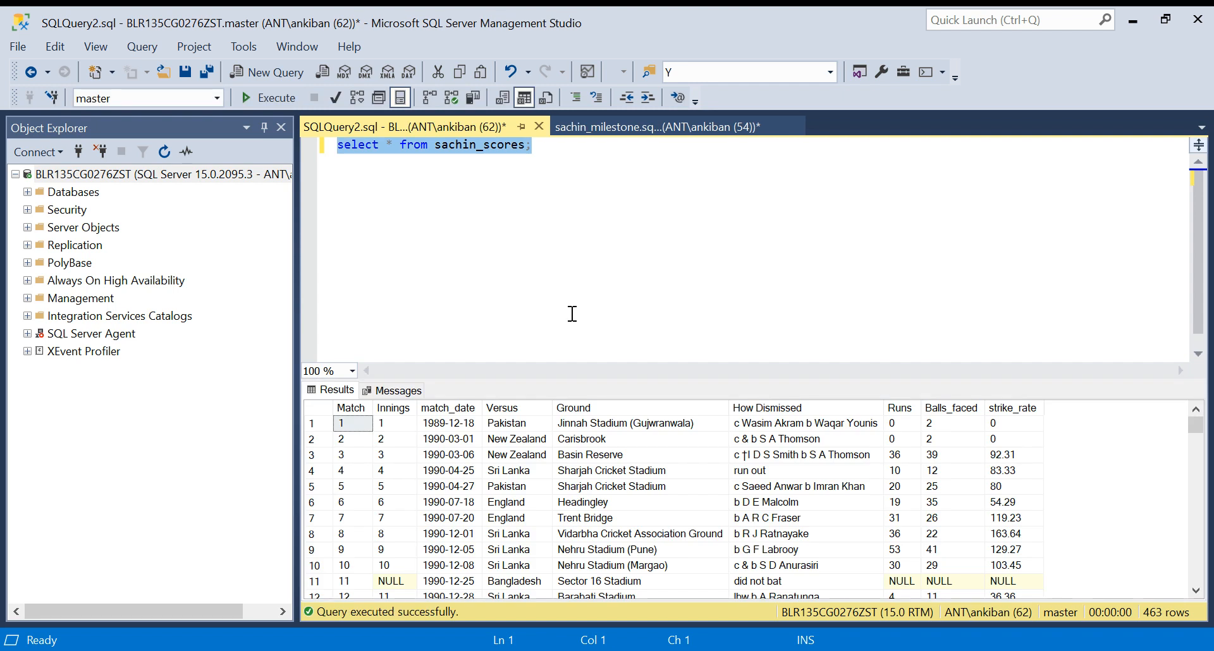
pyautogui.moveTo(624, 385)
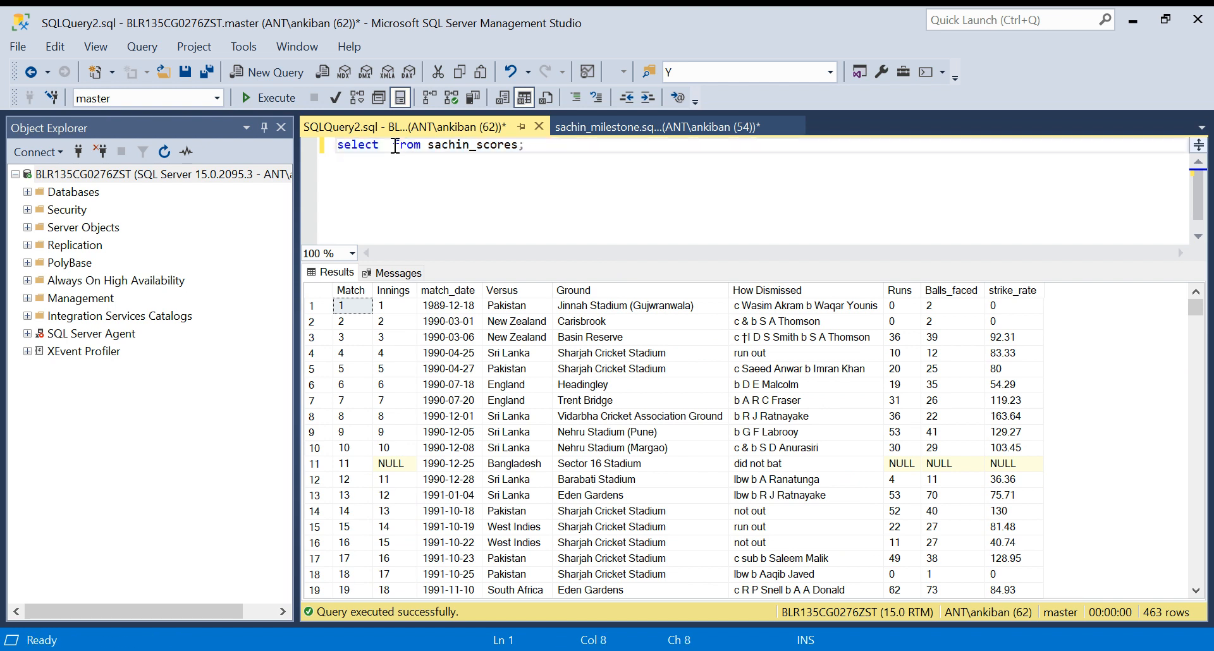
# - List match, innings, runs and sum(runs) over (order by match) as the query columns
pyautogui.press('Enter')
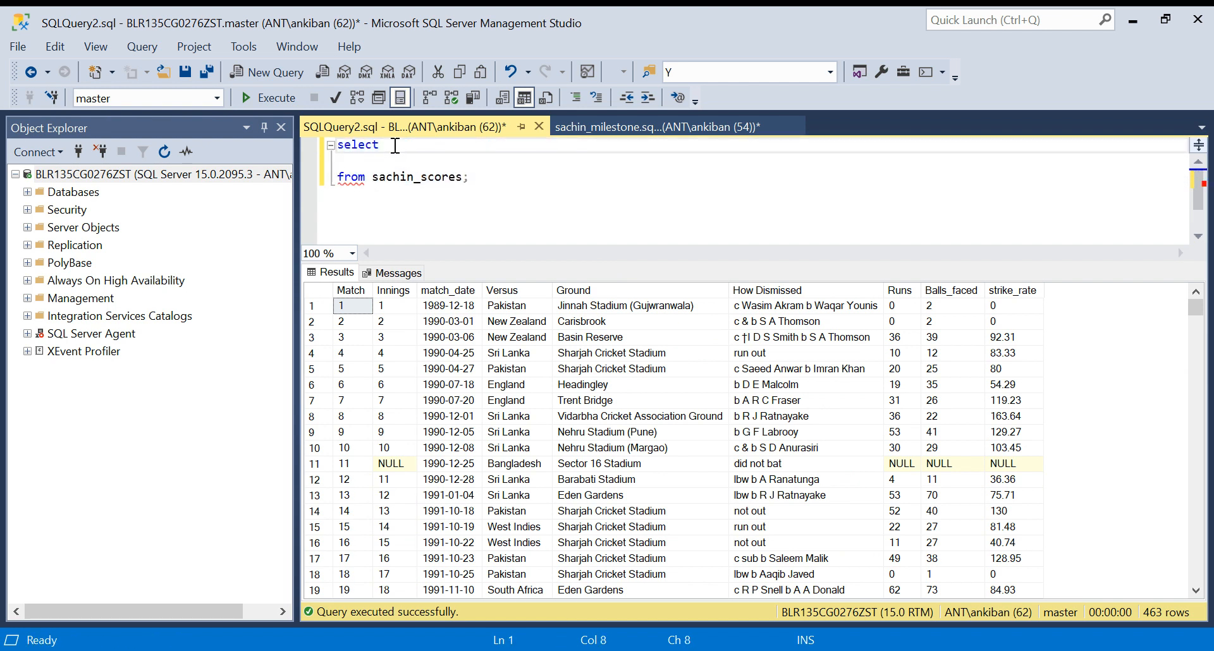
pyautogui.write('match')
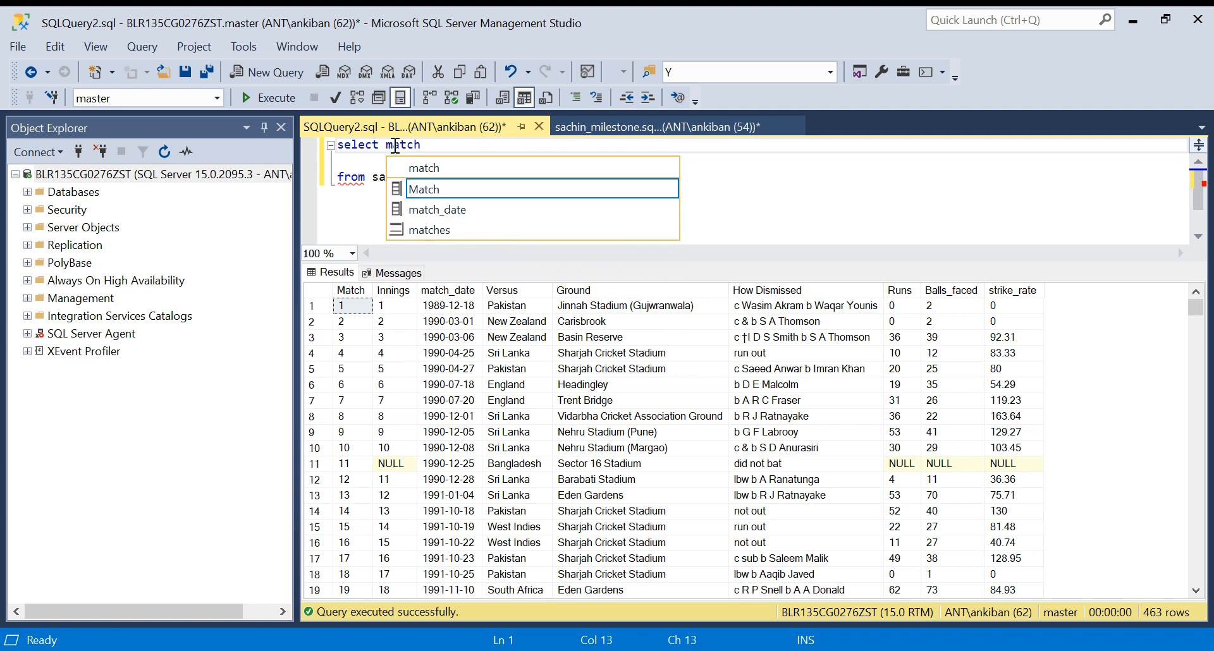
pyautogui.write(',innings,')
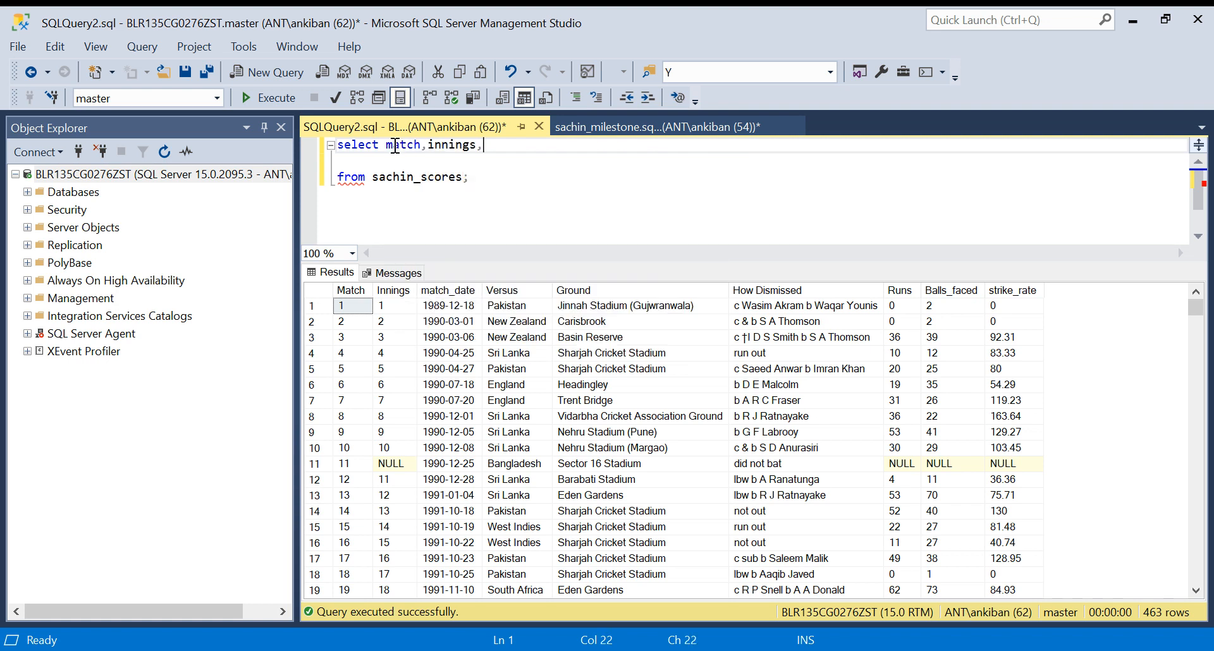
pyautogui.write('runs')
pyautogui.click(759, 160)
pyautogui.write(',')
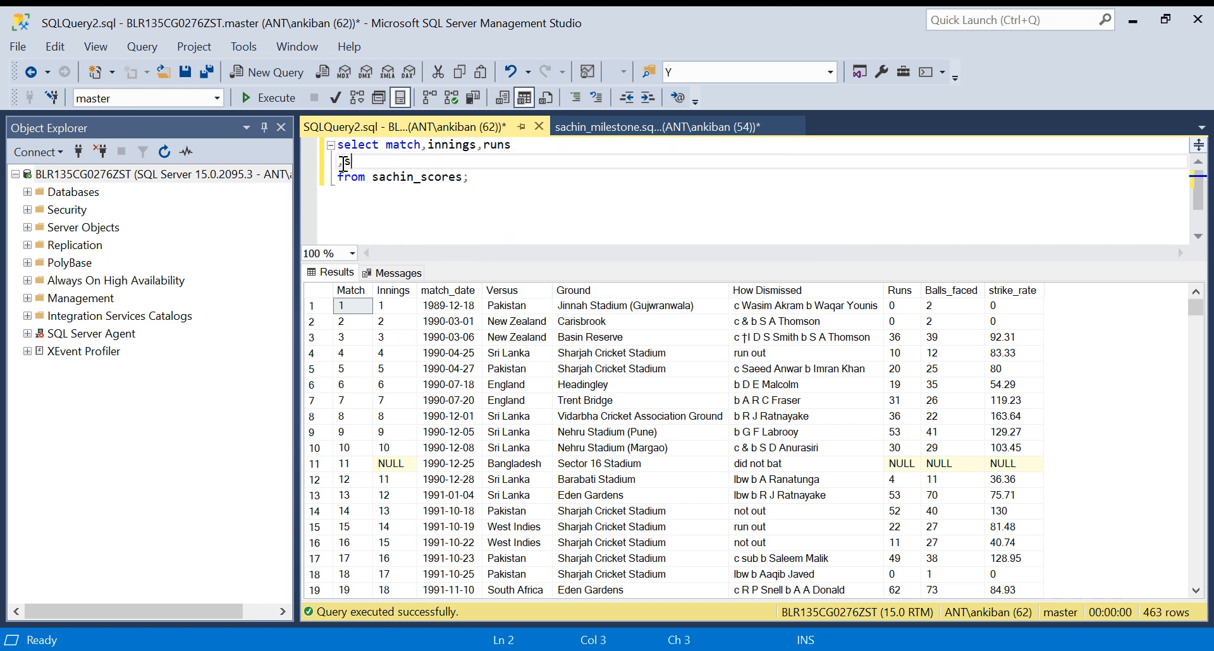
pyautogui.write('sum(runs')
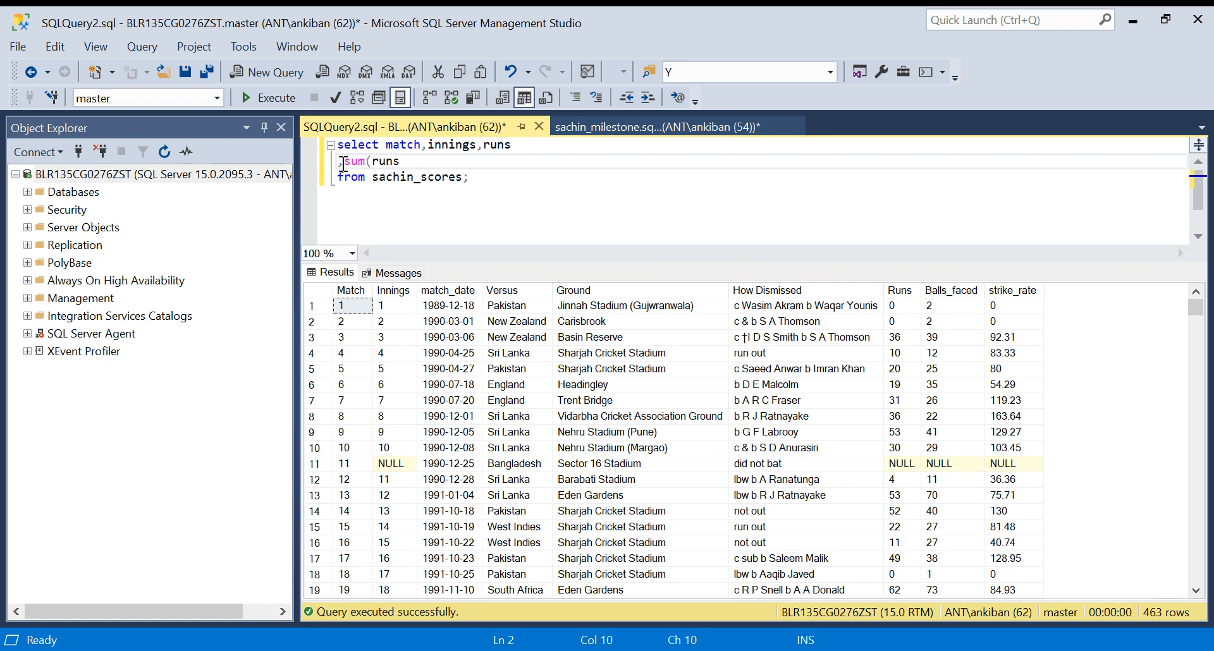
pyautogui.write(')')
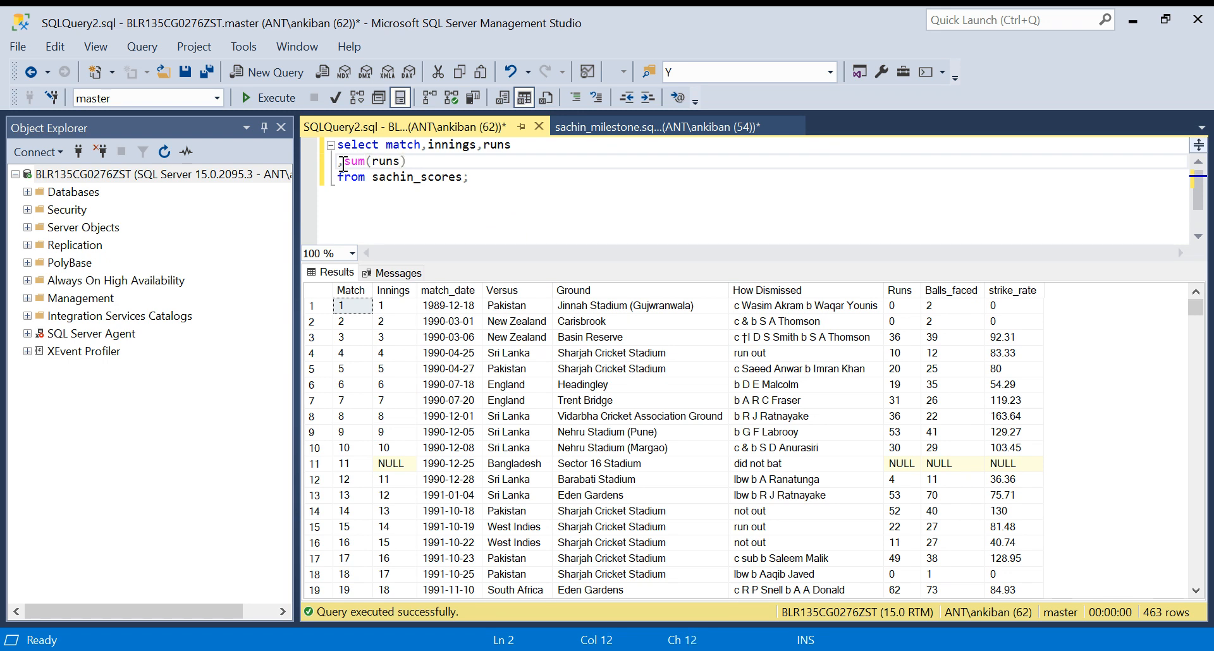
pyautogui.write('over(')
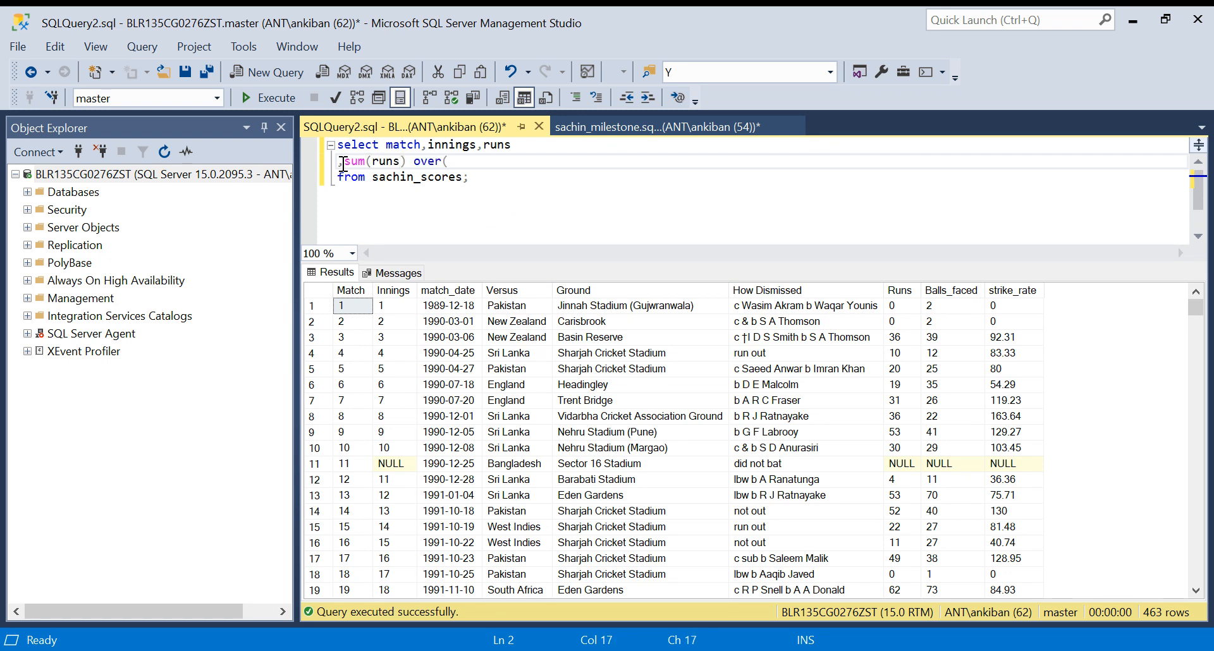
pyautogui.write('order')
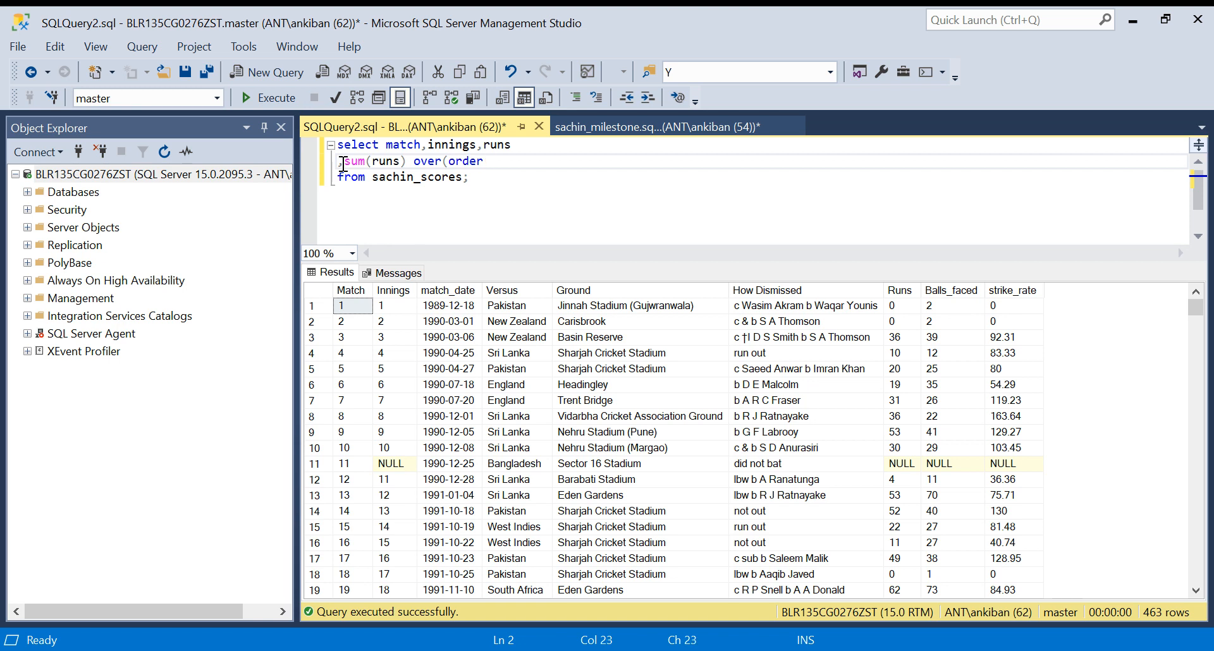
pyautogui.write('by mat')
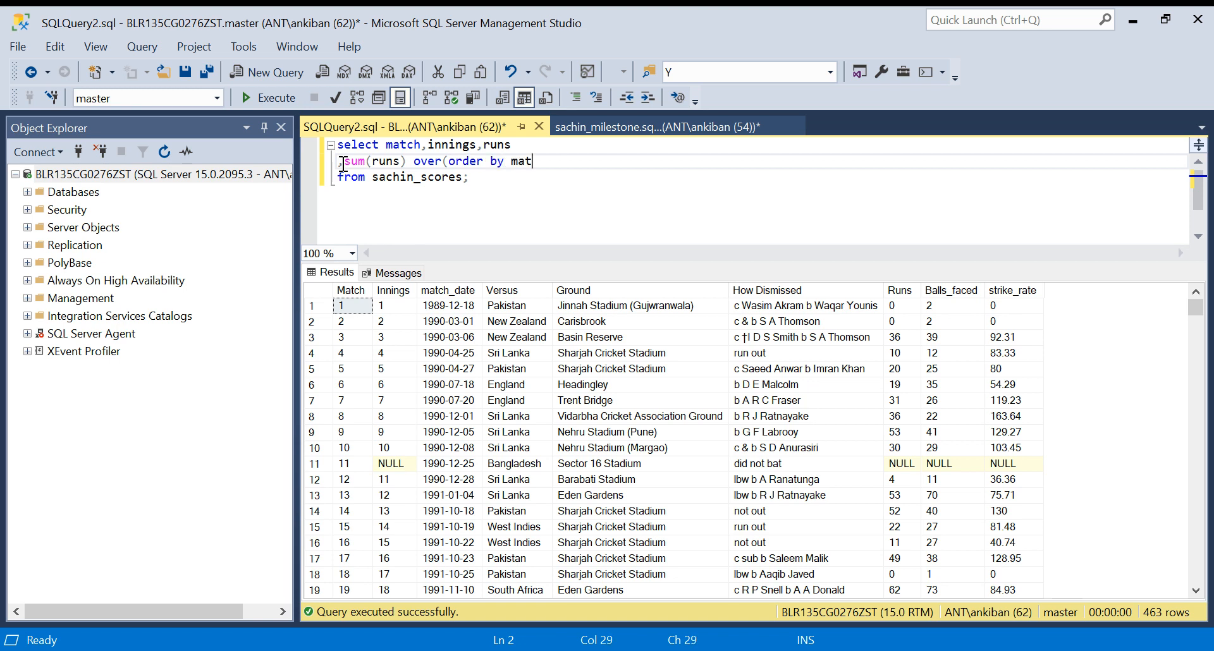
pyautogui.write('ch')
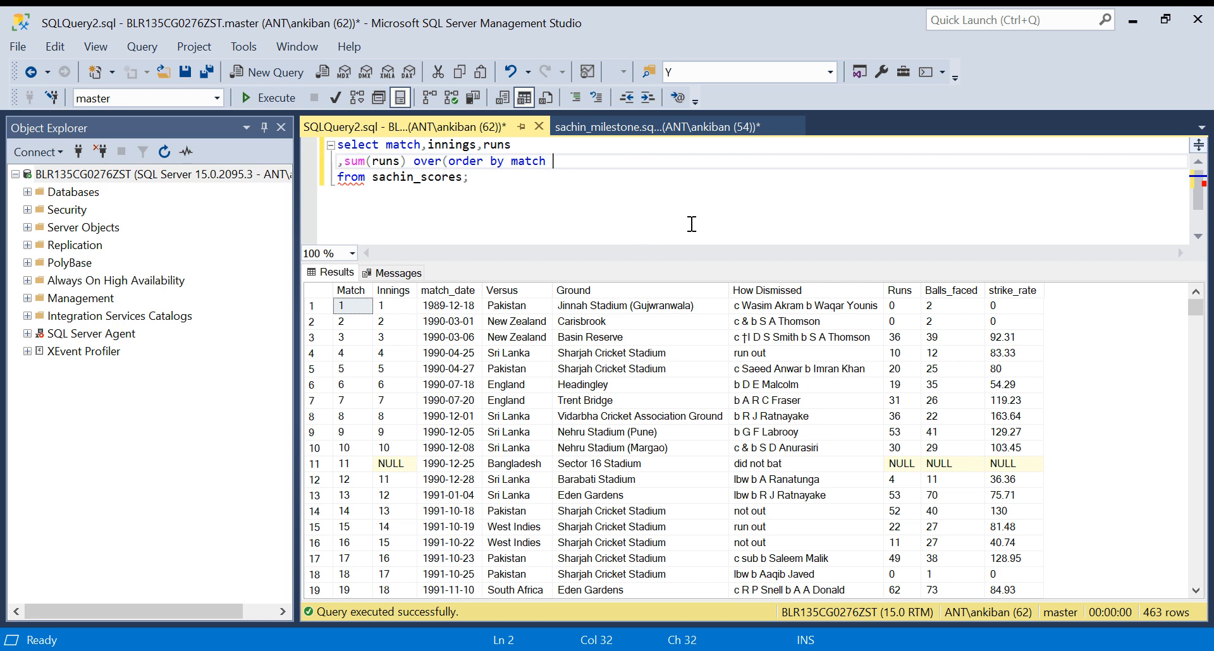
# - Frame the sum as rows between unbounded preceding and current row, alias rolling_sum, and run it
pyautogui.write('rows b')
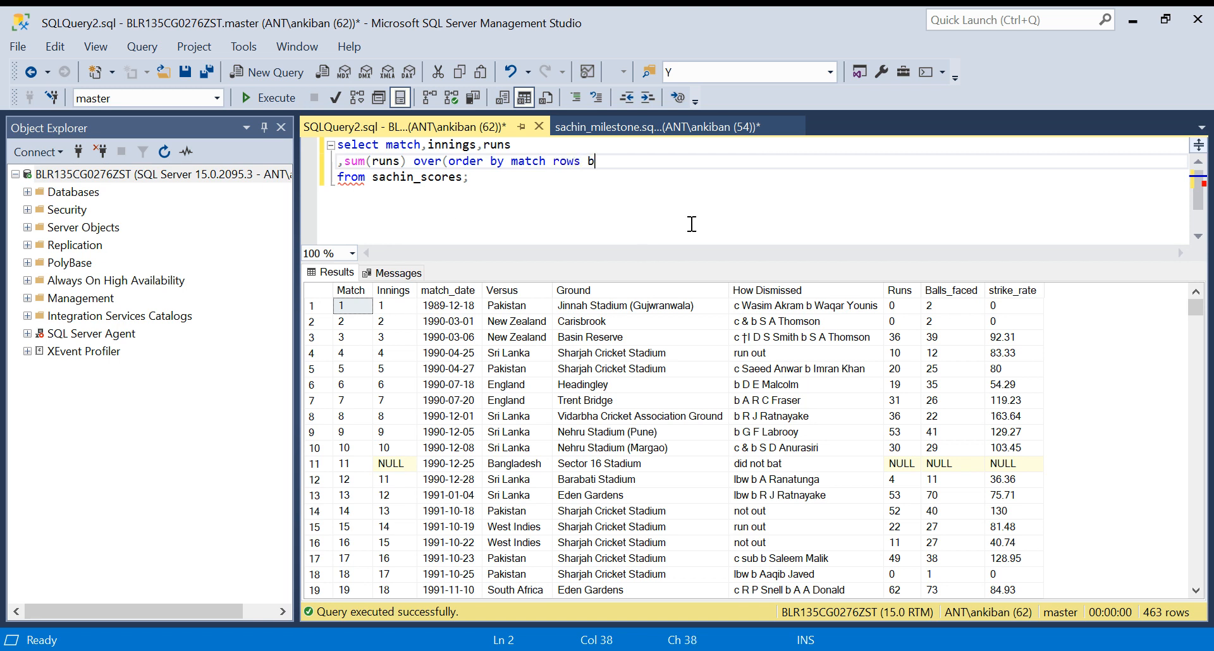
pyautogui.write('ewteen')
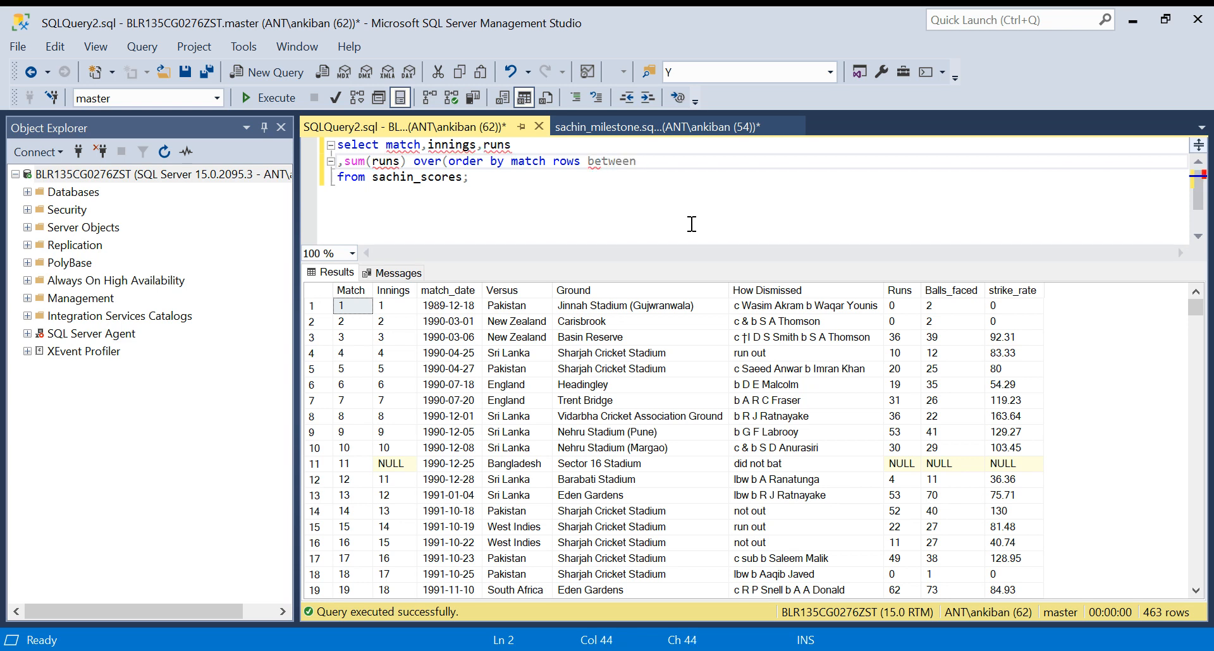
pyautogui.write('unbou')
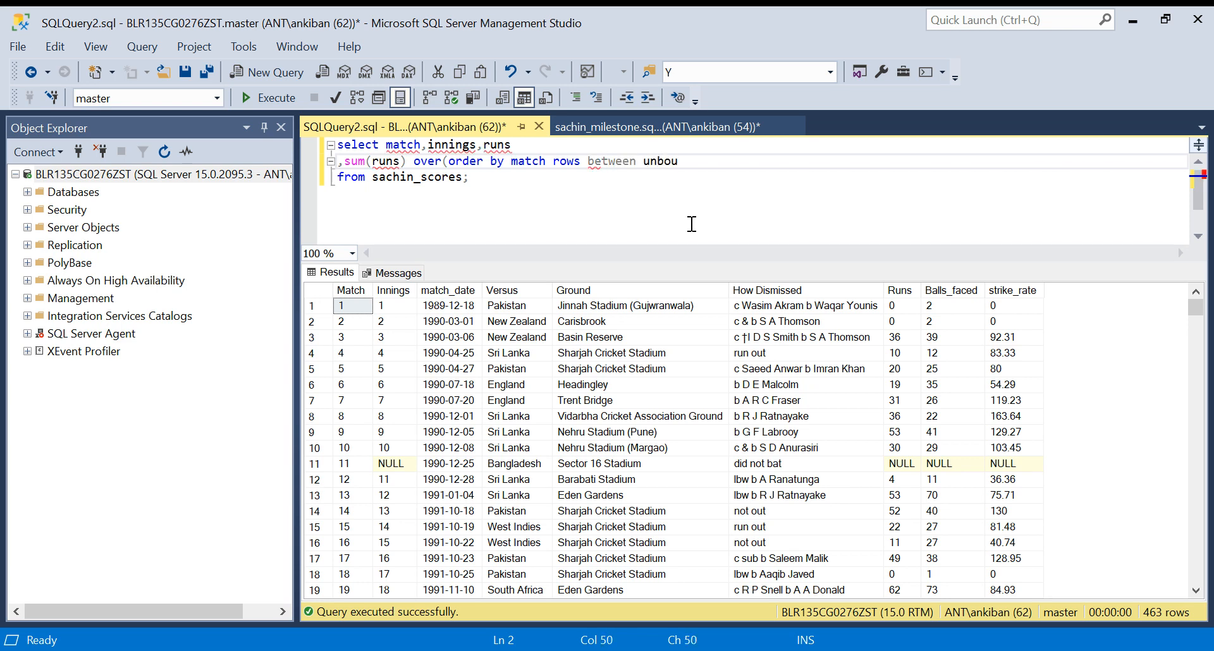
pyautogui.write('nded pre')
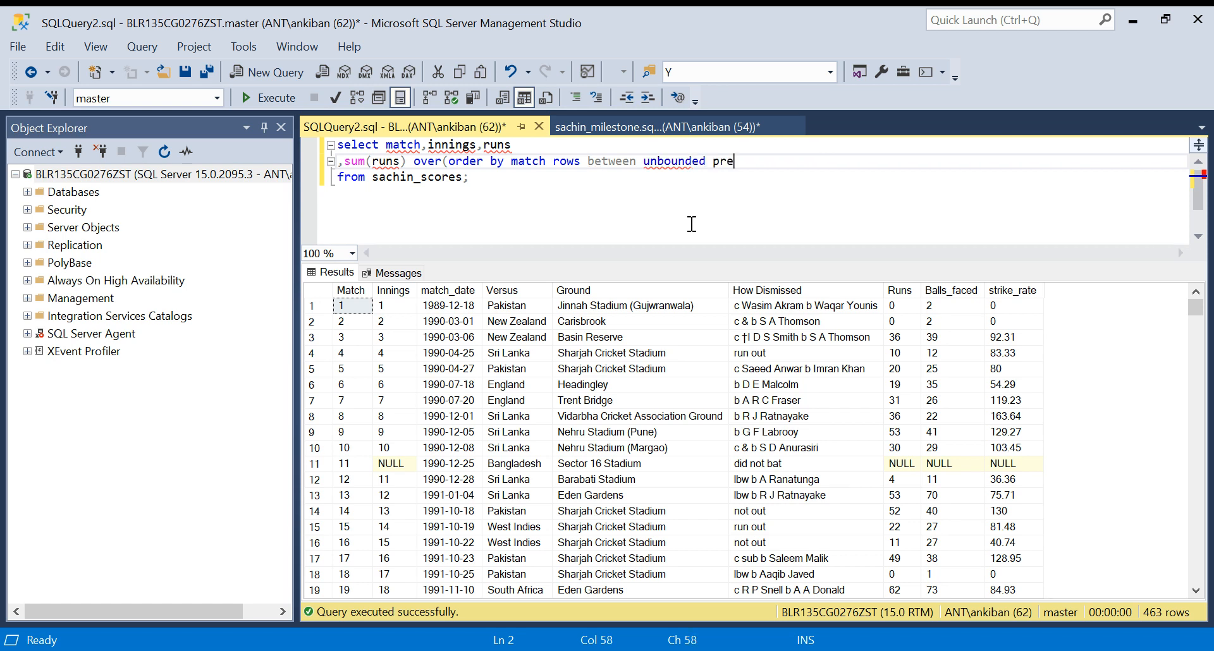
pyautogui.write('ceding')
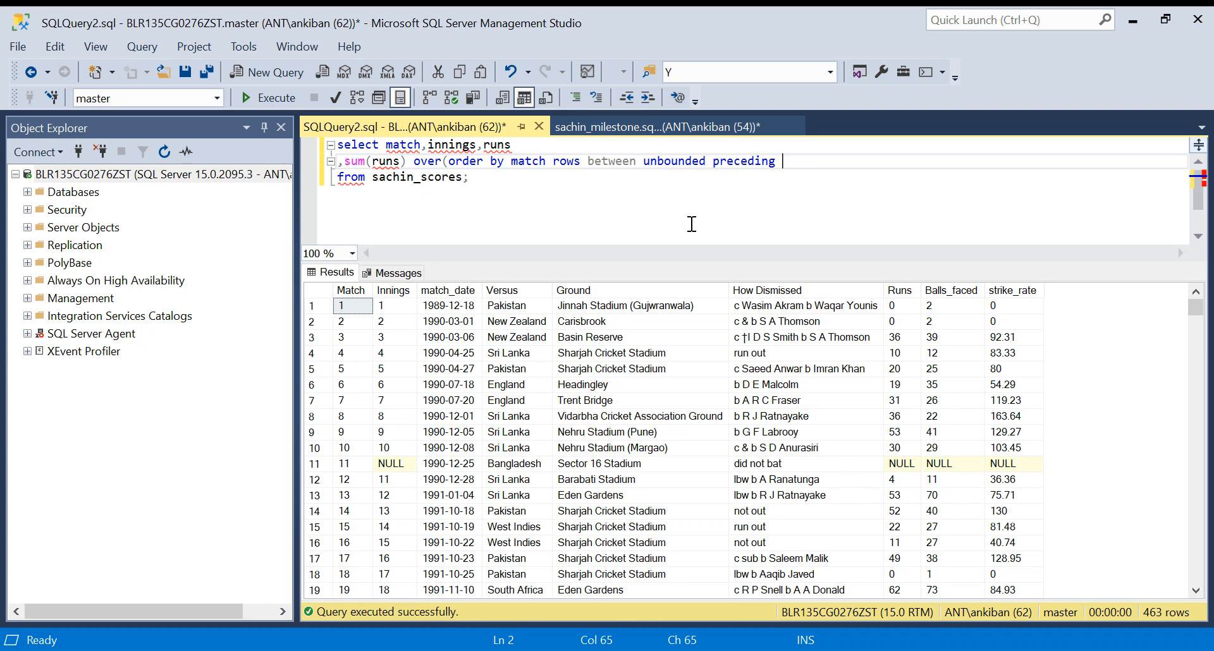
pyautogui.write('and c')
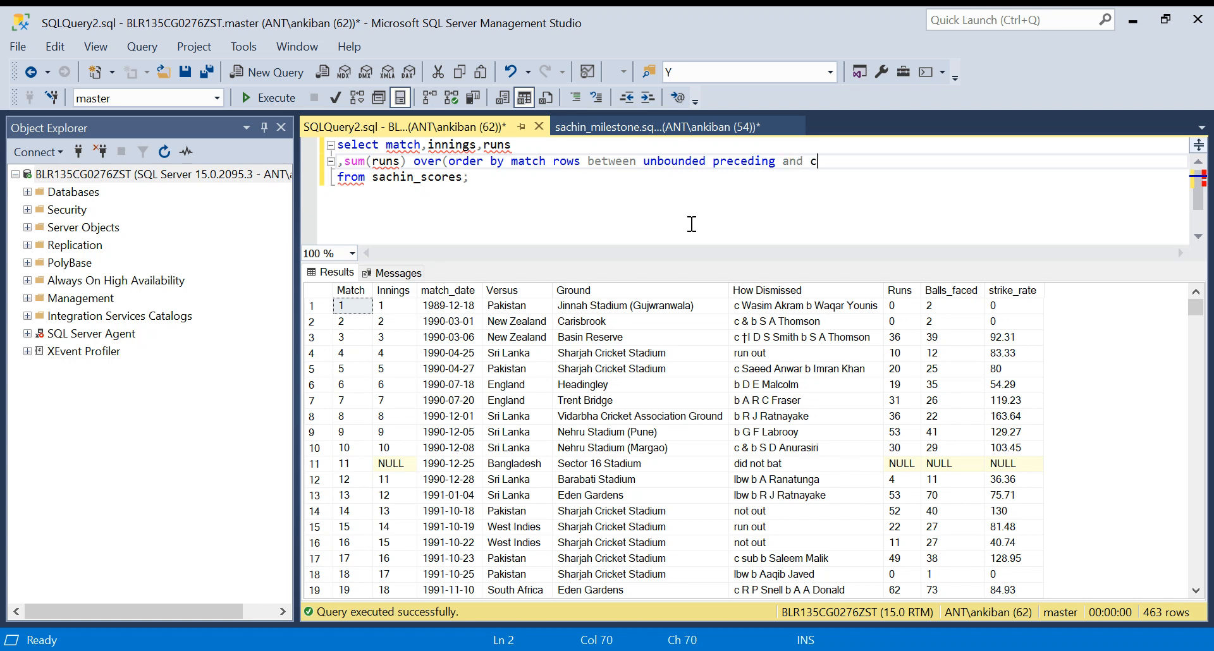
pyautogui.write('urrent row')
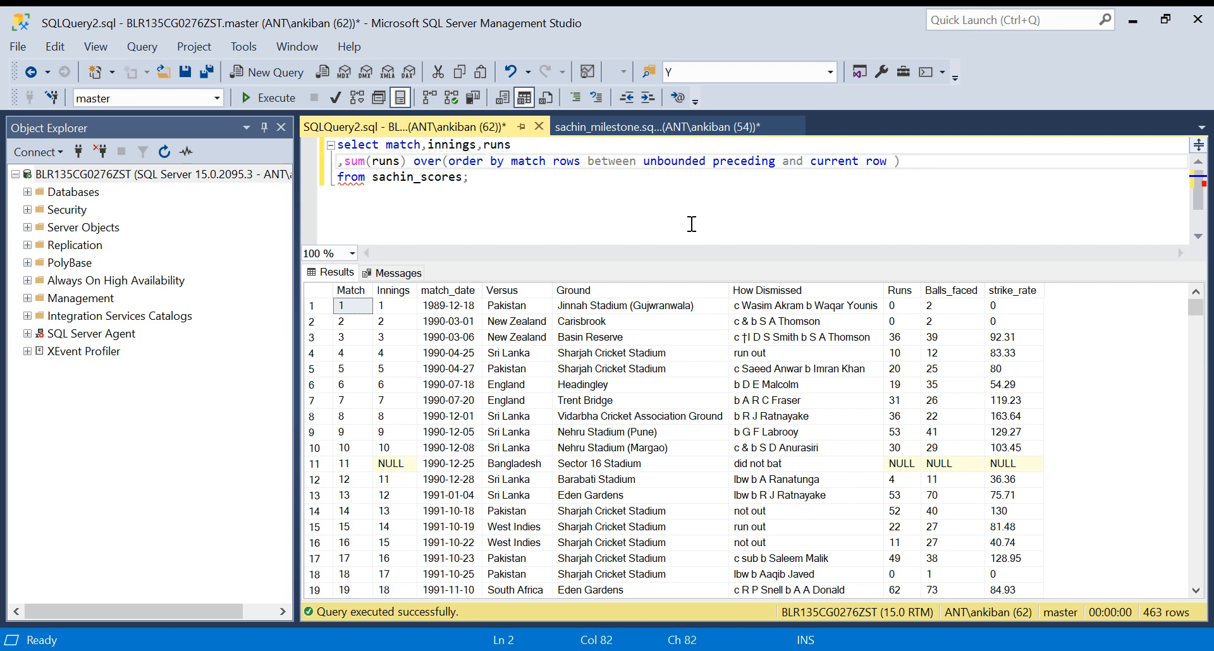
pyautogui.write('as rolling')
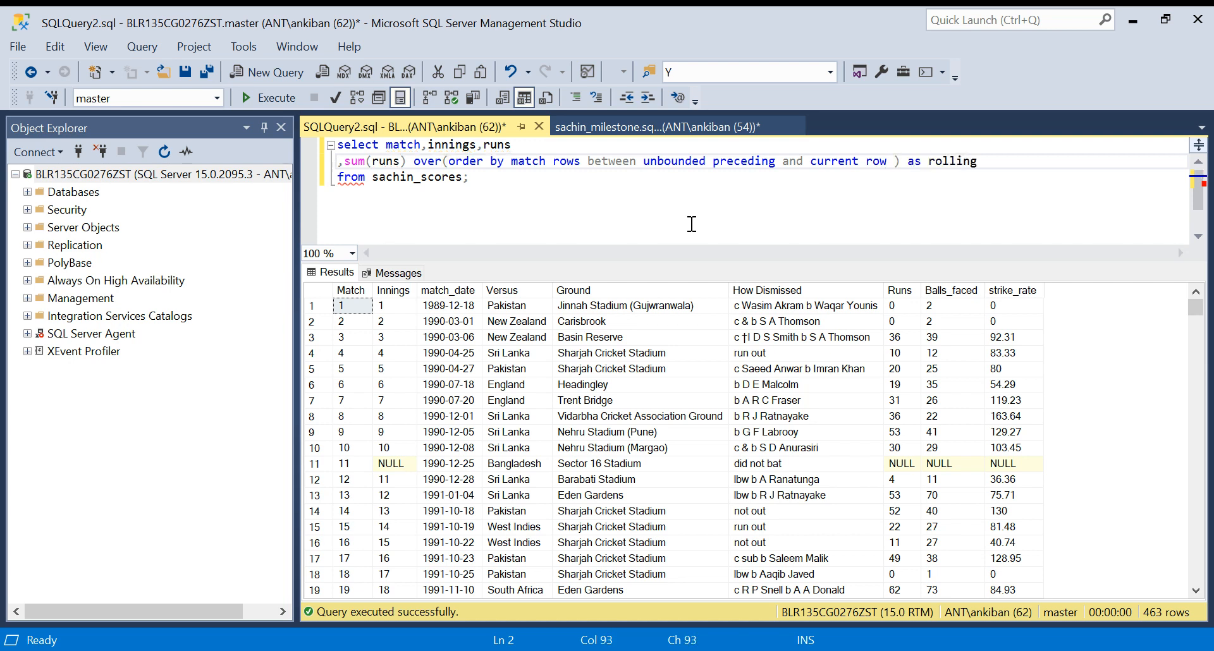
pyautogui.write('_sum')
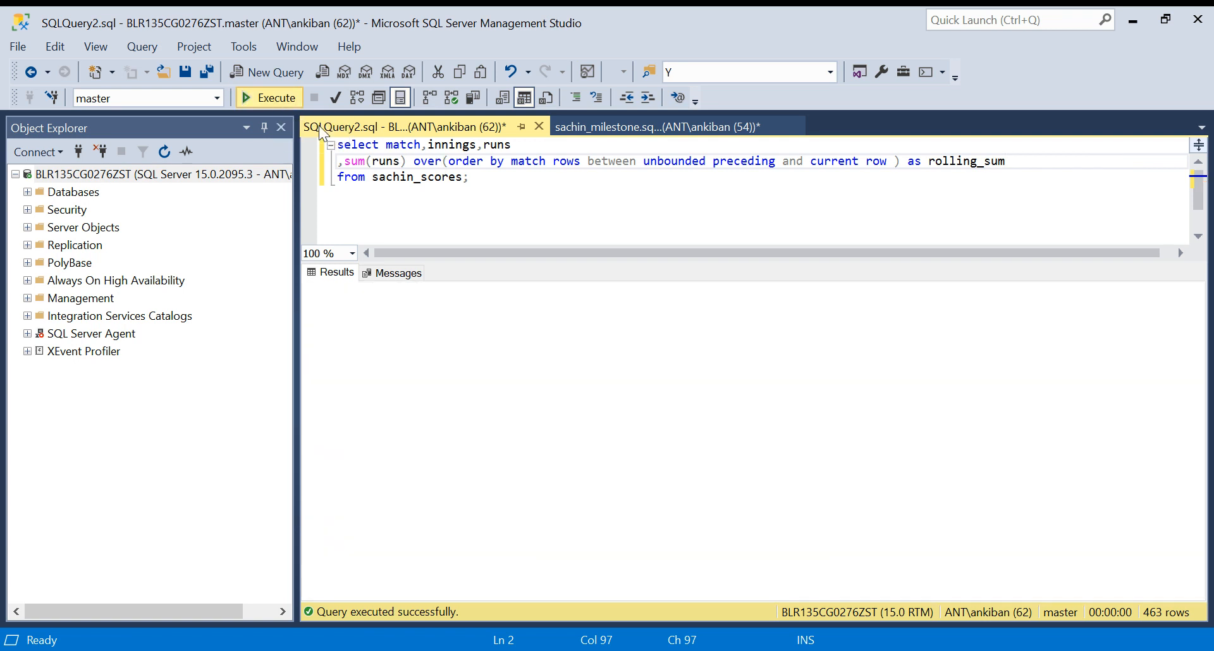
pyautogui.click(268, 97)
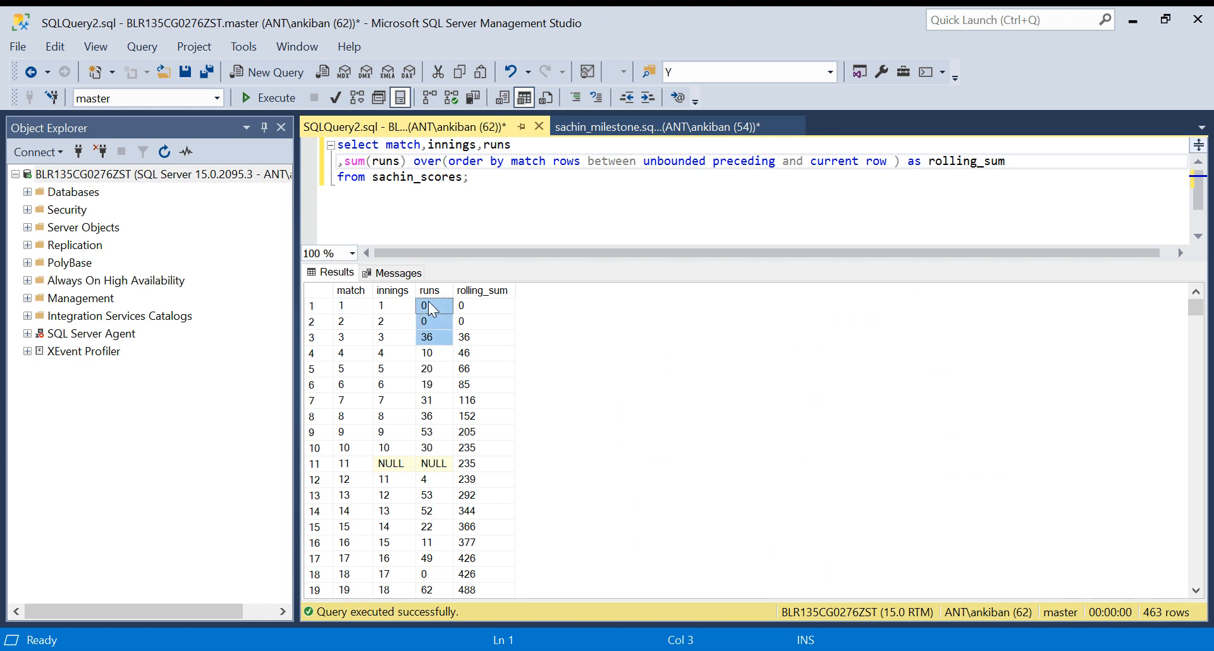
# - Compare runs with rolling_sum in the grid and mark where the running total first passes 1000
pyautogui.click(429, 353)
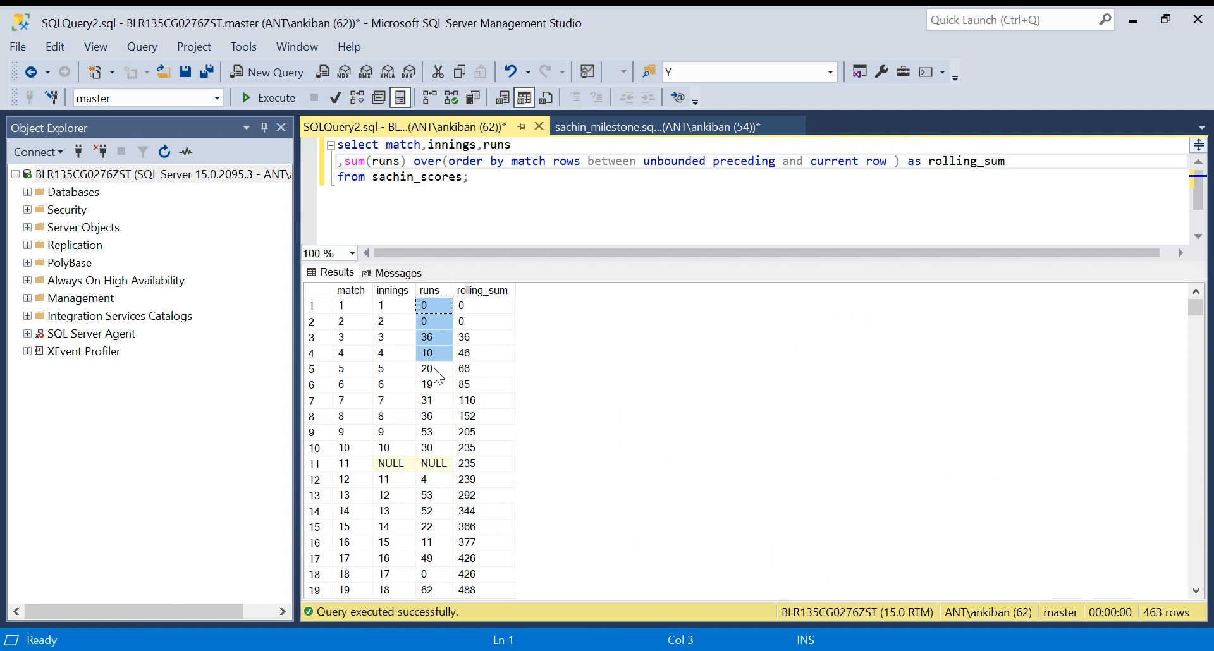
pyautogui.click(483, 369)
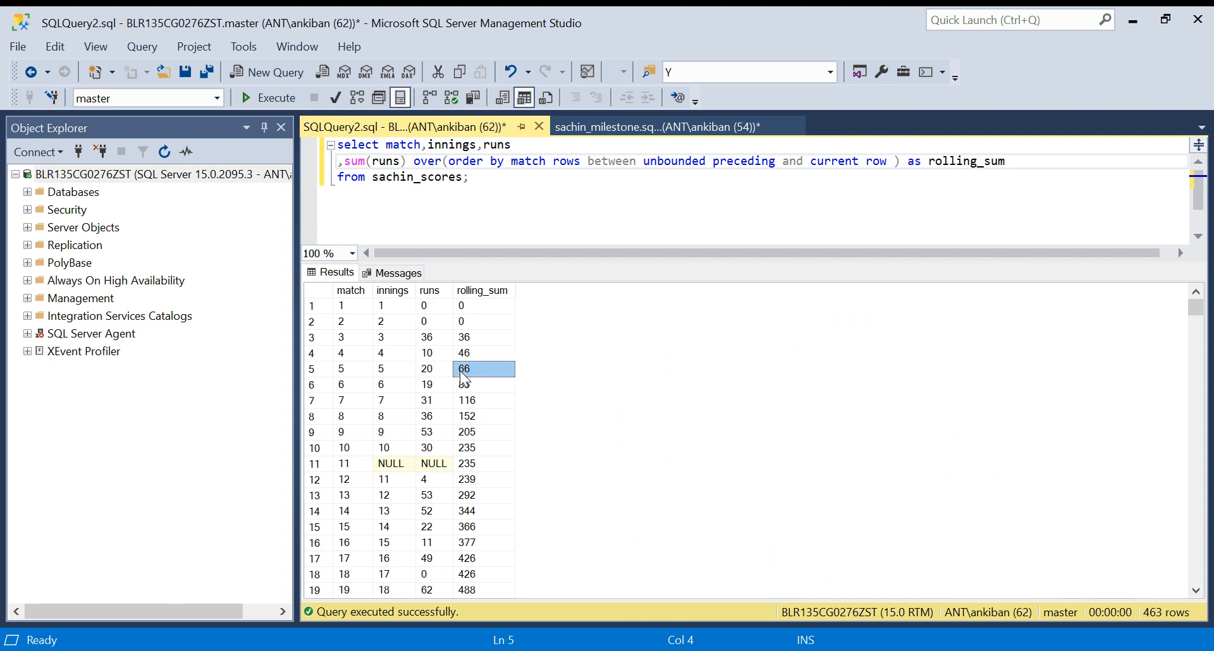
pyautogui.click(483, 559)
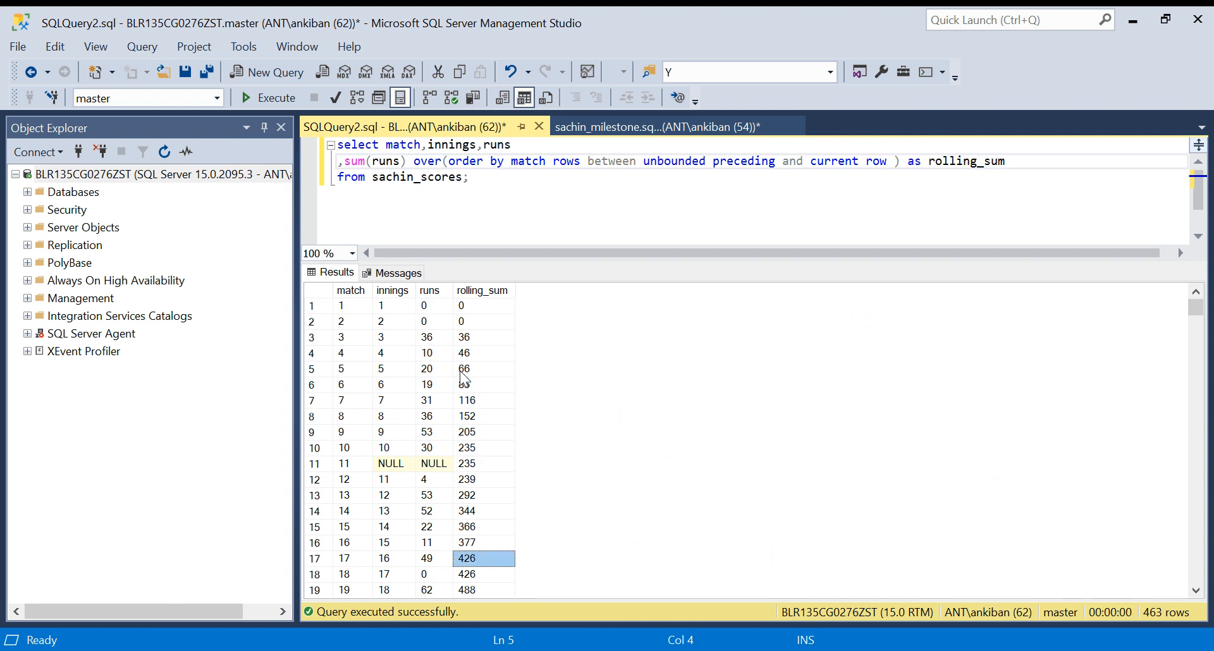
pyautogui.scroll(-3)
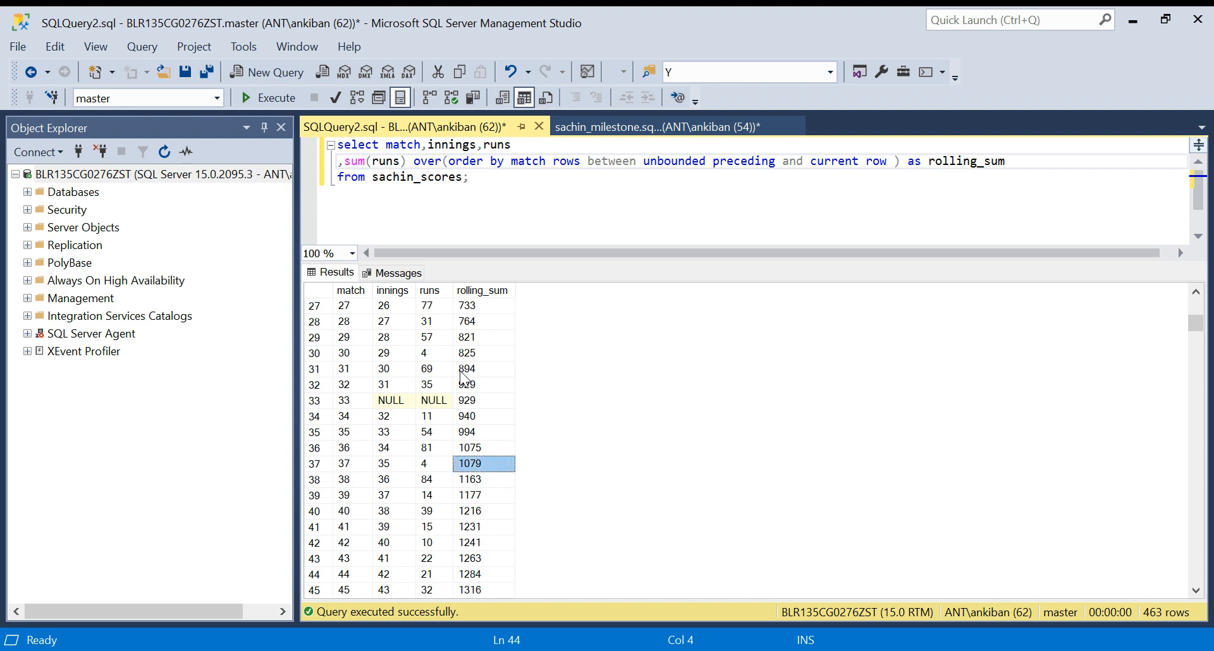
pyautogui.click(470, 448)
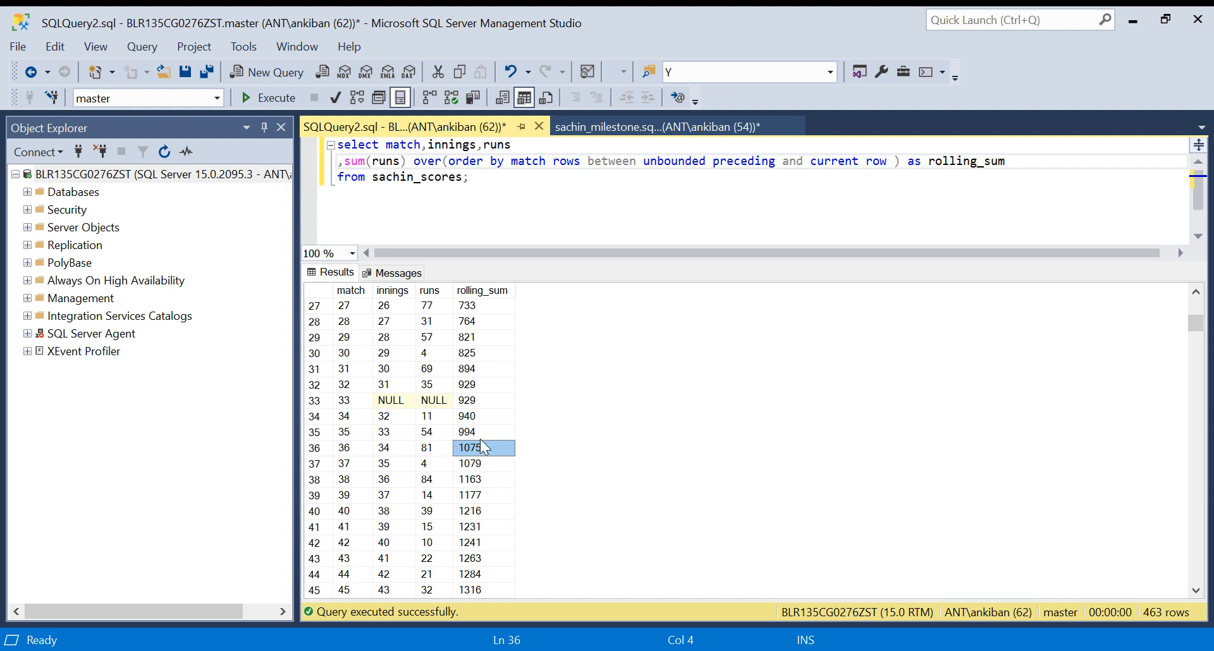
pyautogui.moveTo(563, 268)
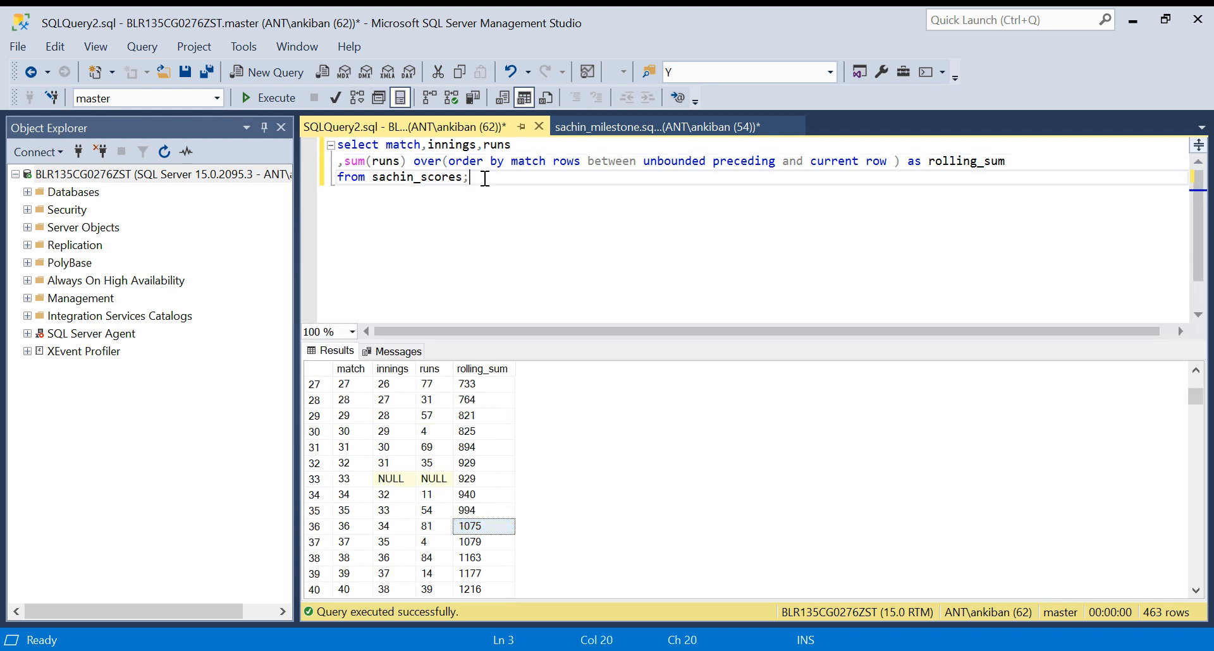
# - Wrap the rolling_sum query as 'with cte1 as (...)' and begin ', cte2 as'
pyautogui.press('Backspace')
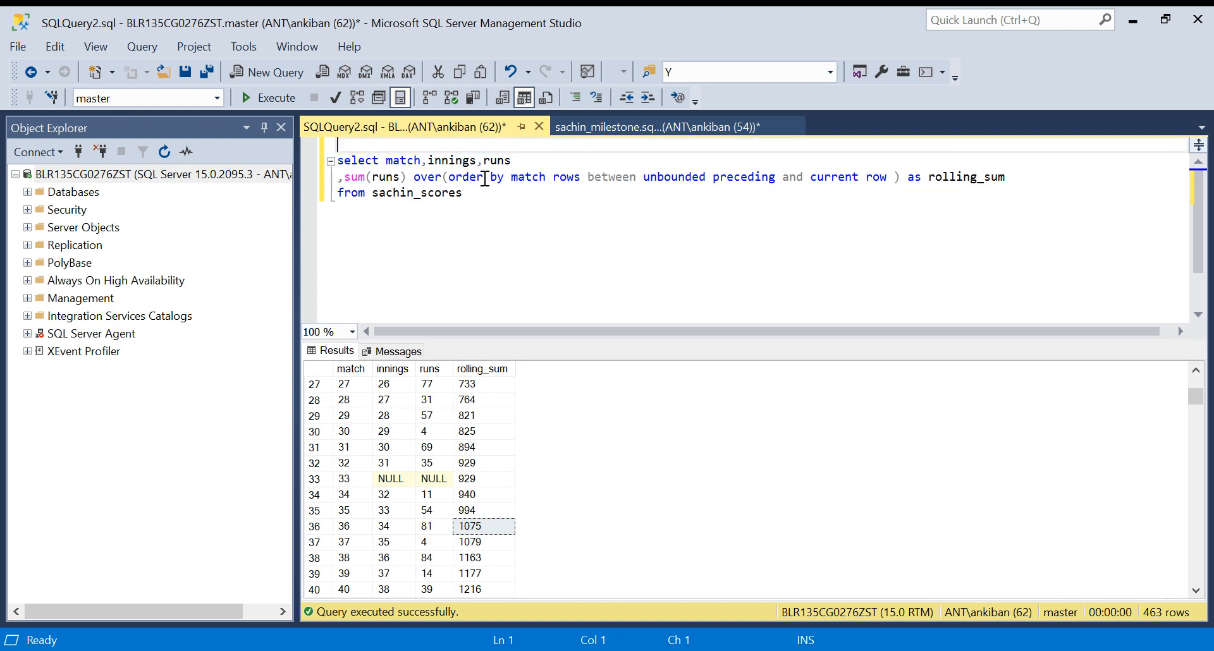
pyautogui.write('with cte1 as (')
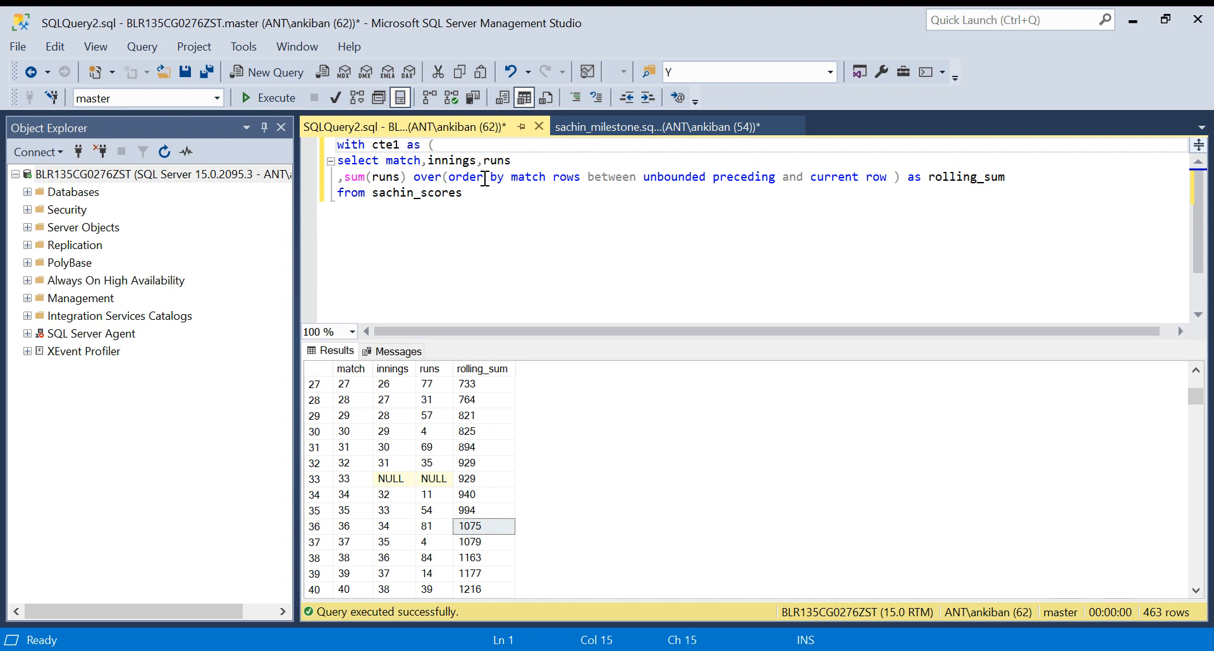
pyautogui.write(')')
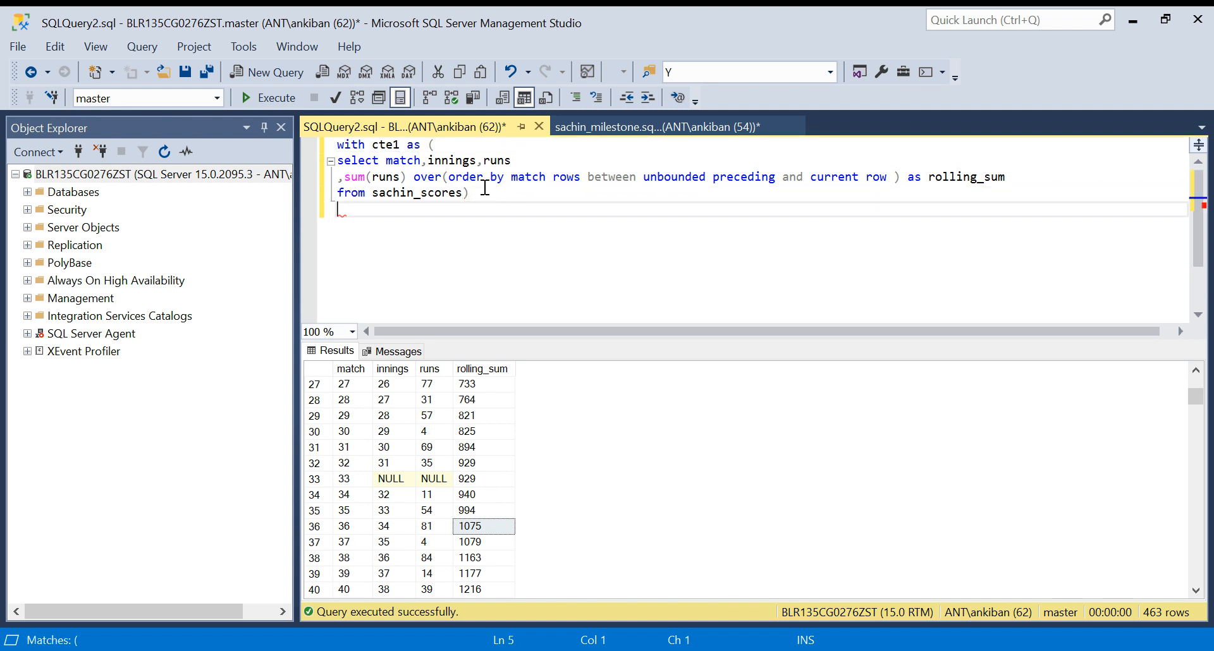
pyautogui.write(', cte2 as')
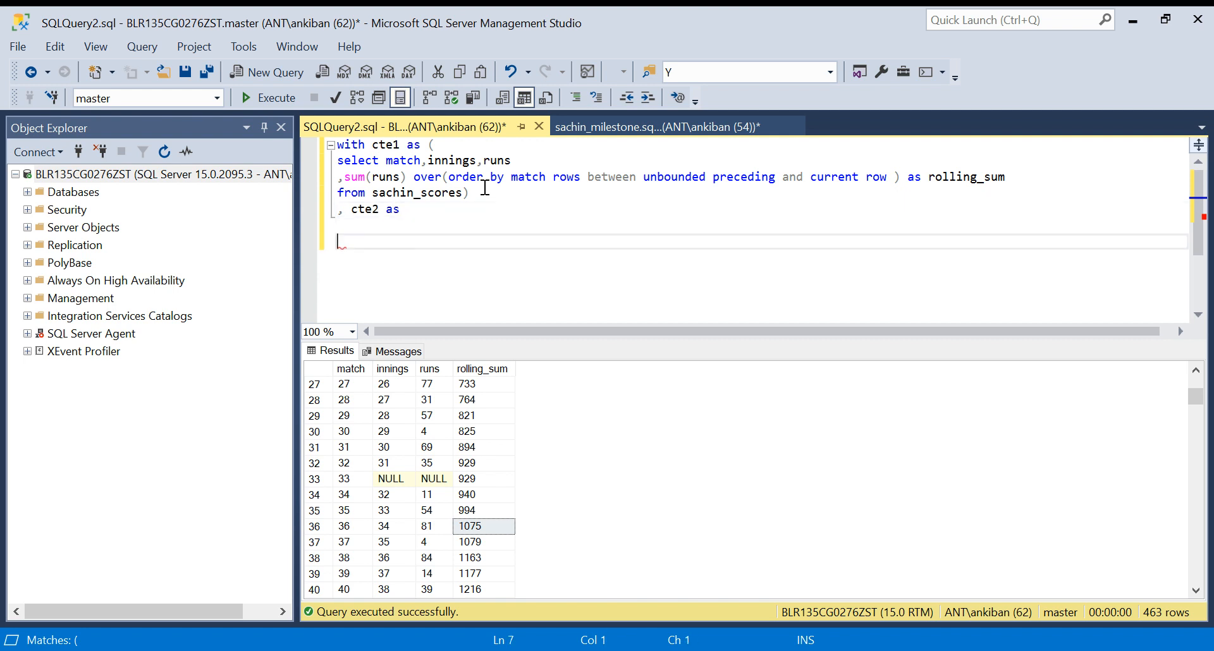
# - Write cte2's first row: select 1 as milestone_number, 1000 as milestone_runs
pyautogui.write('()')
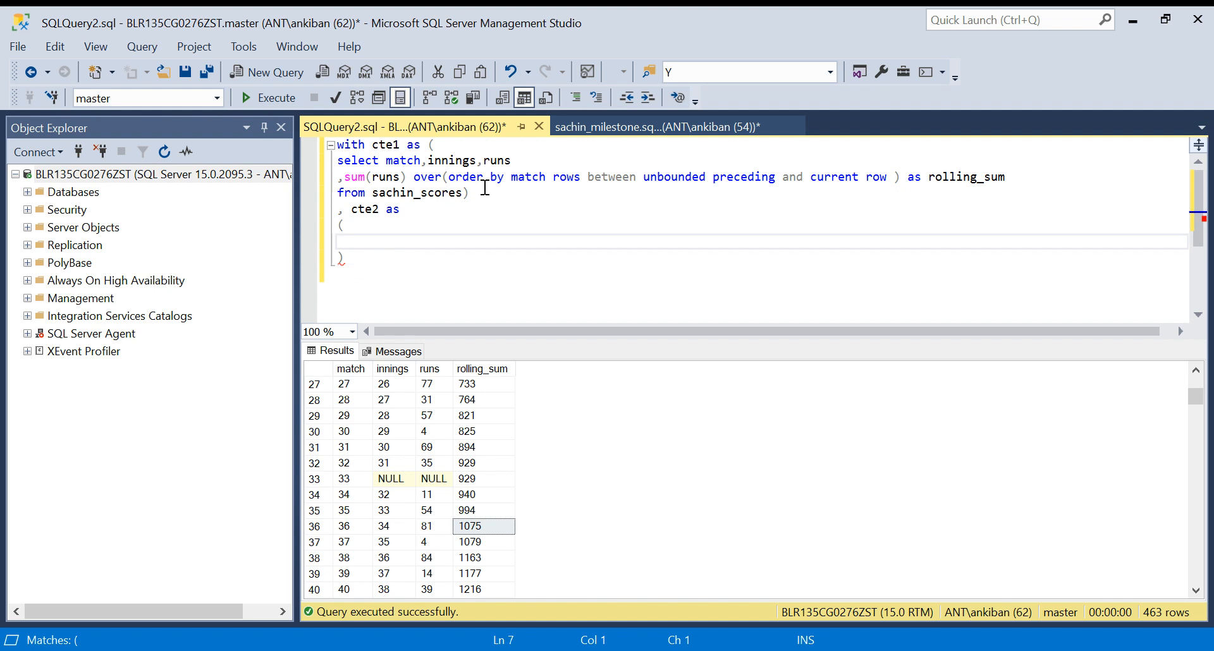
pyautogui.write('select 1')
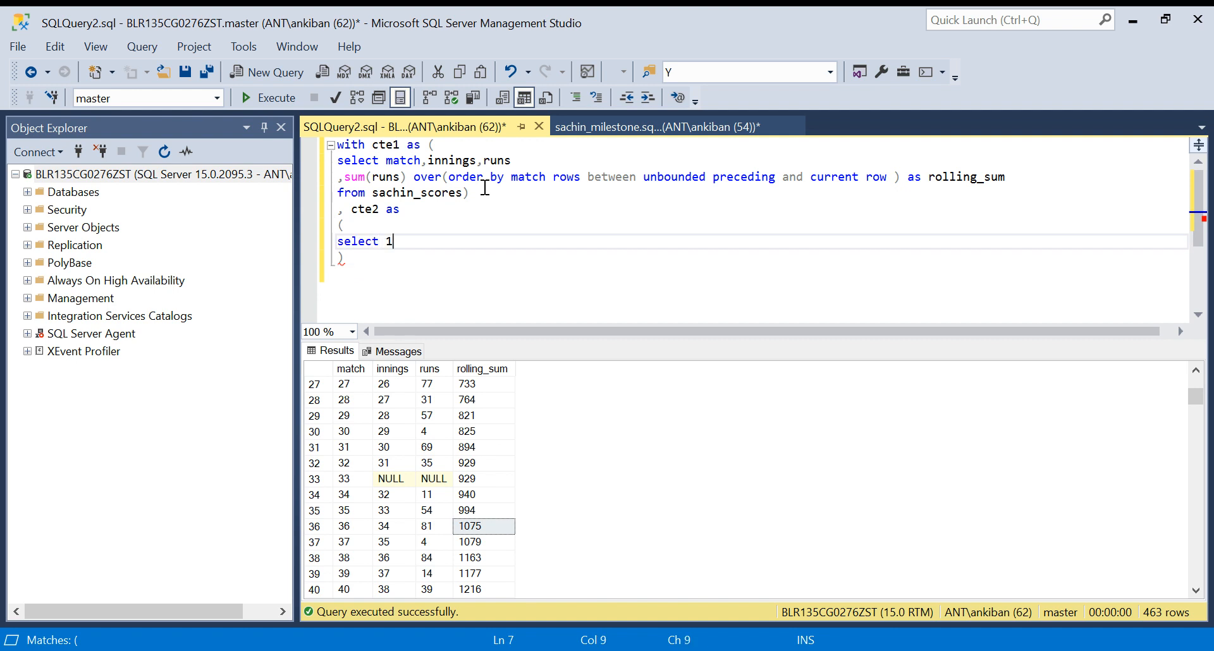
pyautogui.write('as mile')
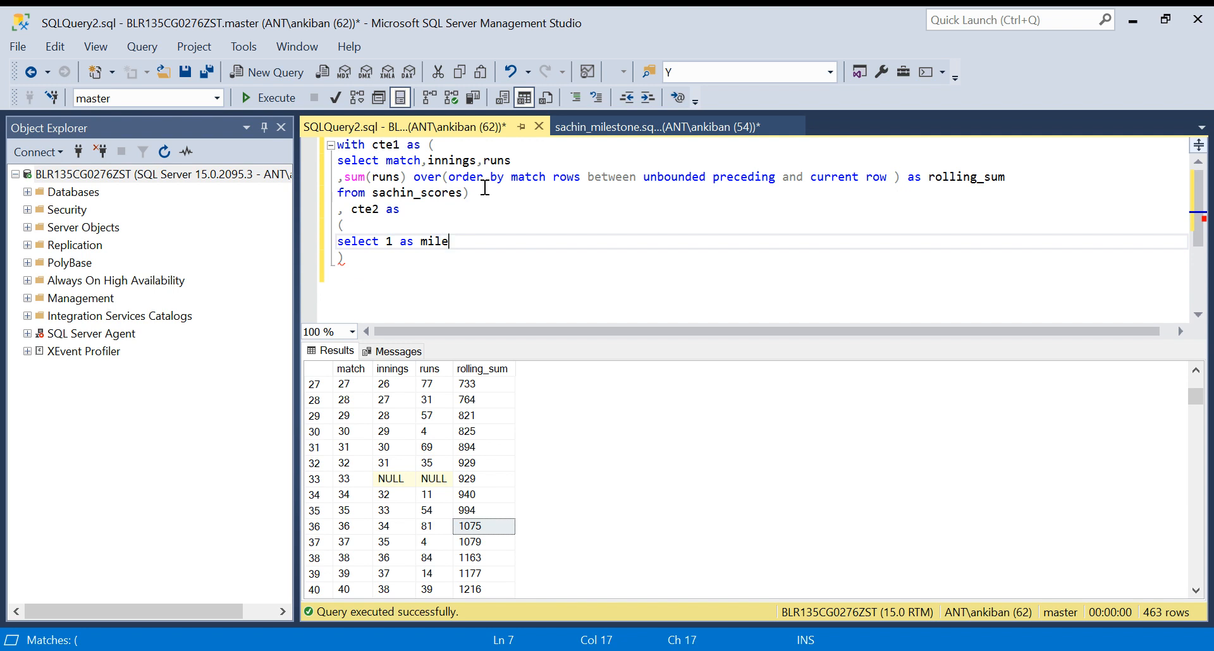
pyautogui.write('stine_number')
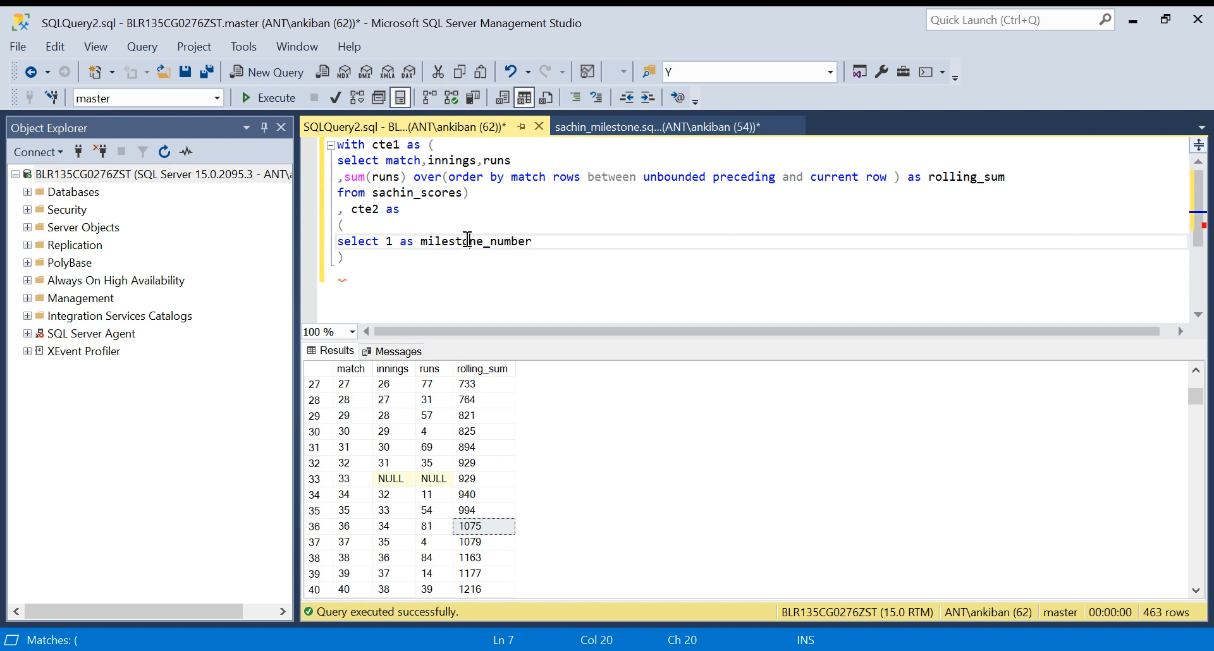
pyautogui.write(', 1000')
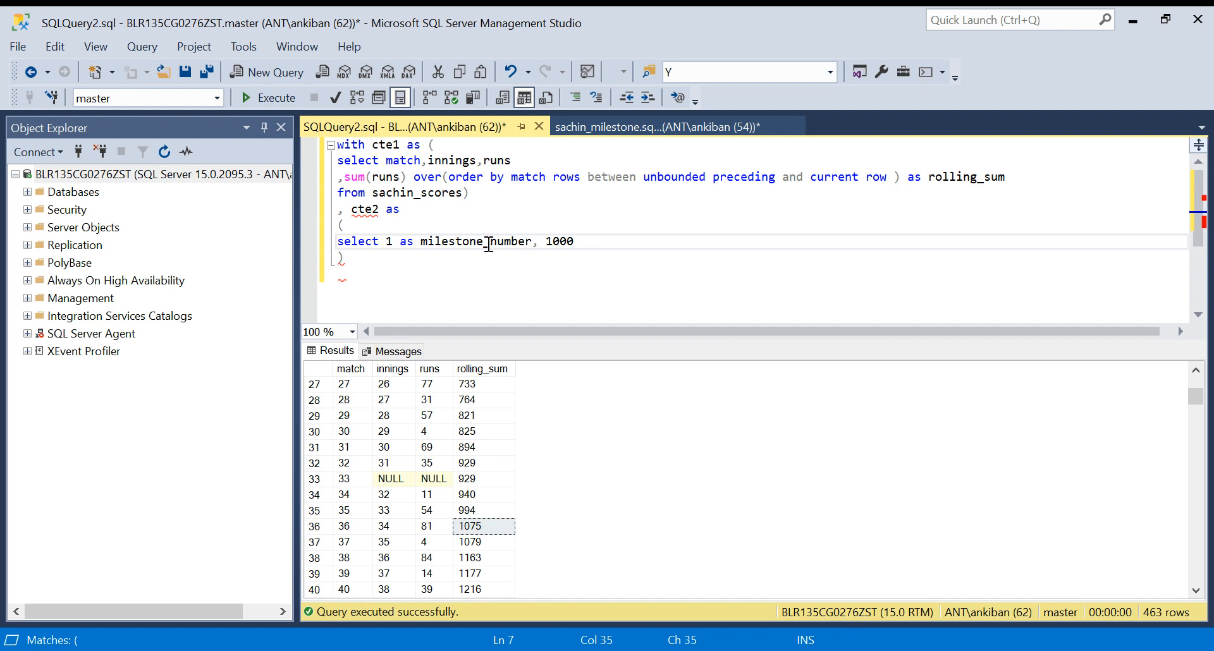
pyautogui.write('milestone_number')
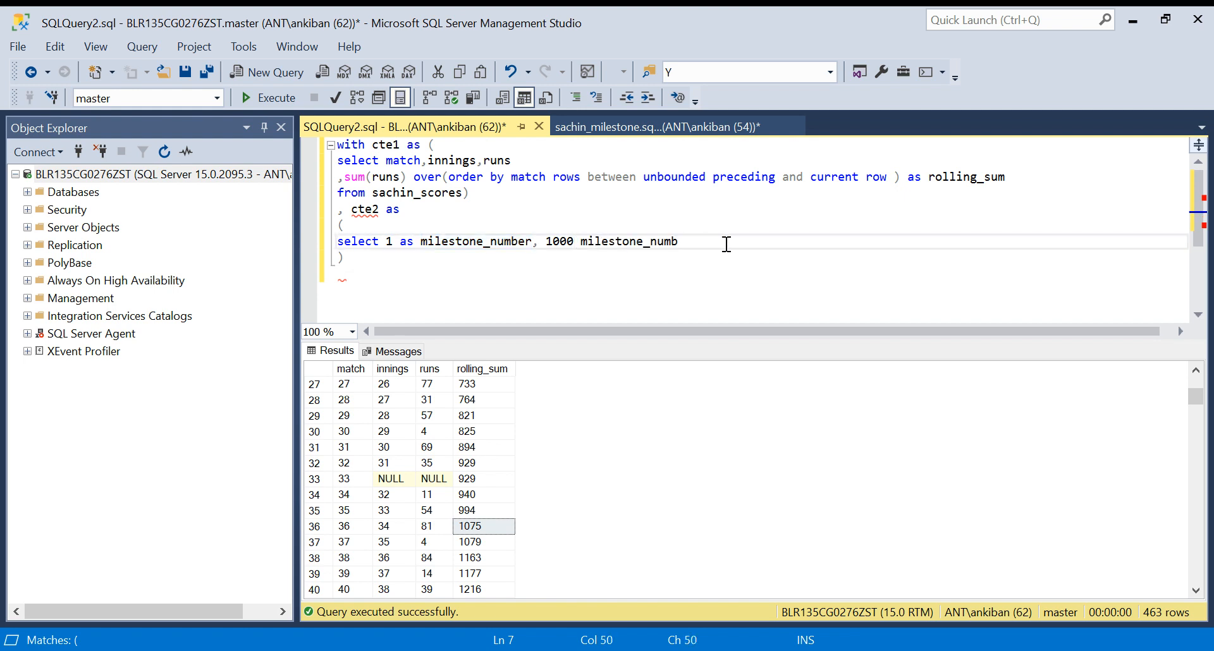
pyautogui.write('runs')
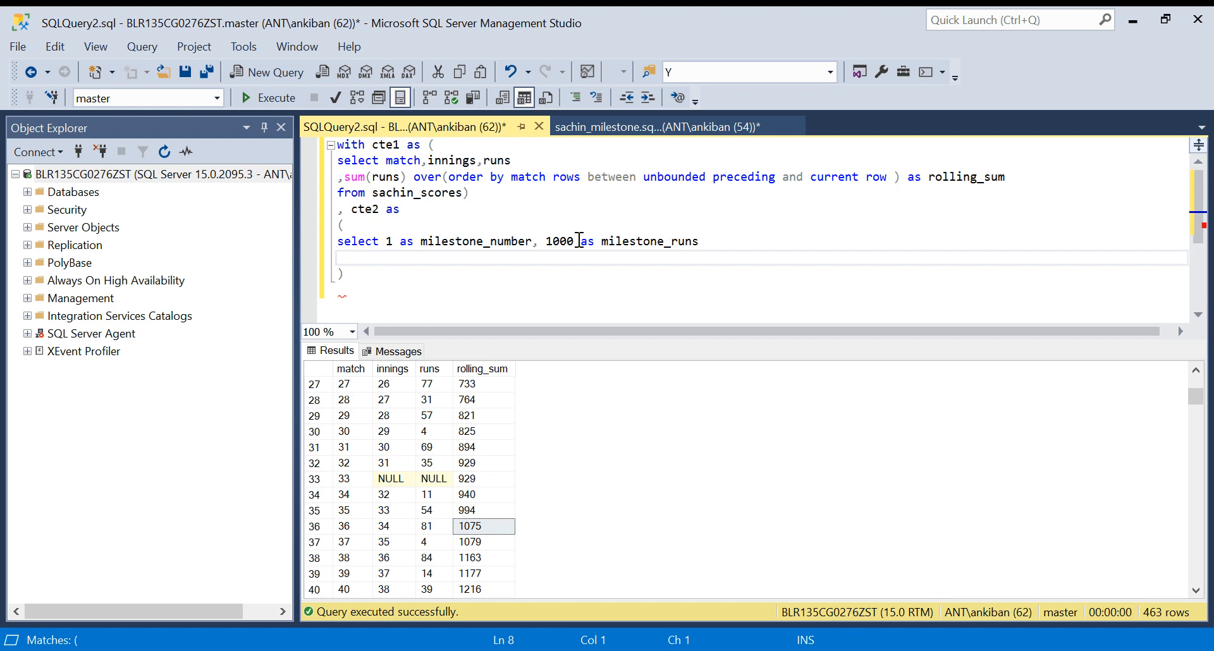
# - Union all two more milestone rows for 5000 and 10000 runs and run the three rows alone
pyautogui.write('union all')
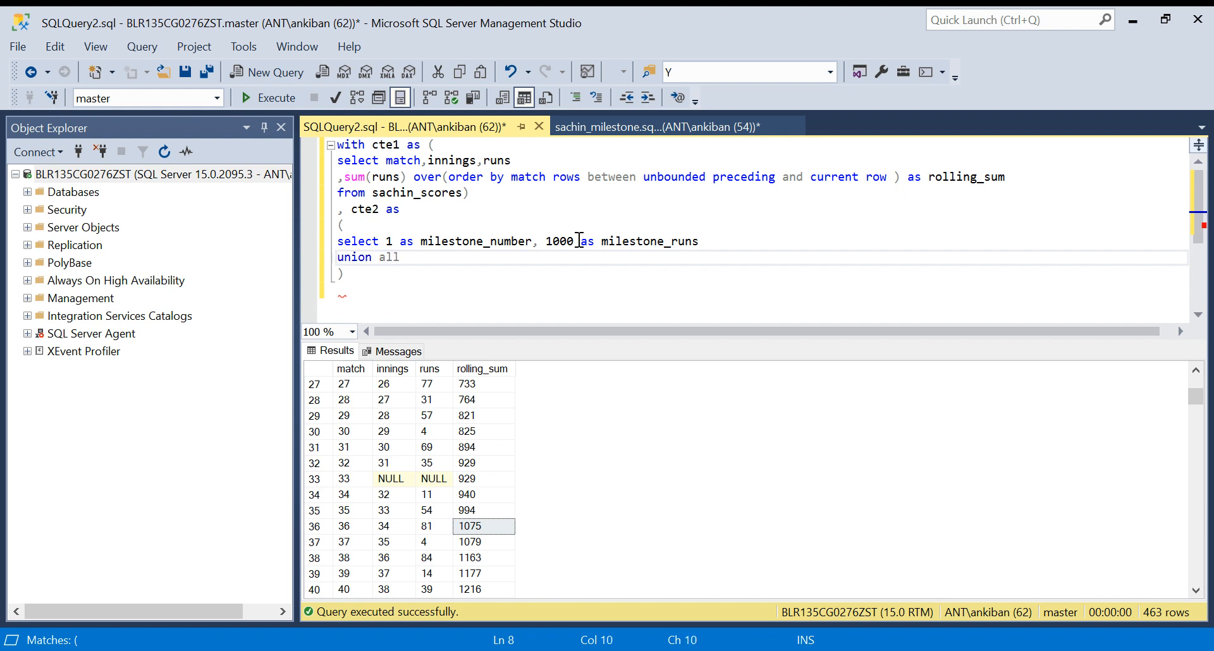
pyautogui.write('select 1 as milestone_number, 1000 as milestone_runs')
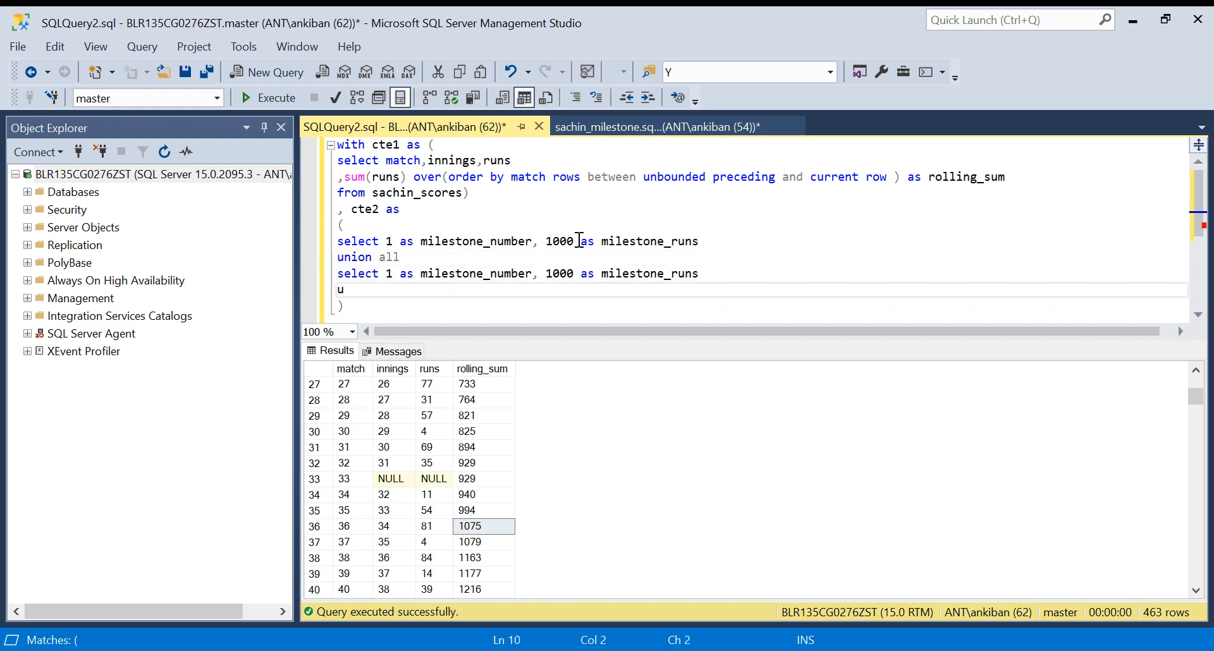
pyautogui.write('nion all')
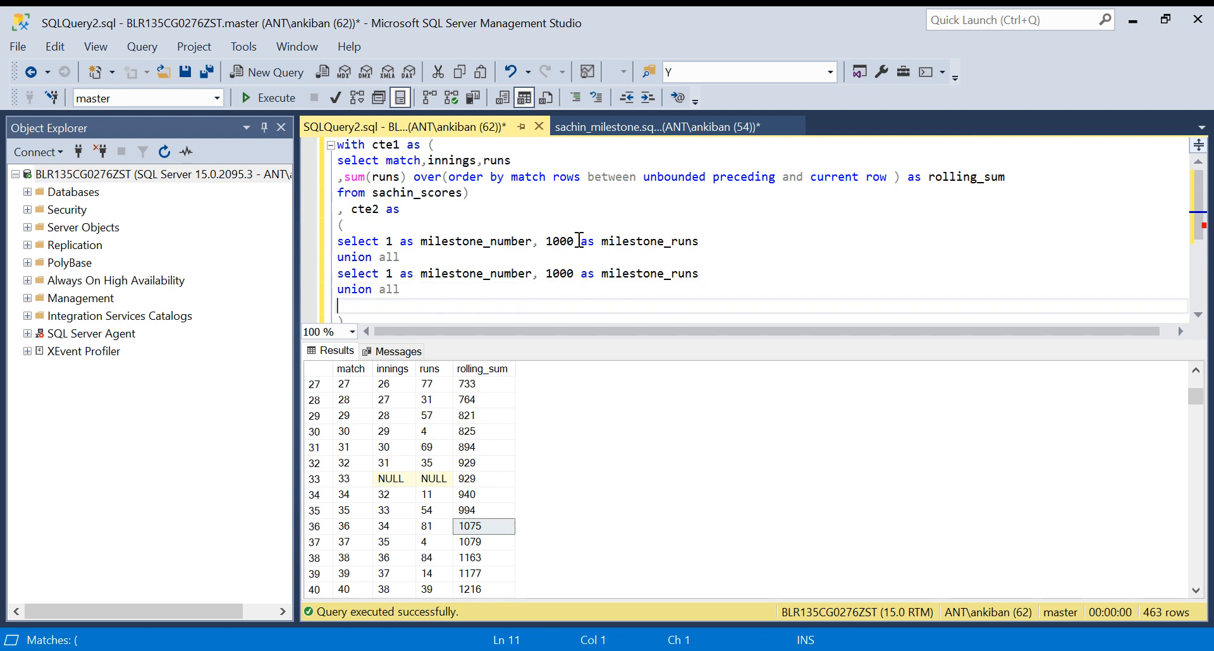
pyautogui.write('select 1 as milestone_number, 1000 as milestone_runs')
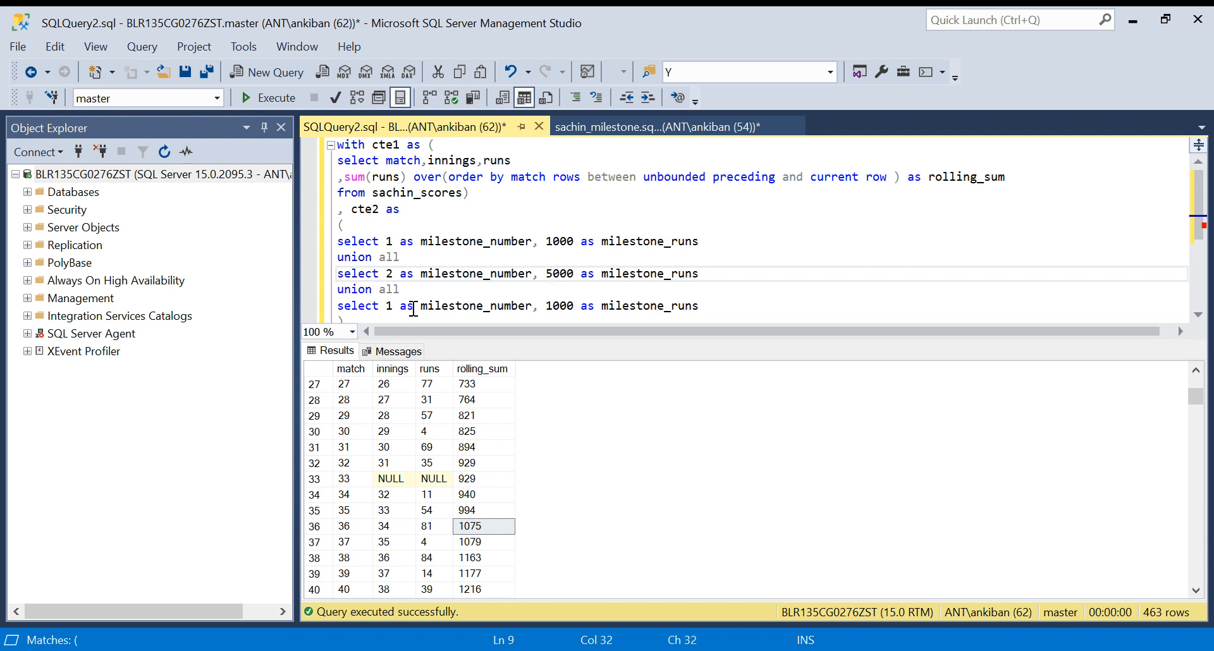
pyautogui.write('3')
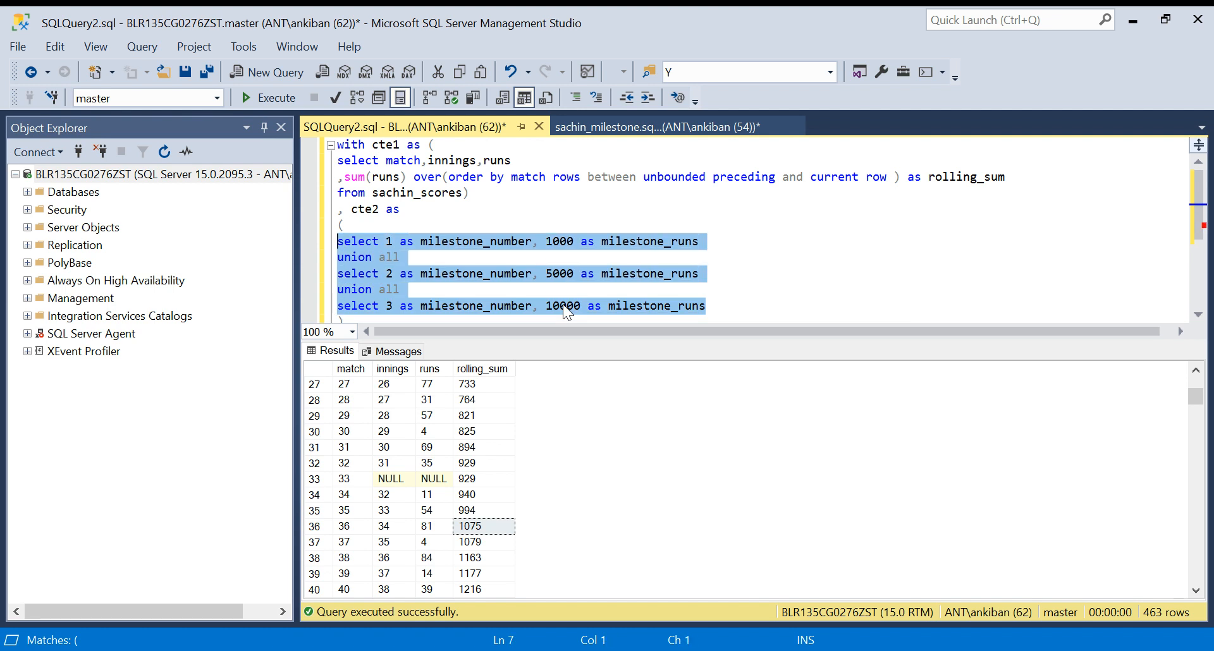
pyautogui.click(276, 98)
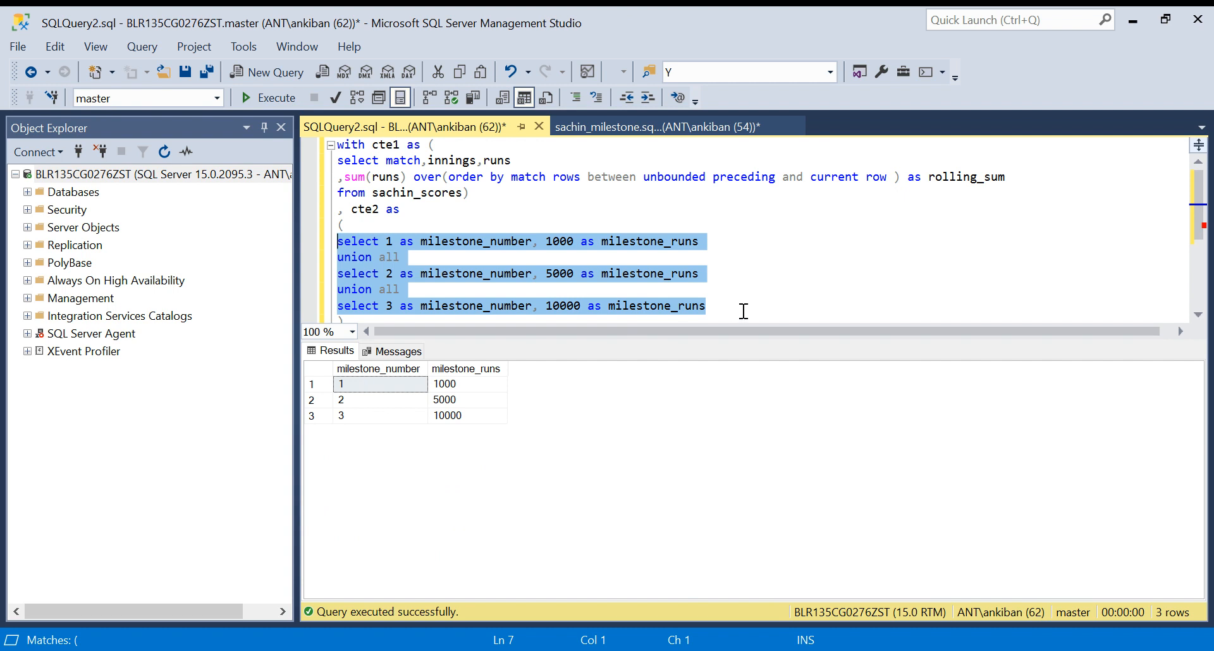
# - Add the final 'select * from cte2 inner join cte1 on' after the cte2 block
pyautogui.click(704, 305)
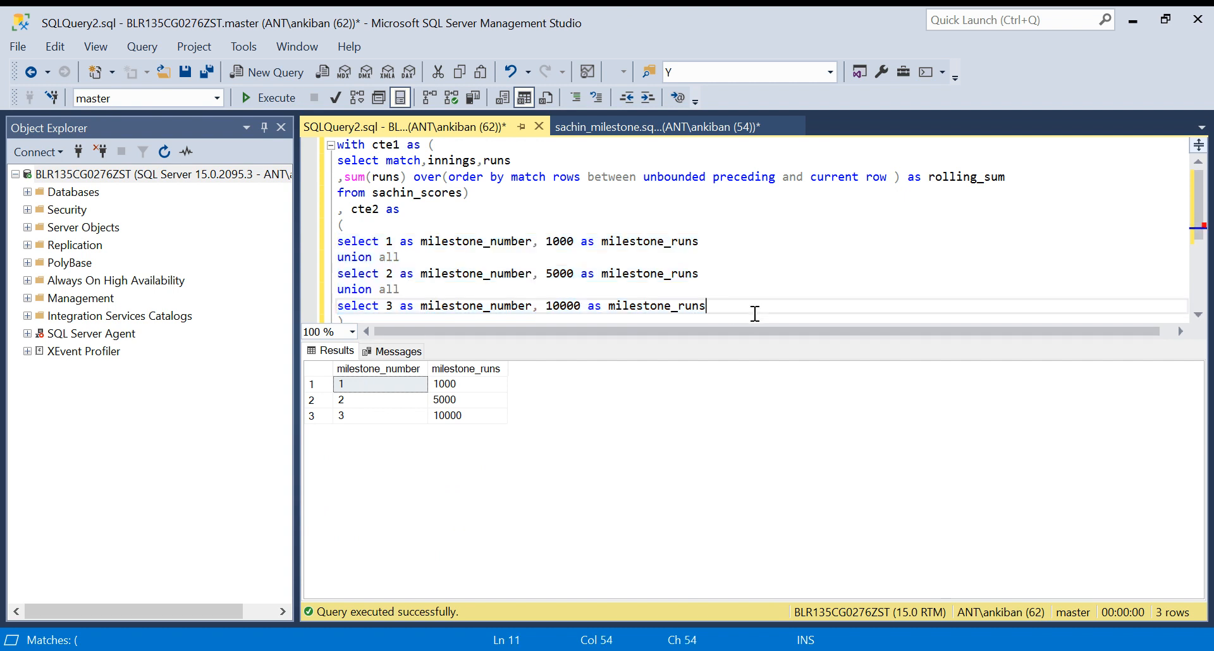
pyautogui.moveTo(731, 346)
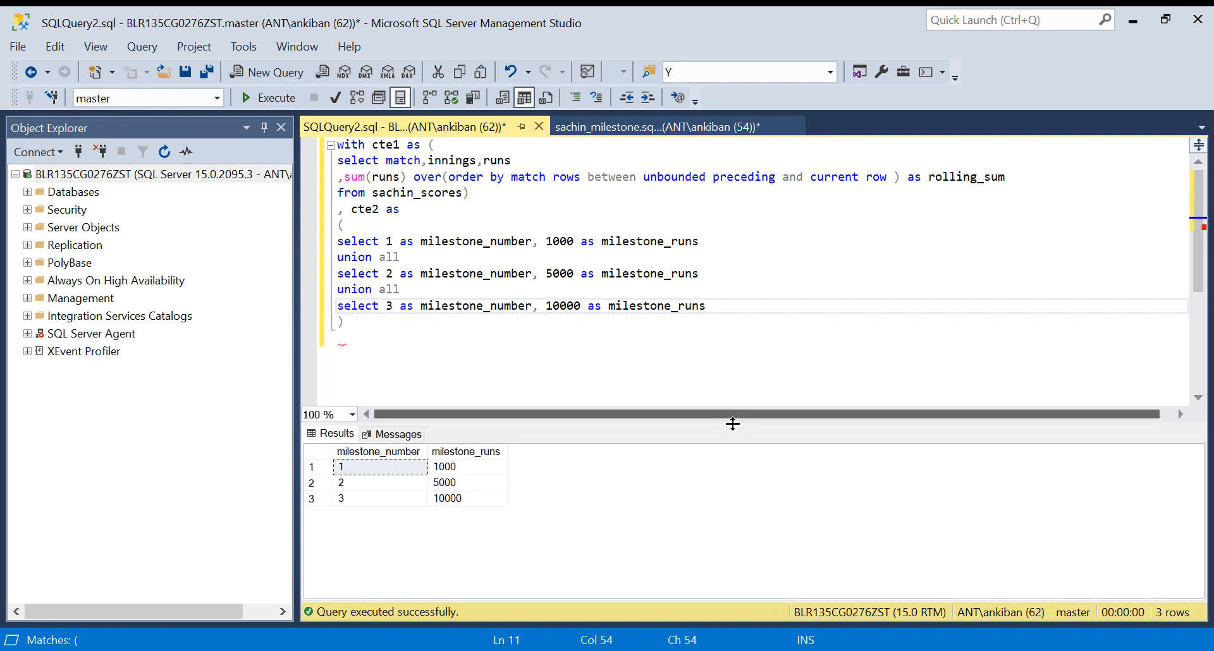
pyautogui.write('s')
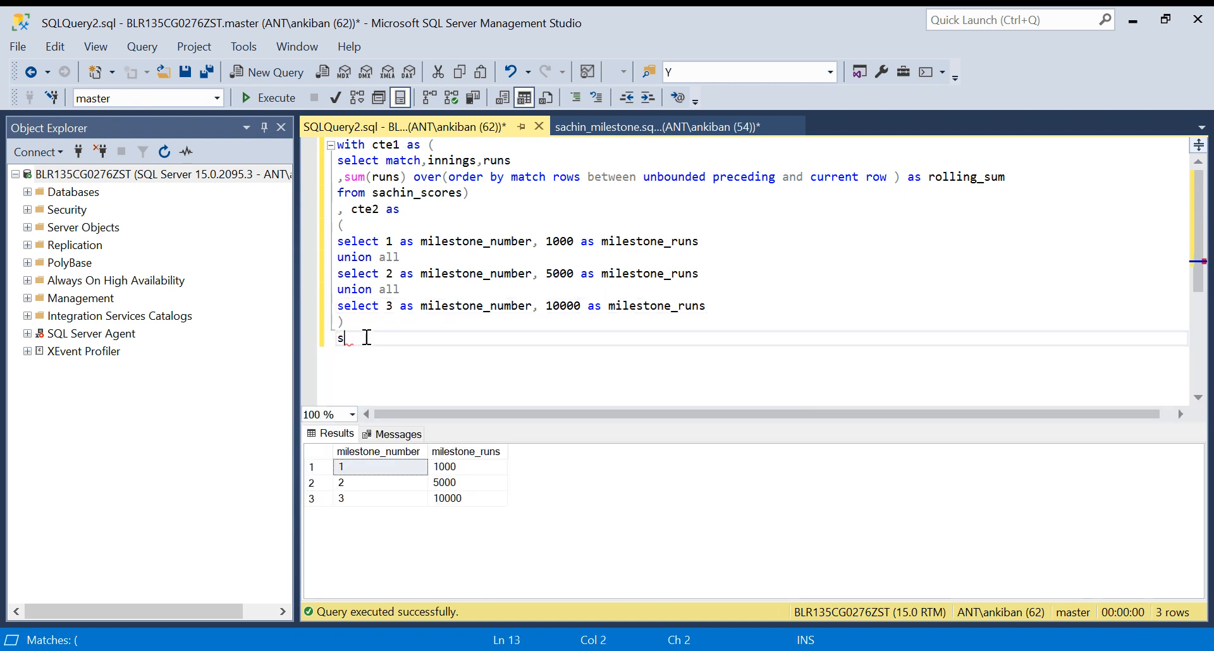
pyautogui.write('elect')
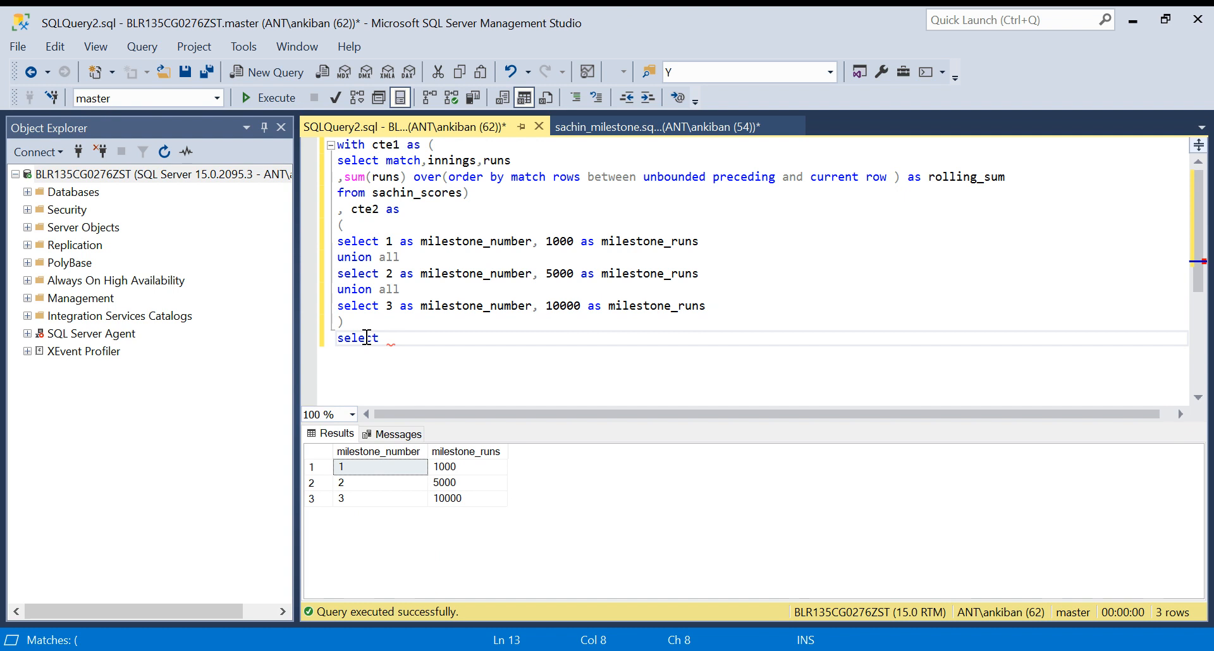
pyautogui.write('*')
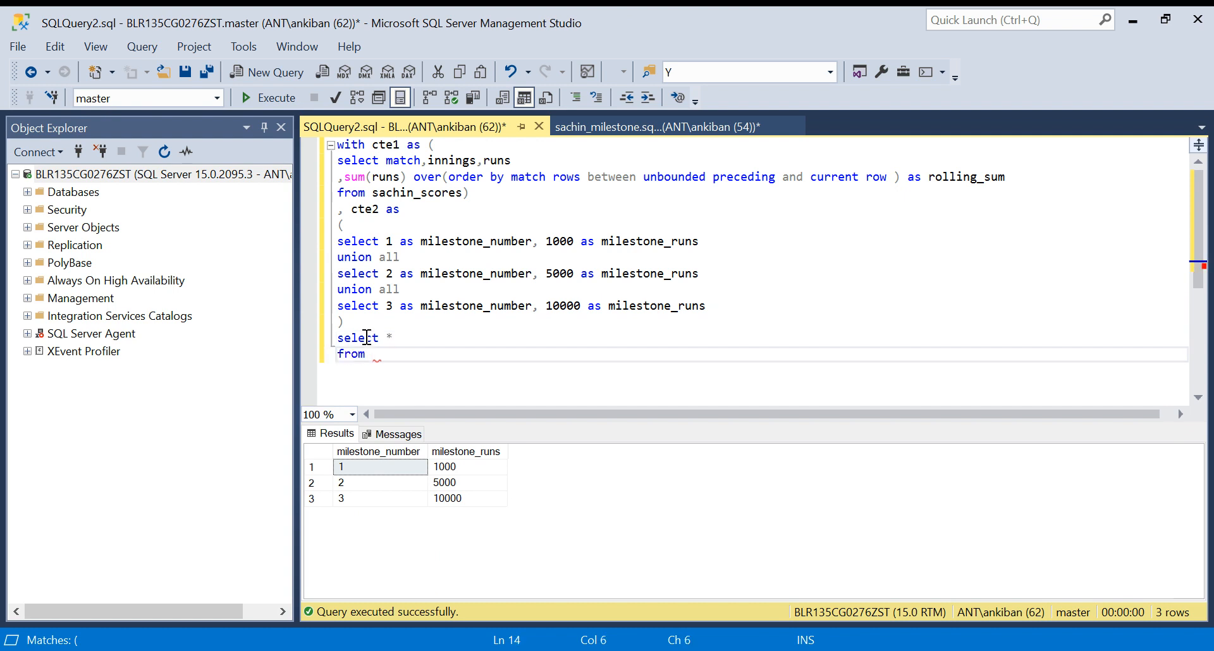
pyautogui.write('cte2')
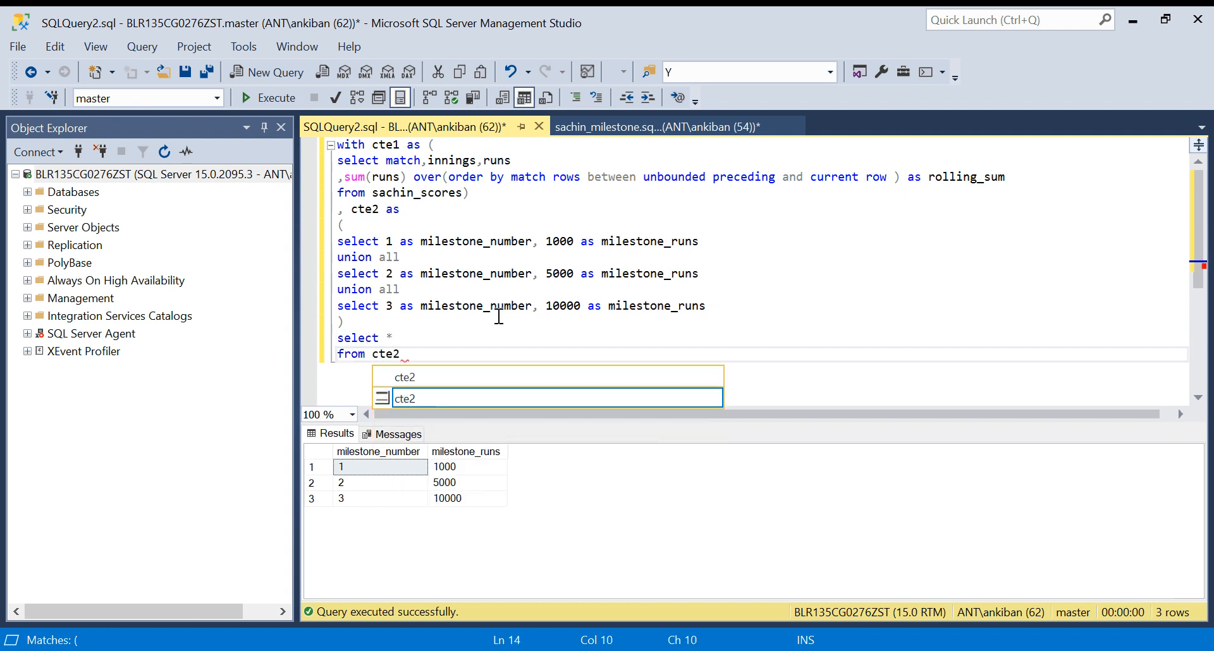
pyautogui.write('inner join')
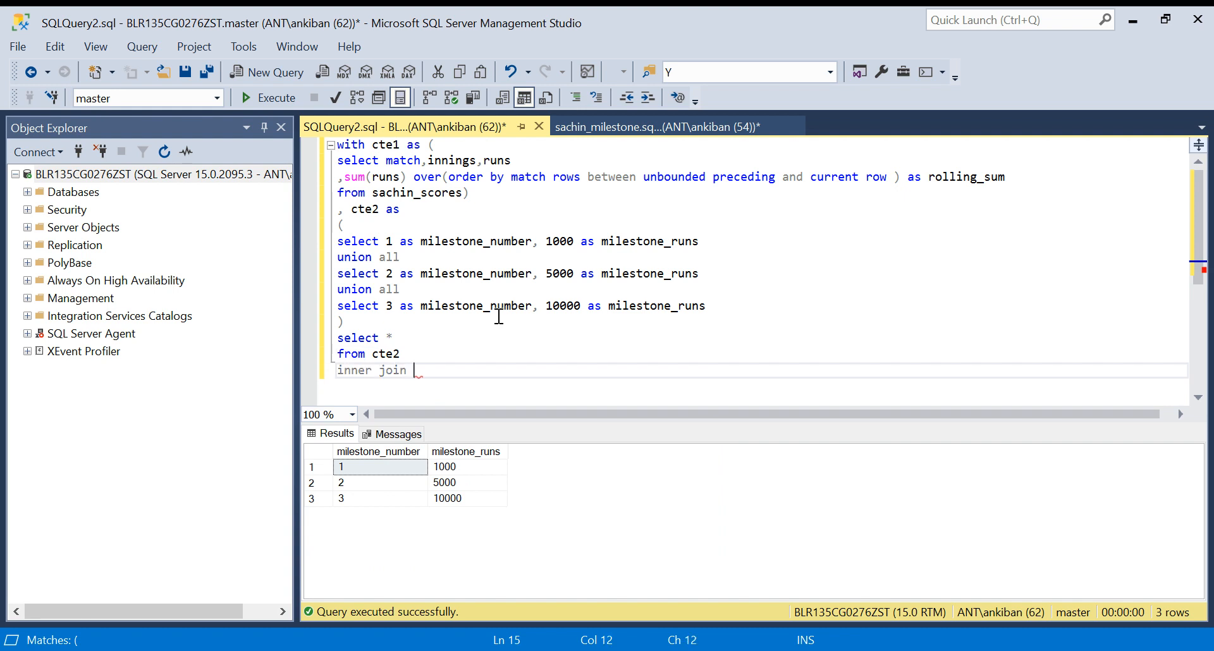
pyautogui.write('cte1 on')
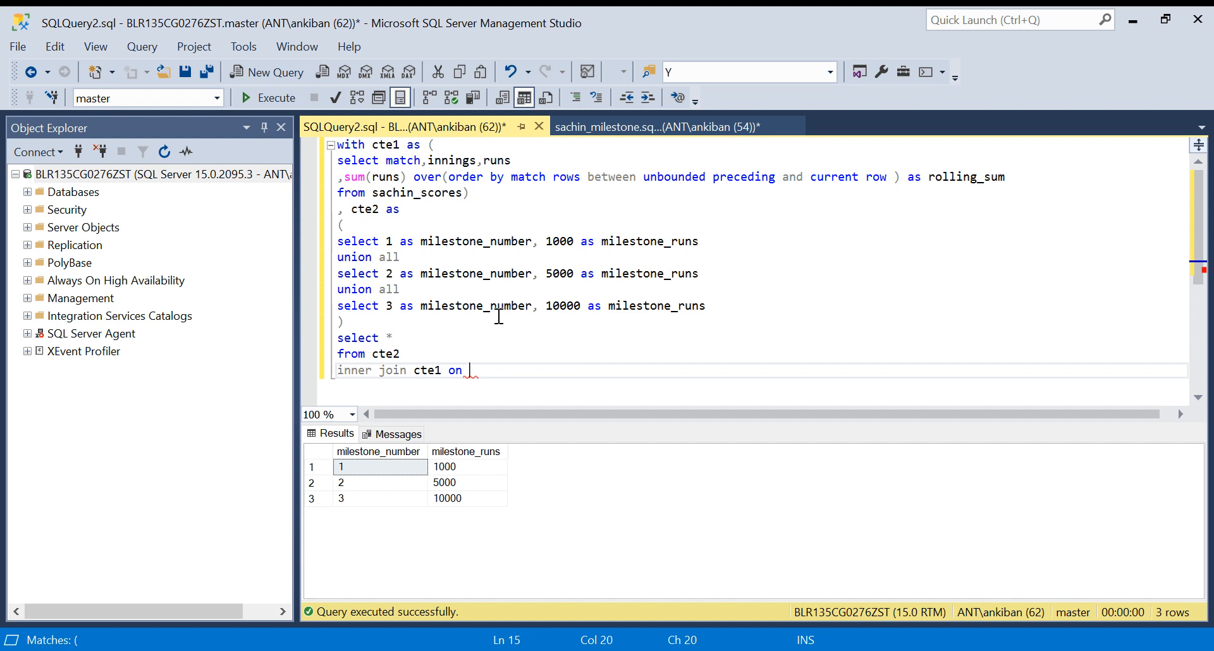
# - Complete the join condition as rolling_sum > milestone_runs using the column names
pyautogui.doubleClick(965, 176)
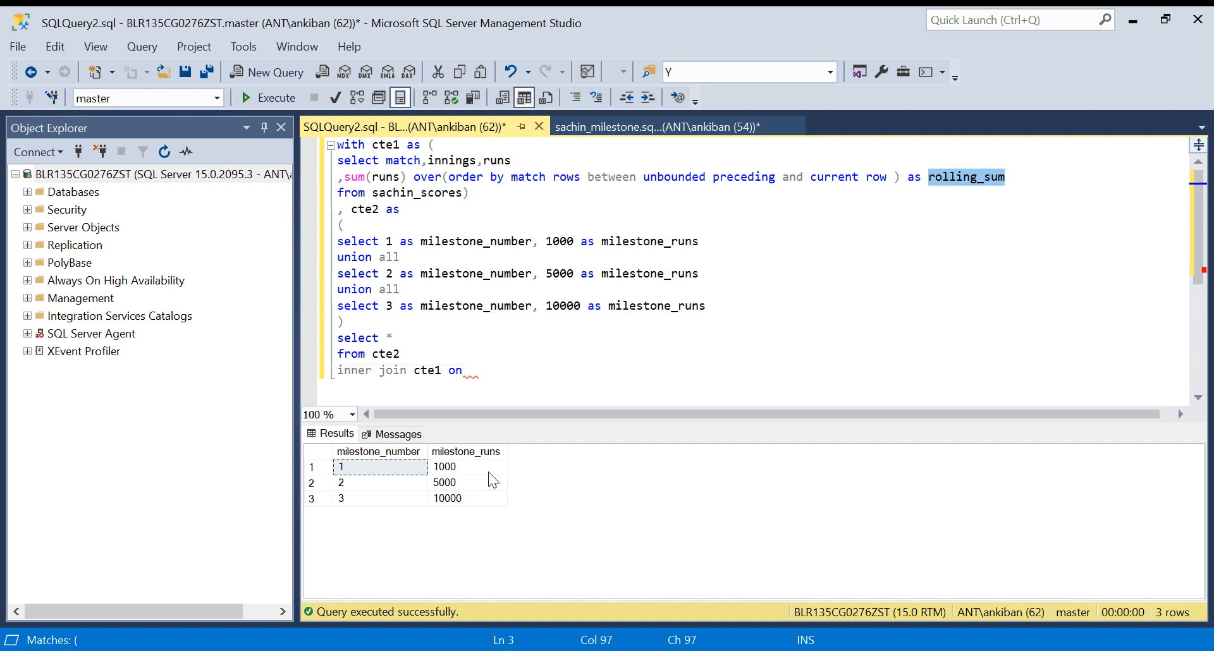
pyautogui.moveTo(462, 471)
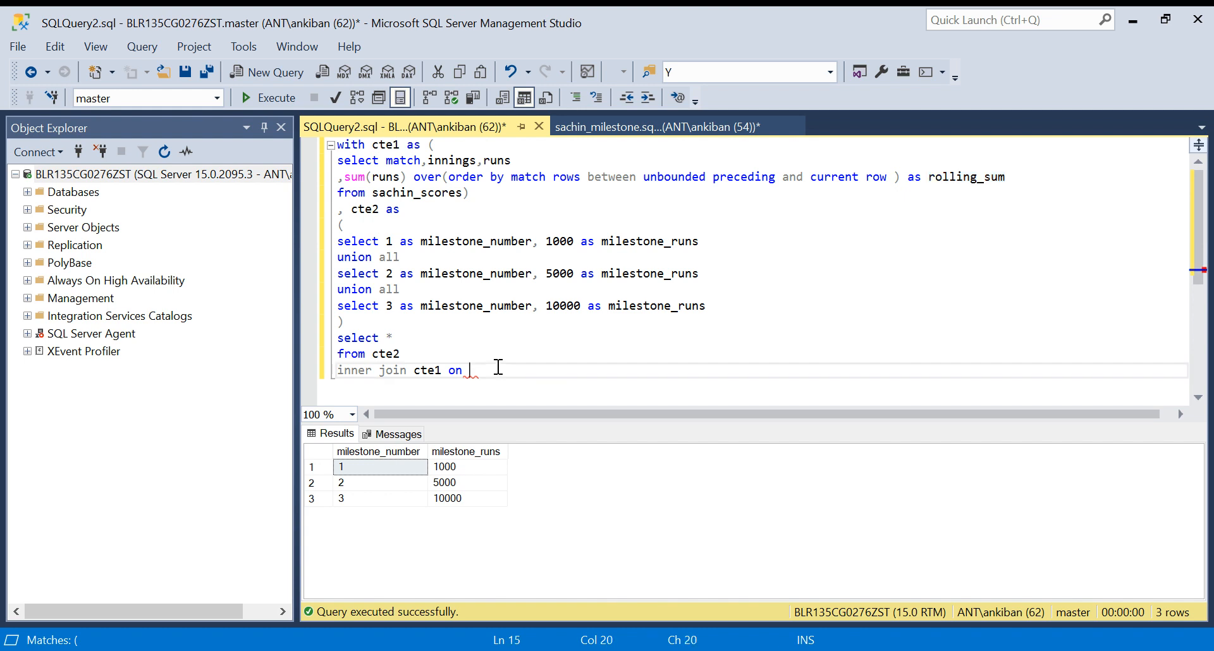
pyautogui.doubleClick(965, 176)
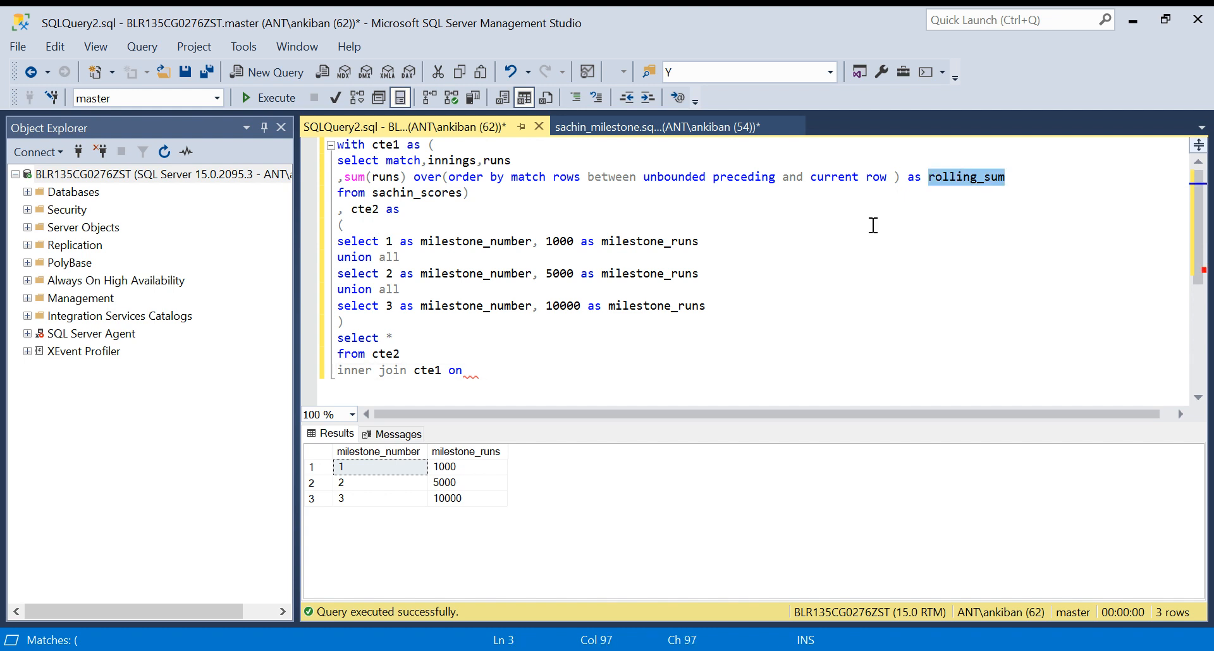
pyautogui.write('rolling_sum>')
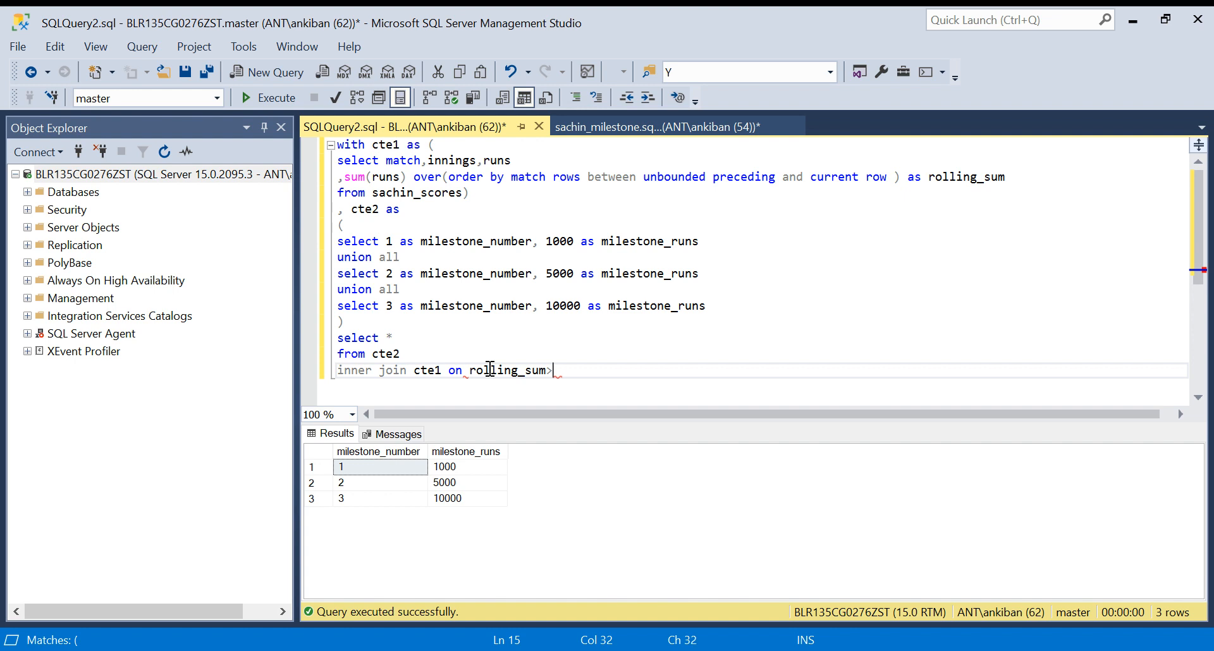
pyautogui.doubleClick(649, 241)
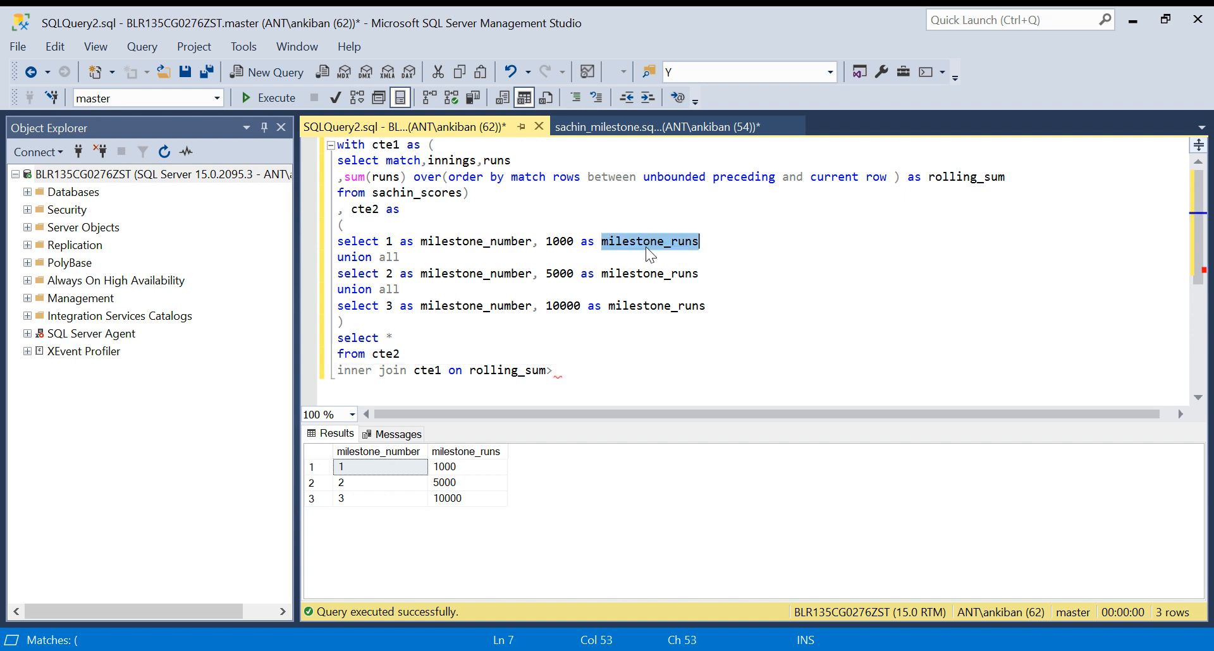
pyautogui.write('milestone_runs')
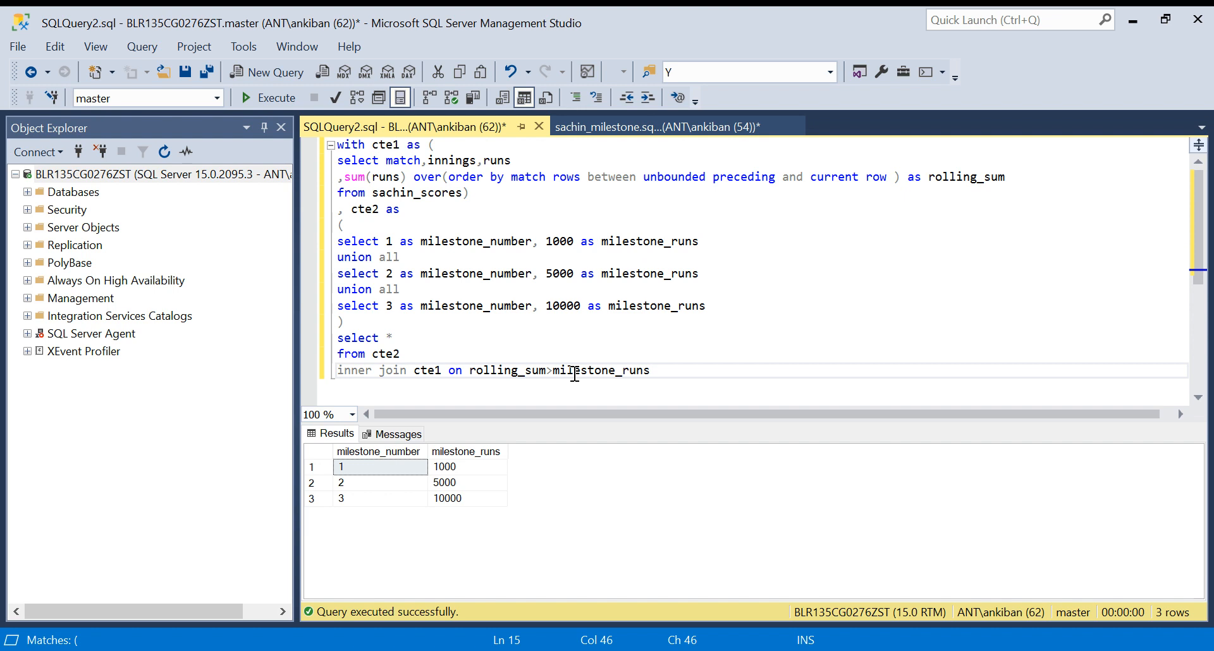
# - Run the joined query, returning 949 rows, and examine the first match past 1000 runs
pyautogui.click(267, 97)
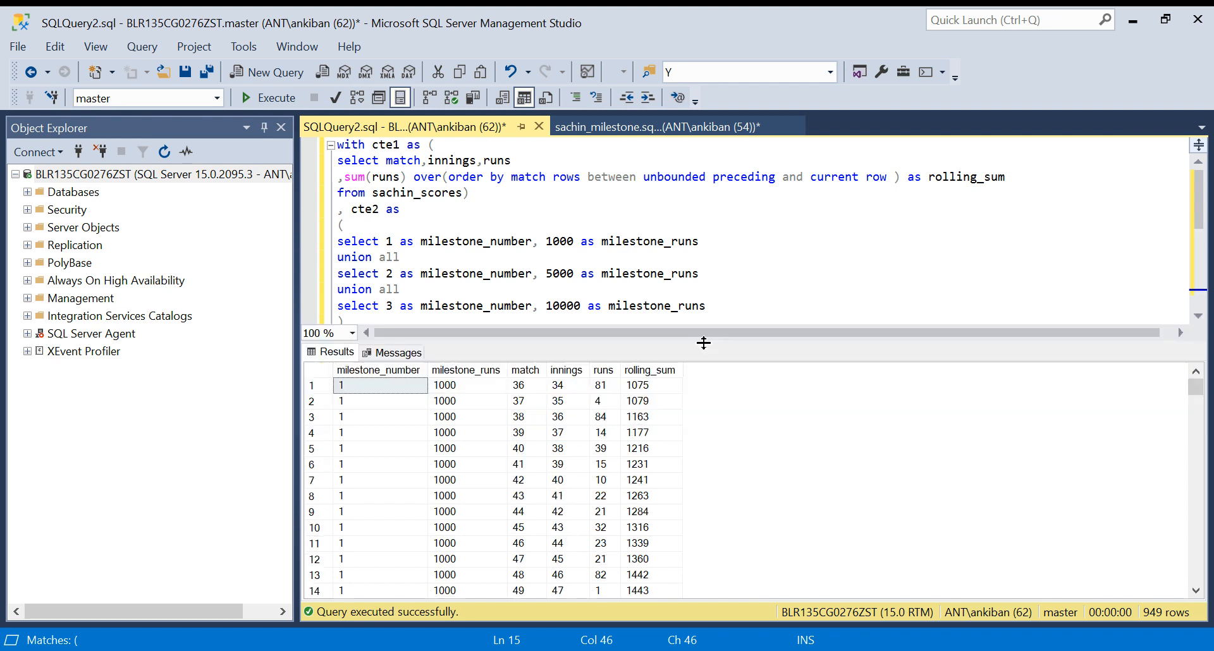
pyautogui.click(379, 385)
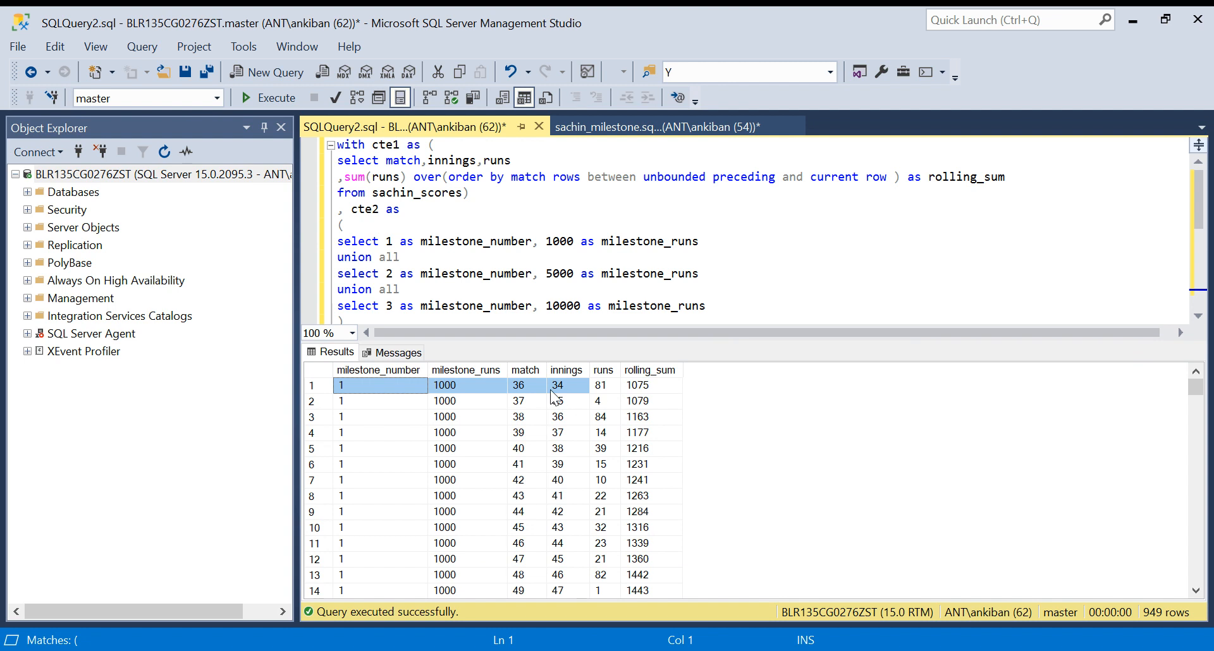
pyautogui.click(518, 385)
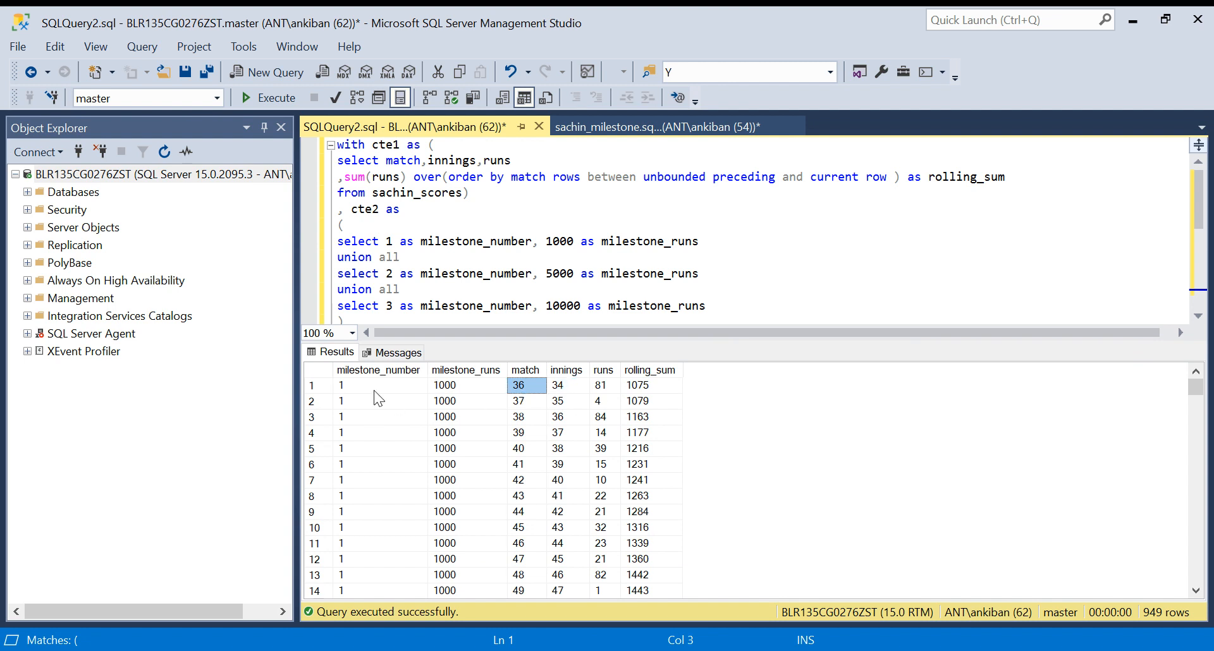
pyautogui.click(379, 385)
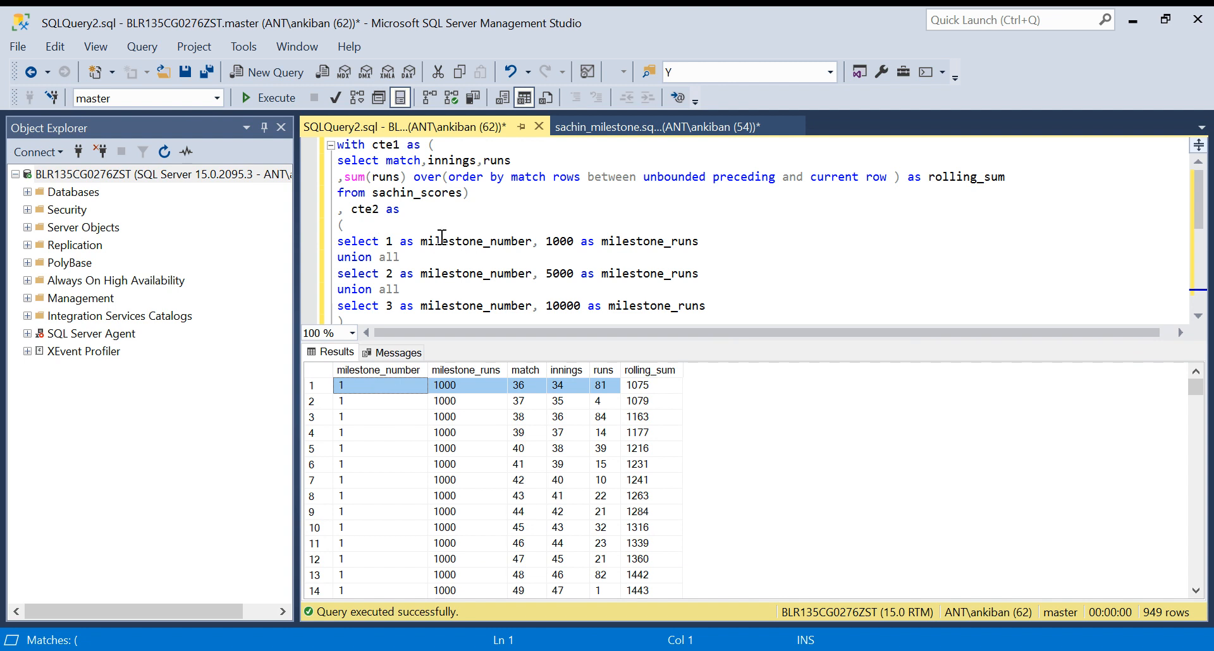
pyautogui.moveTo(647, 395)
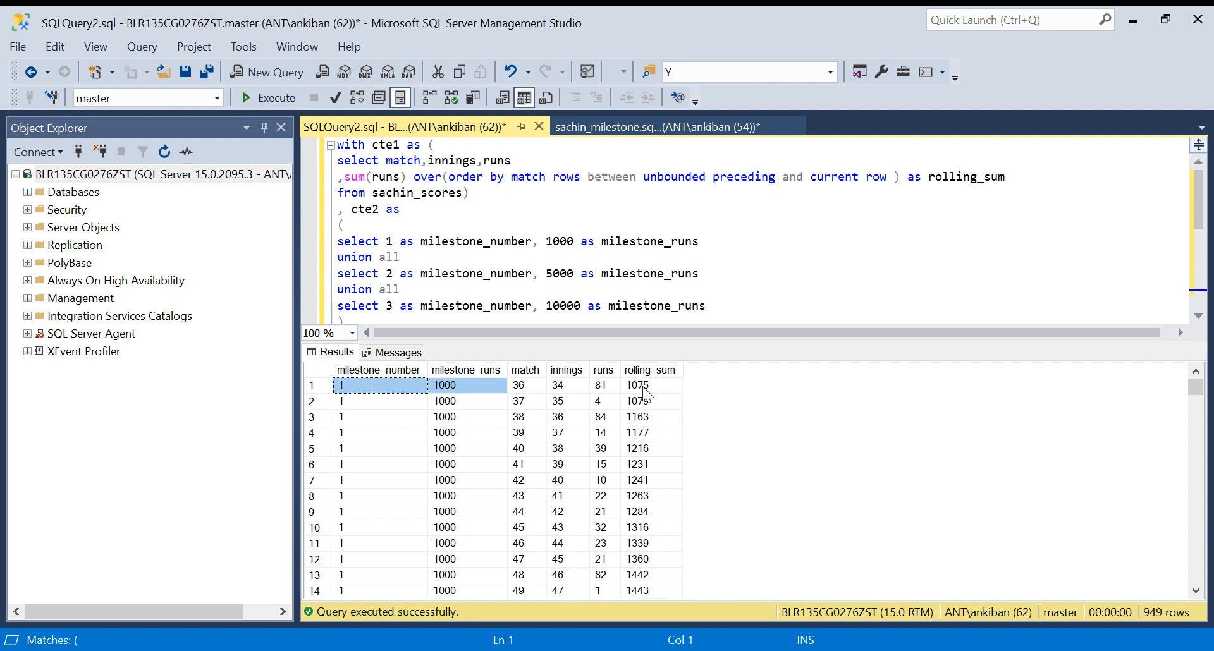
# - Scroll through the joined rows and return the cursor to the end of the join condition
pyautogui.scroll(-3)
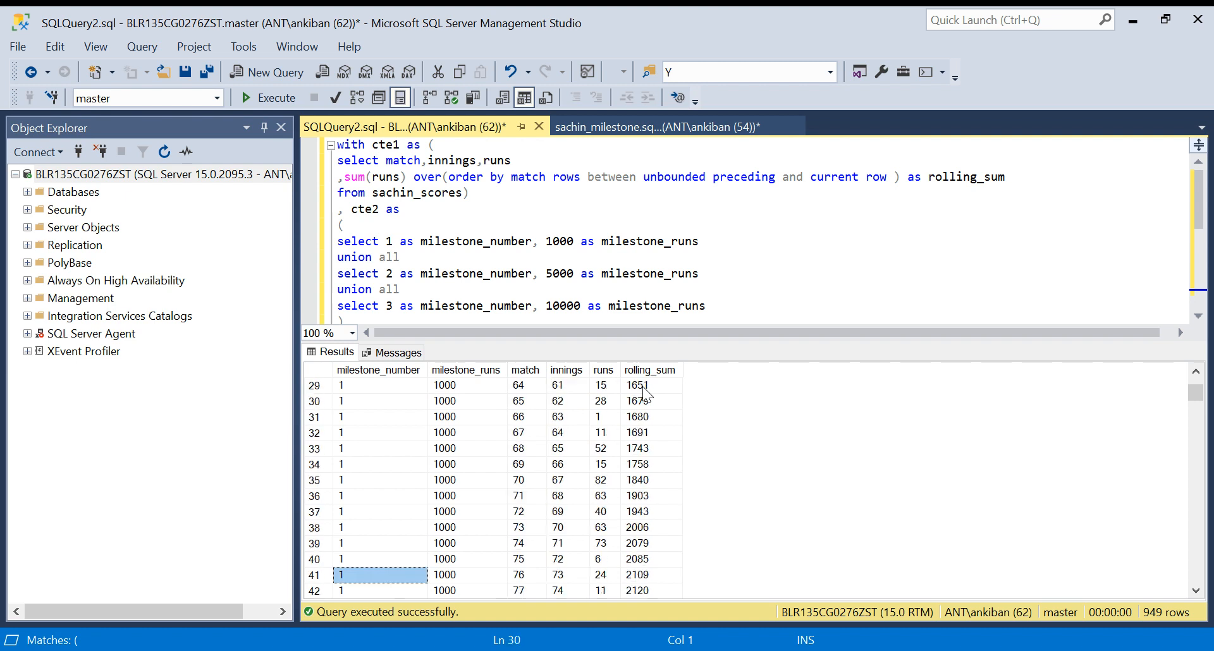
pyautogui.scroll(-3)
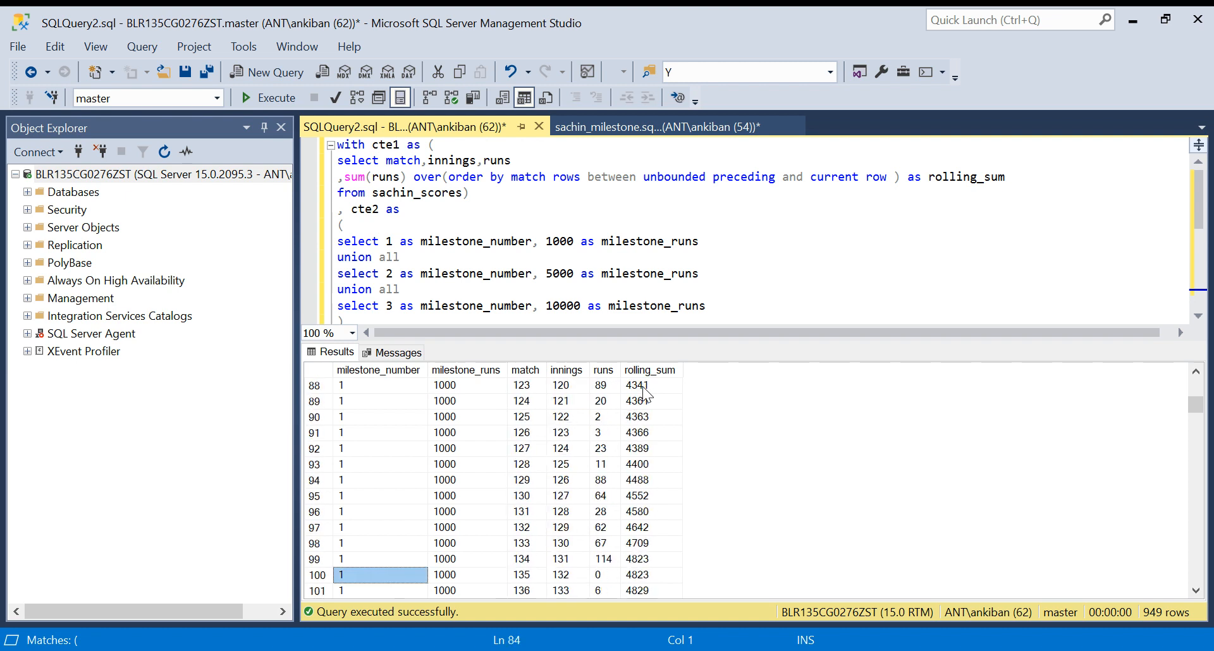
pyautogui.scroll(-3)
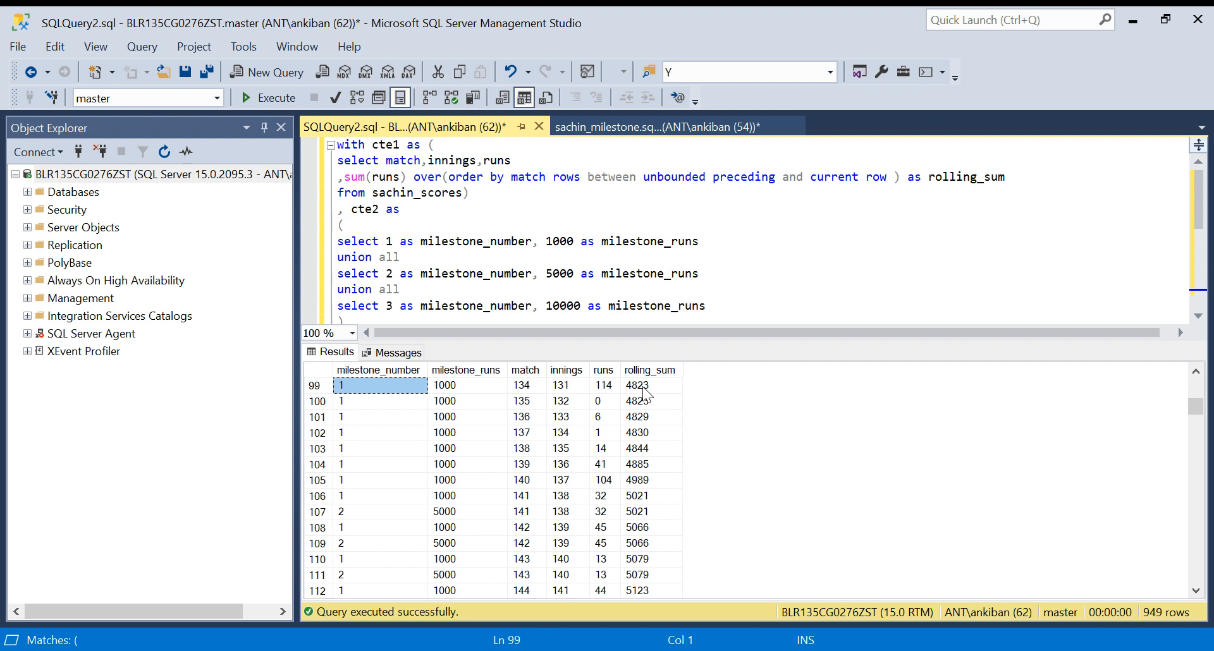
pyautogui.click(379, 370)
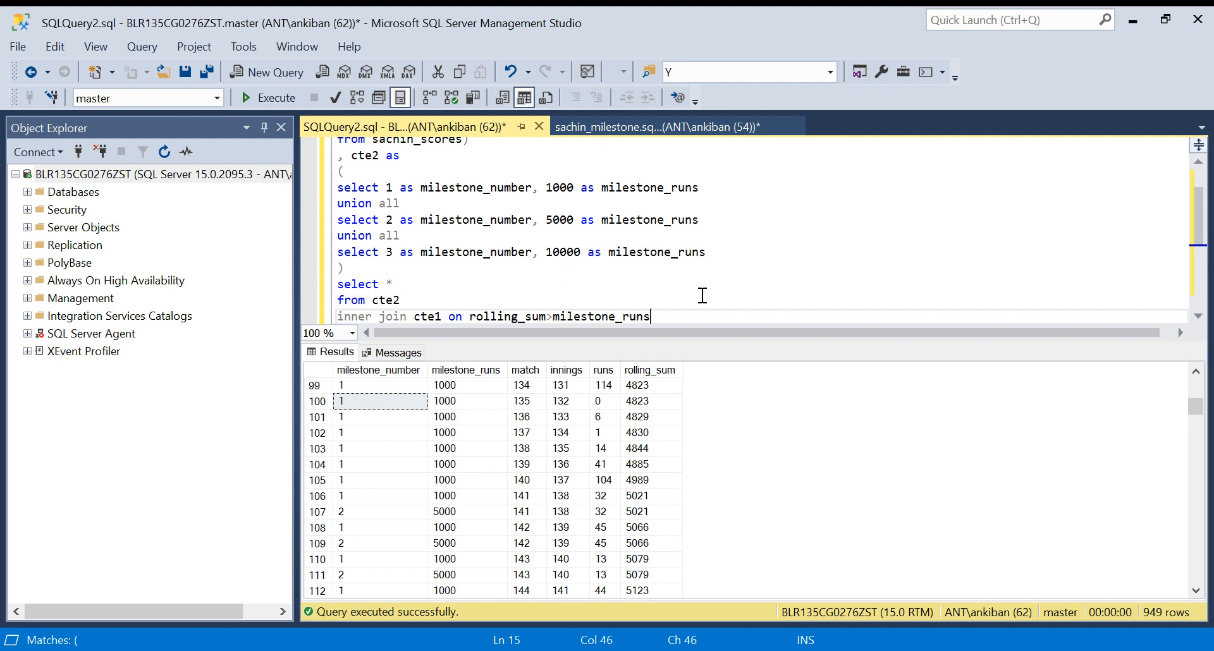
# - Add 'order by milestone_number' after the join and review the sorted 949 rows
pyautogui.press('enter')
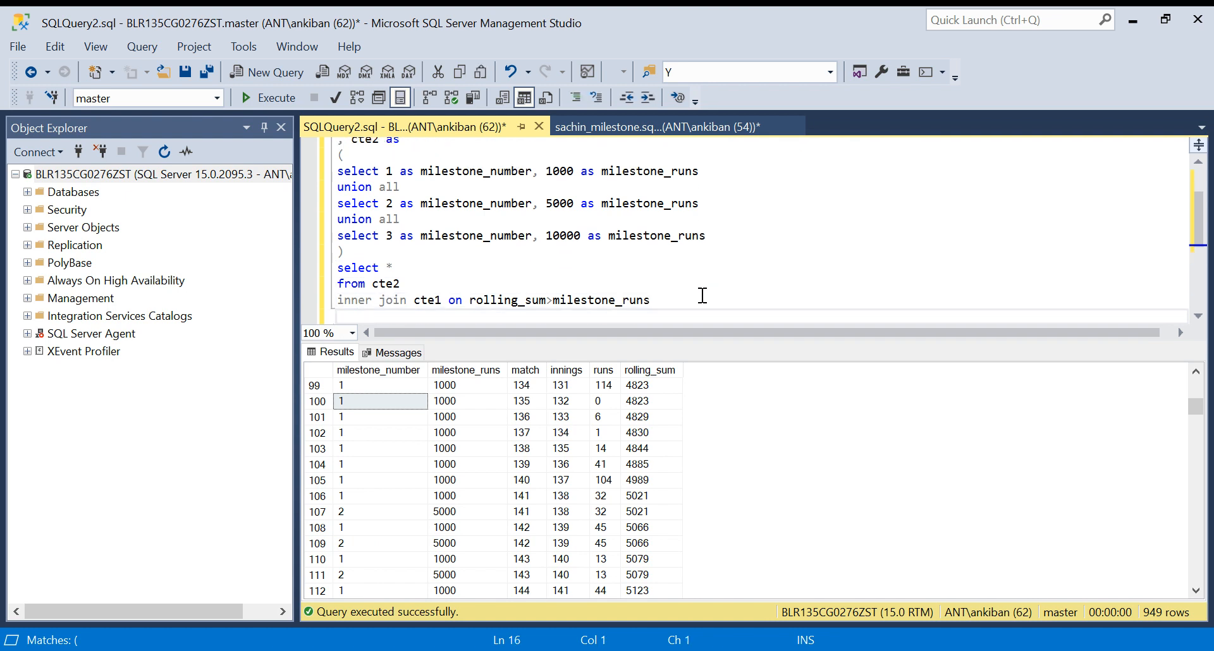
pyautogui.write('order by')
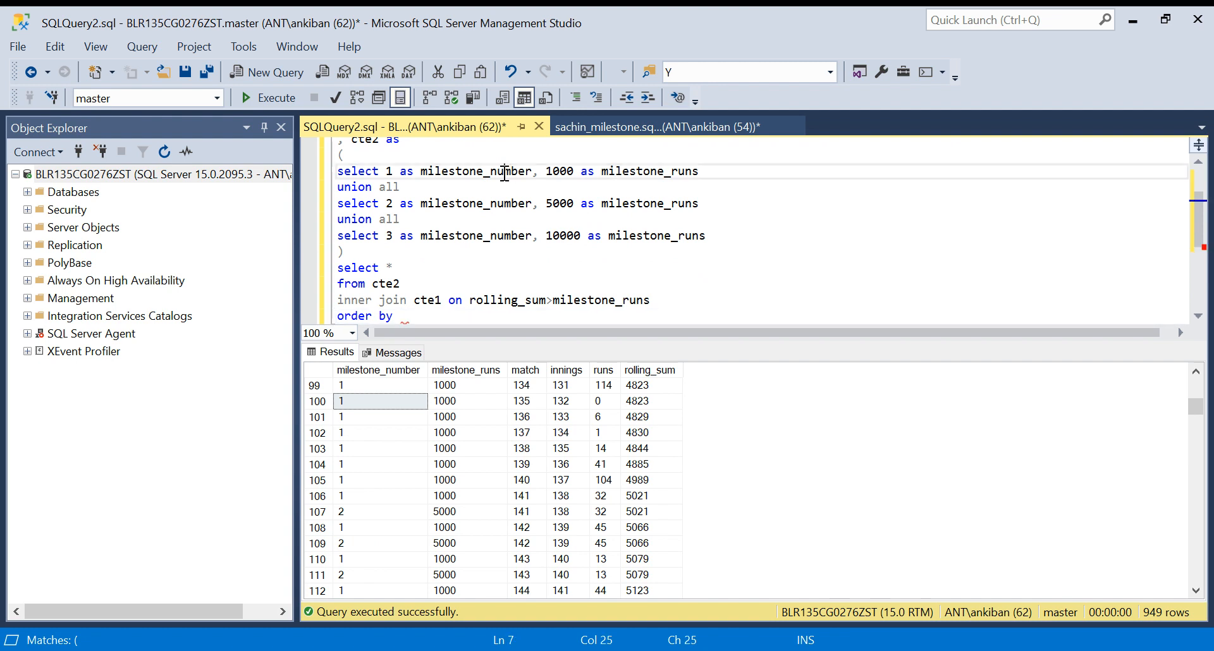
pyautogui.click(418, 317)
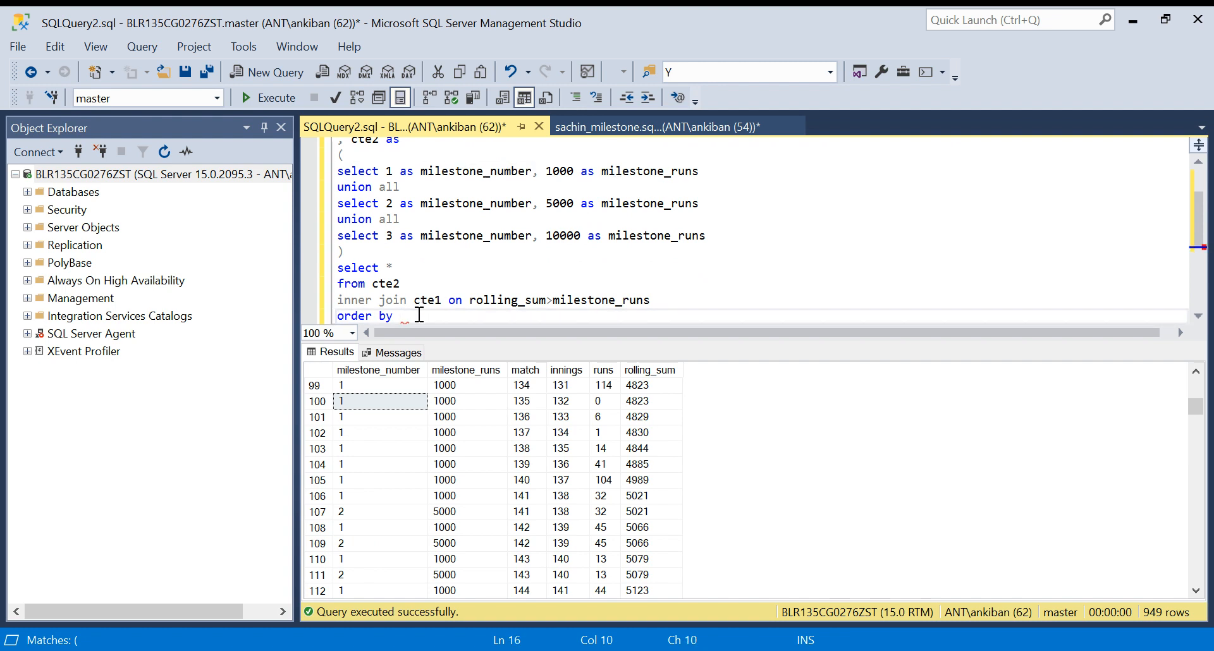
pyautogui.write('milestone_number')
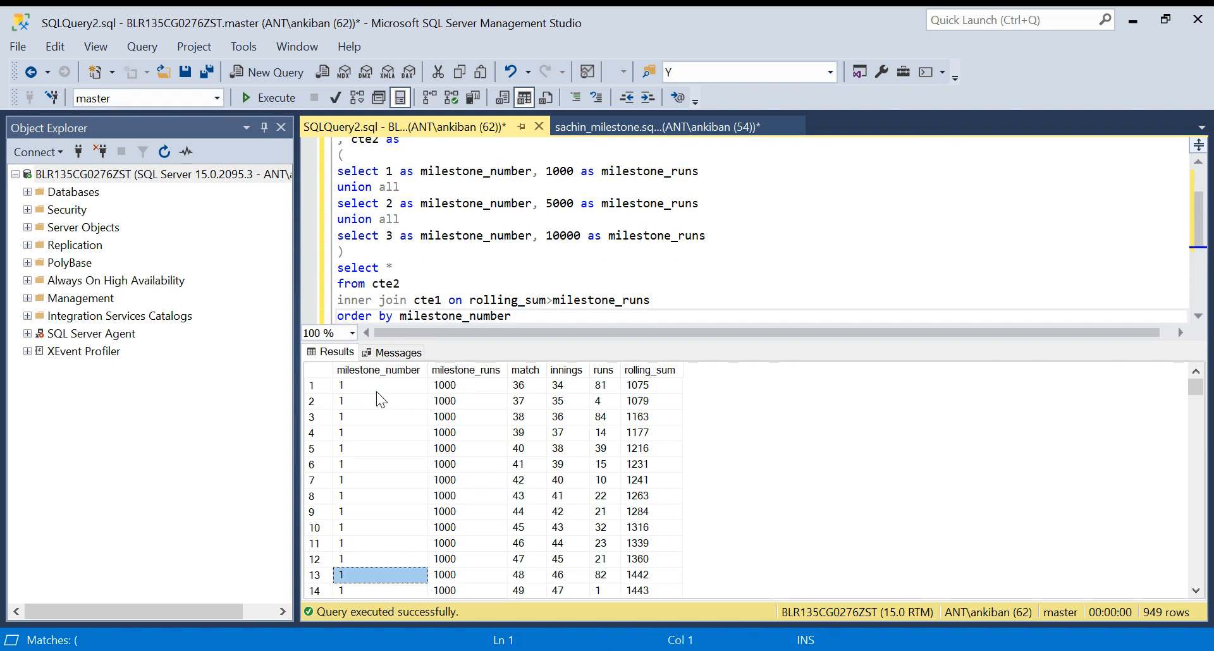
pyautogui.scroll(-3)
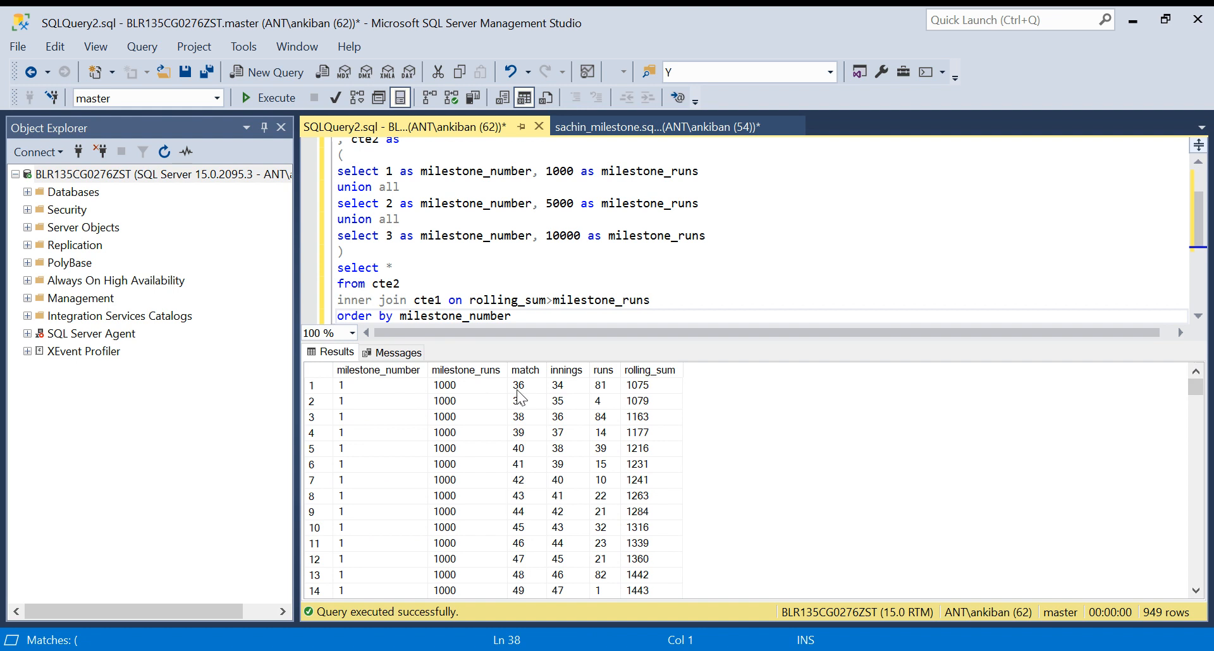
# - Scroll the sorted results to where milestone 2 (5000 runs) rows begin around row 429
pyautogui.click(380, 385)
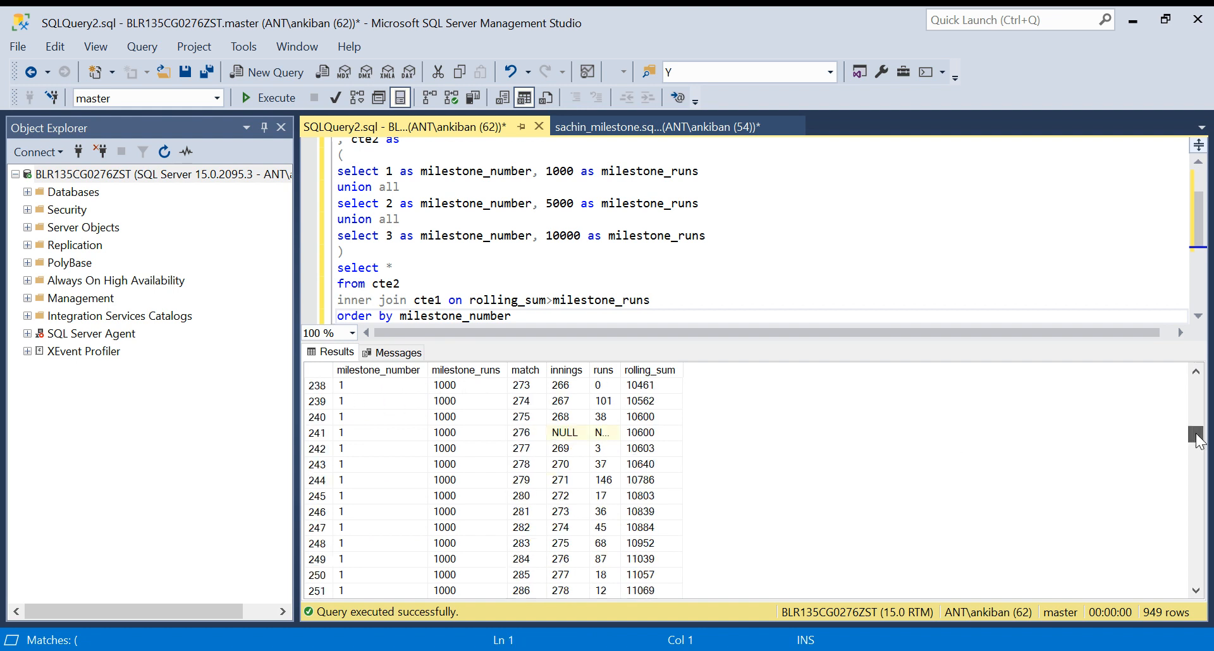
pyautogui.scroll(-3)
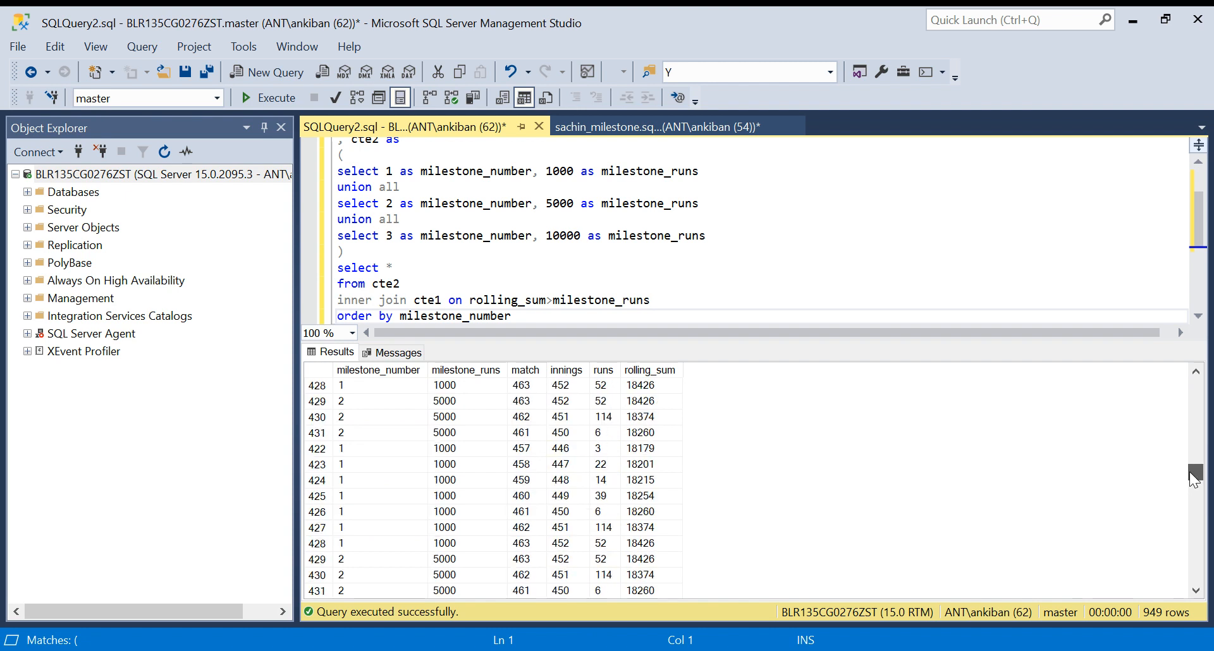
pyautogui.scroll(-3)
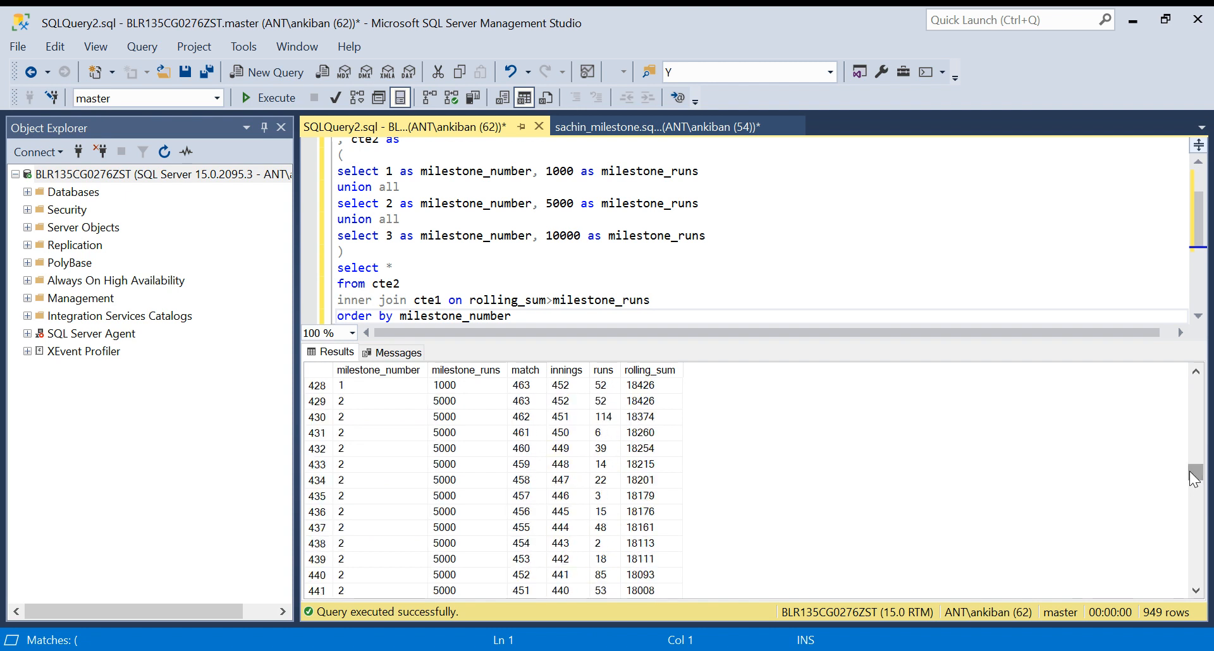
pyautogui.click(465, 401)
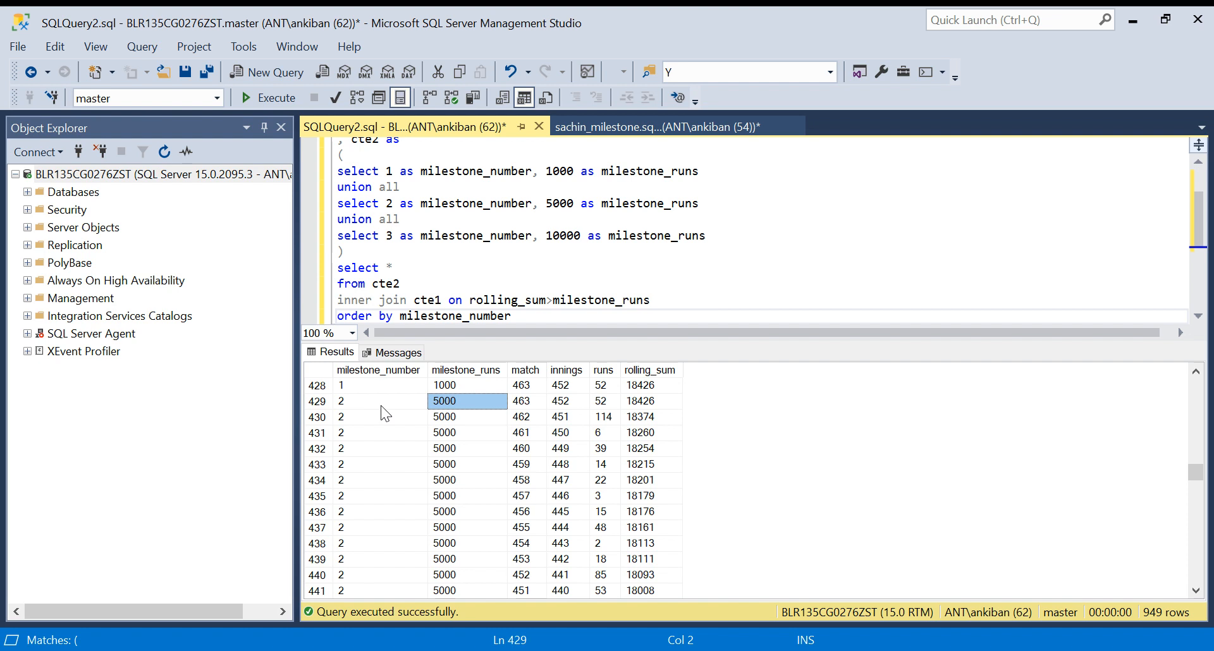
pyautogui.click(378, 401)
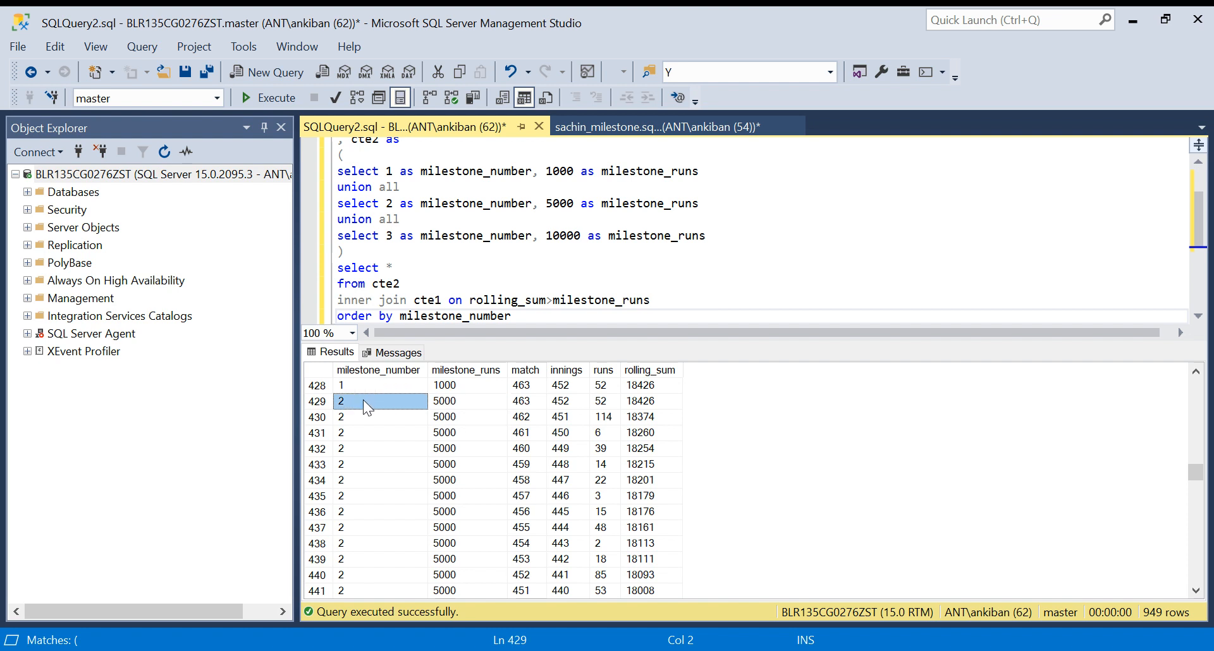
# - Enlarge the query area and select cte2's three milestone select lines
pyautogui.click(580, 248)
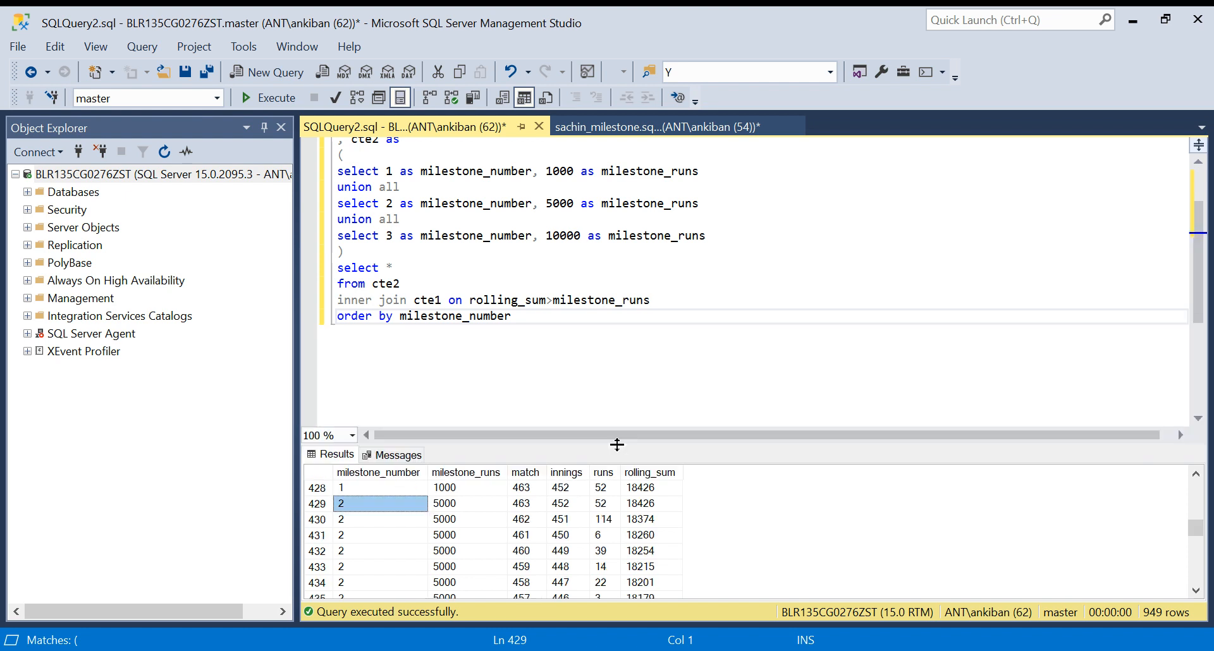
pyautogui.moveTo(337, 172); pyautogui.dragTo(706, 235)
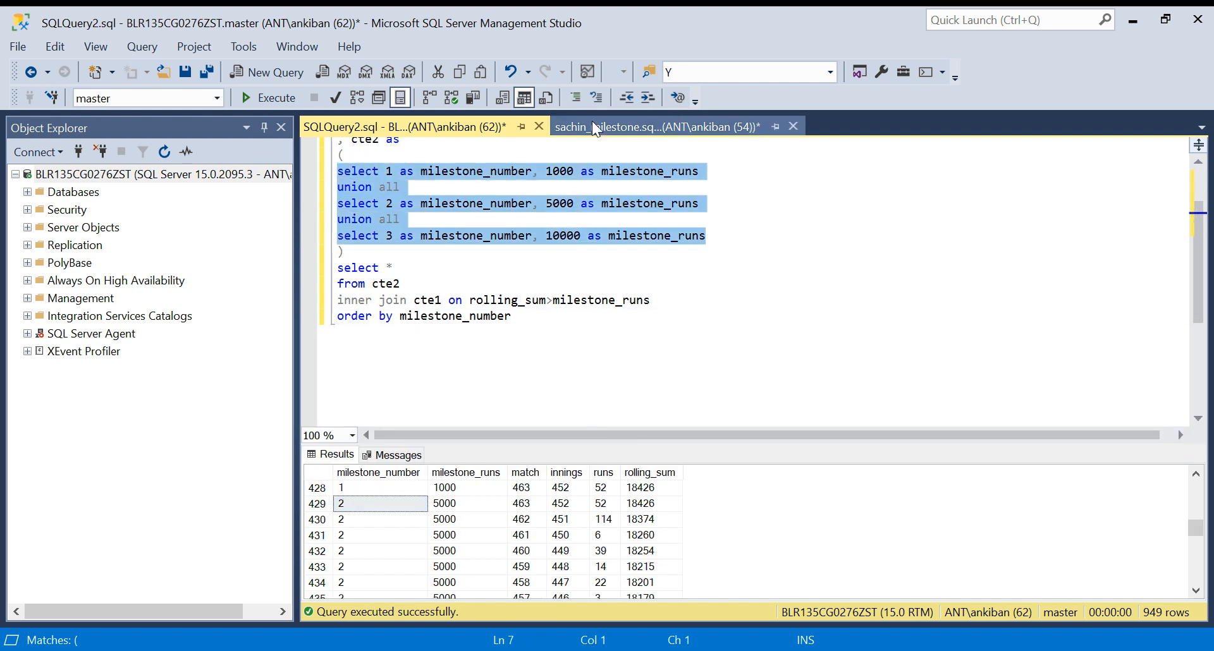
# - Run the milestone UNION ALL values alone in a new query window, returning 1000, 5000, 10000
pyautogui.click(273, 72)
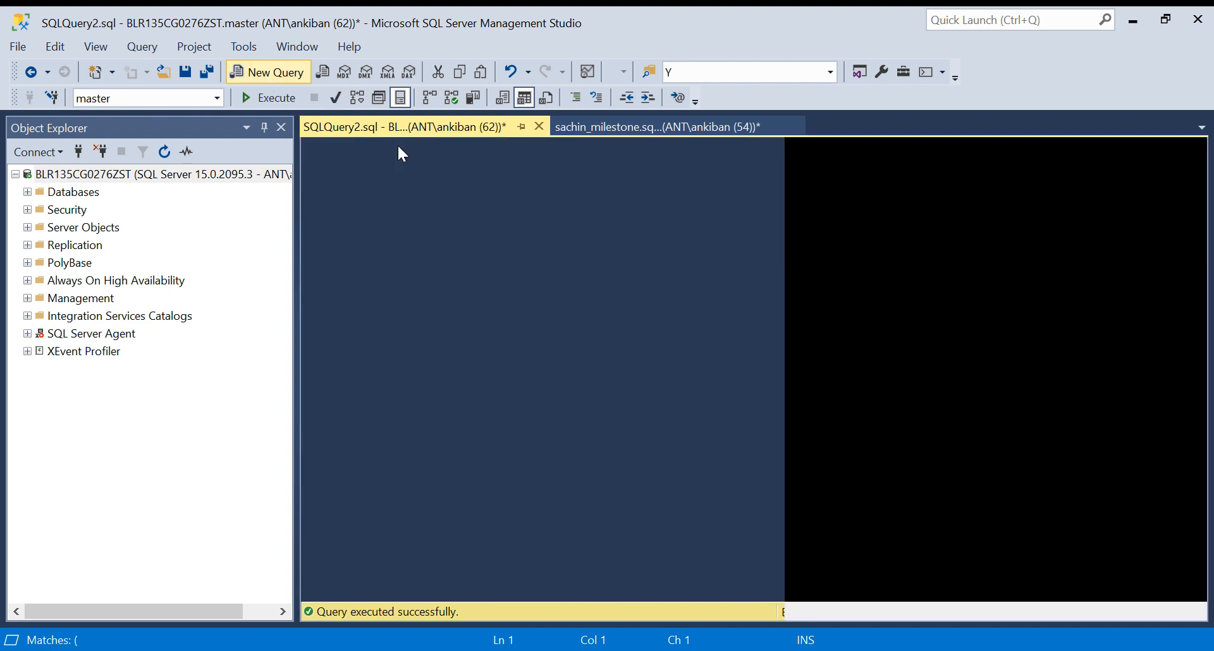
pyautogui.click(267, 72)
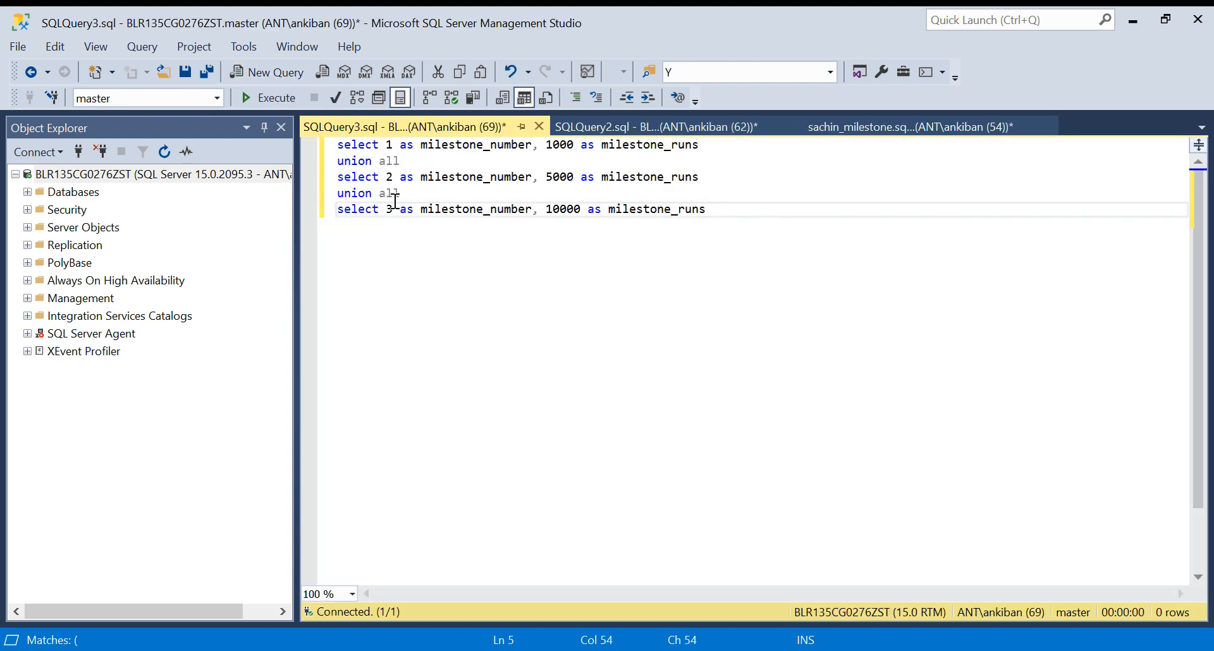
pyautogui.press('ctrl+a')
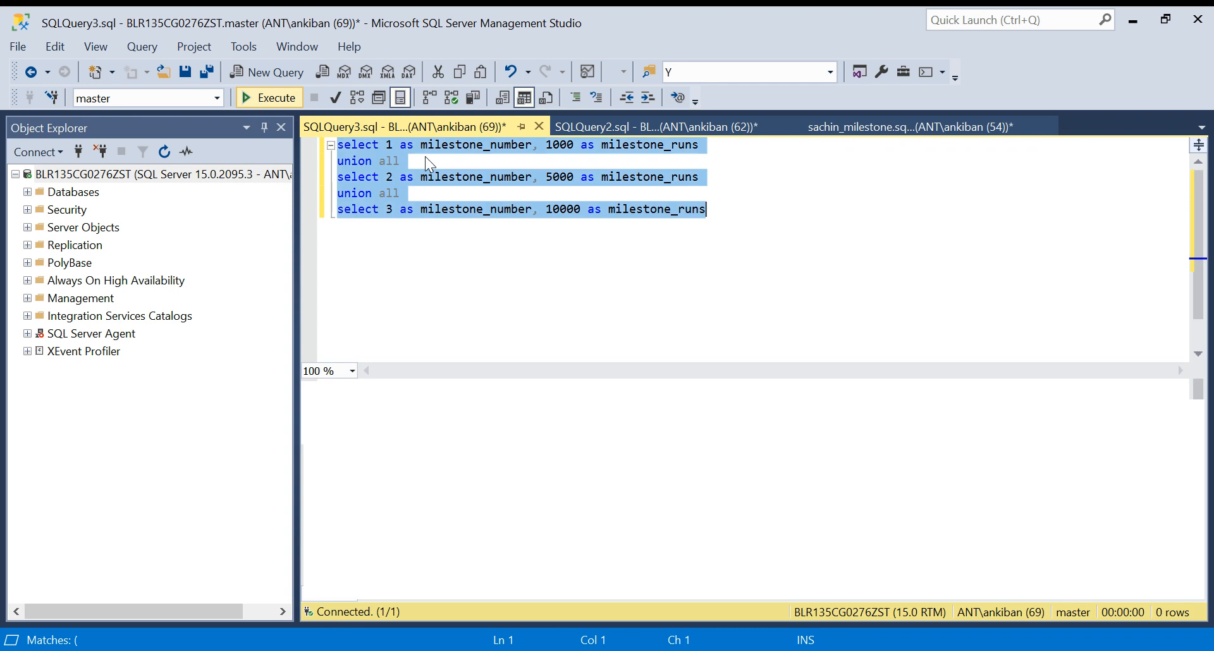
pyautogui.click(654, 126)
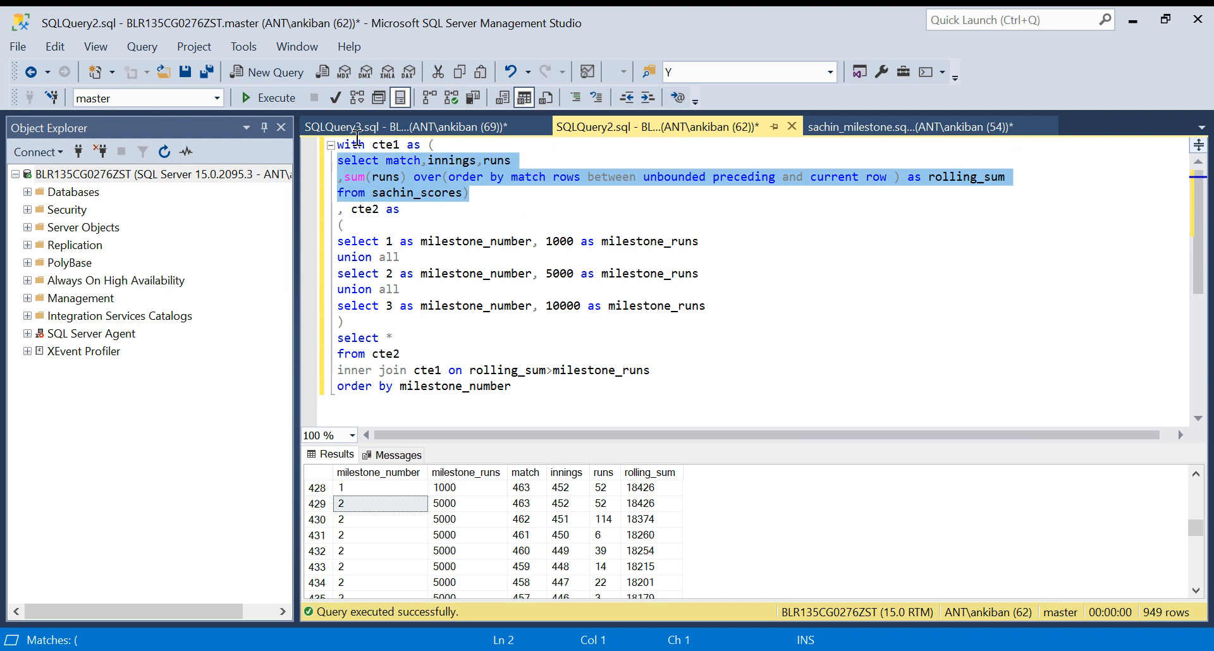
# - Try executing cte1's body in SQLQuery2, then return to the milestone values window
pyautogui.click(275, 97)
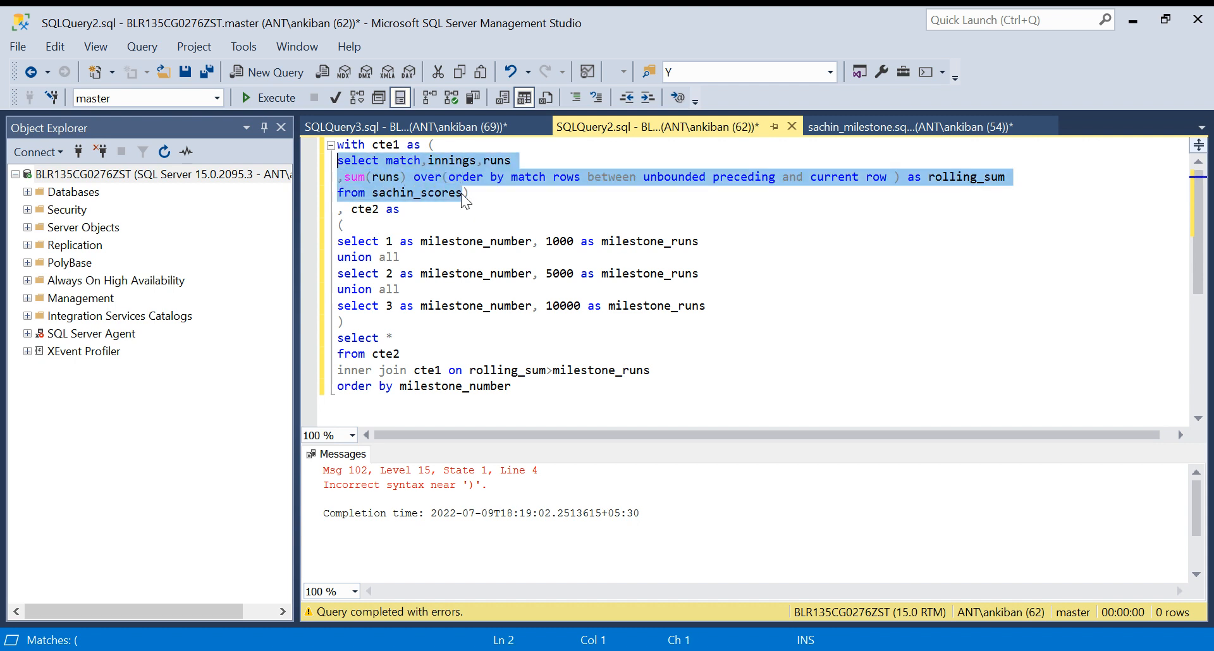
pyautogui.click(403, 126)
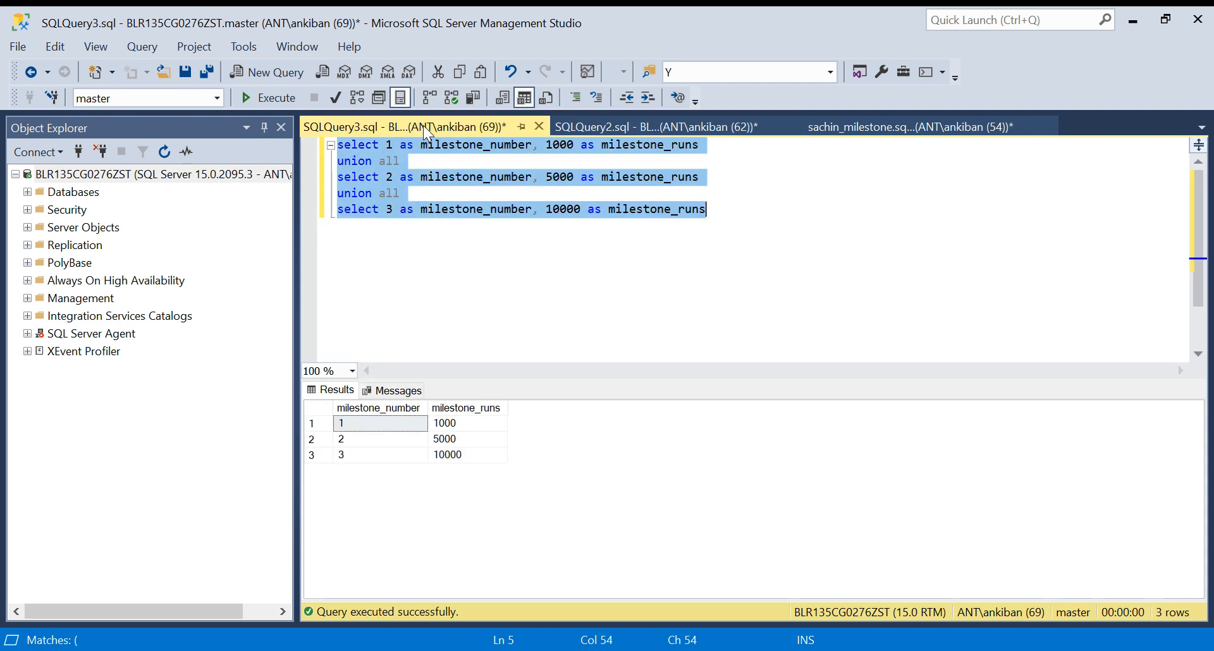
pyautogui.moveTo(592, 126)
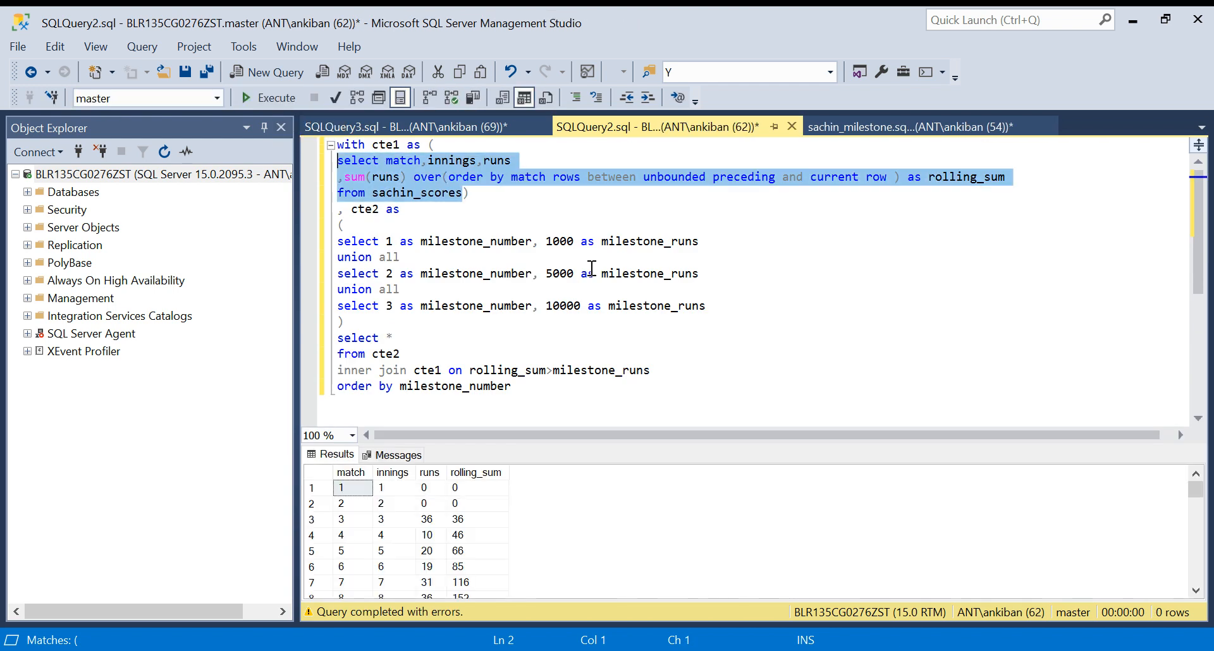
# - Execute cte1's SELECT on its own, returning 463 rolling-sum rows
pyautogui.click(244, 98)
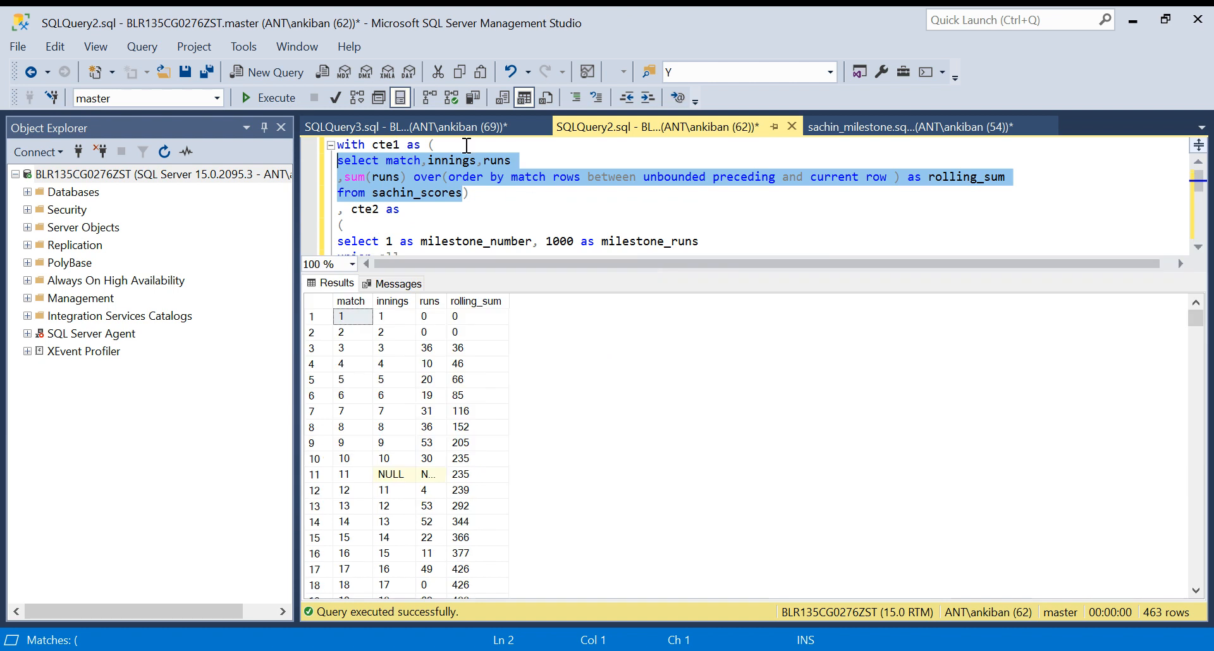
pyautogui.click(387, 127)
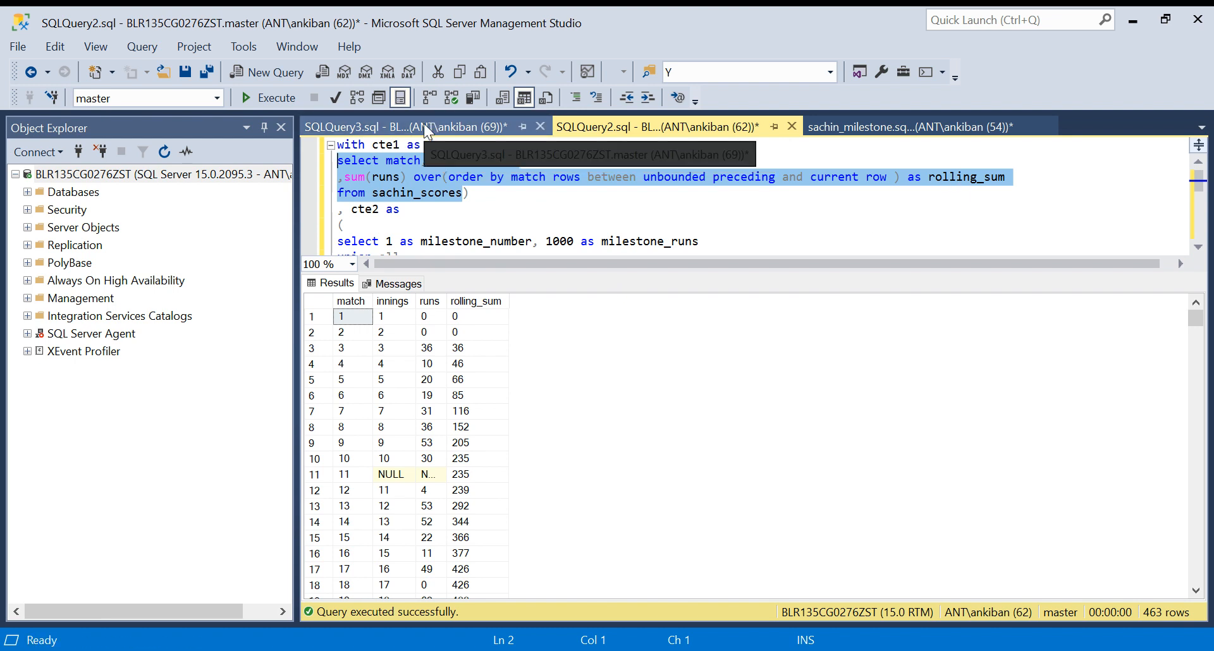
pyautogui.click(403, 127)
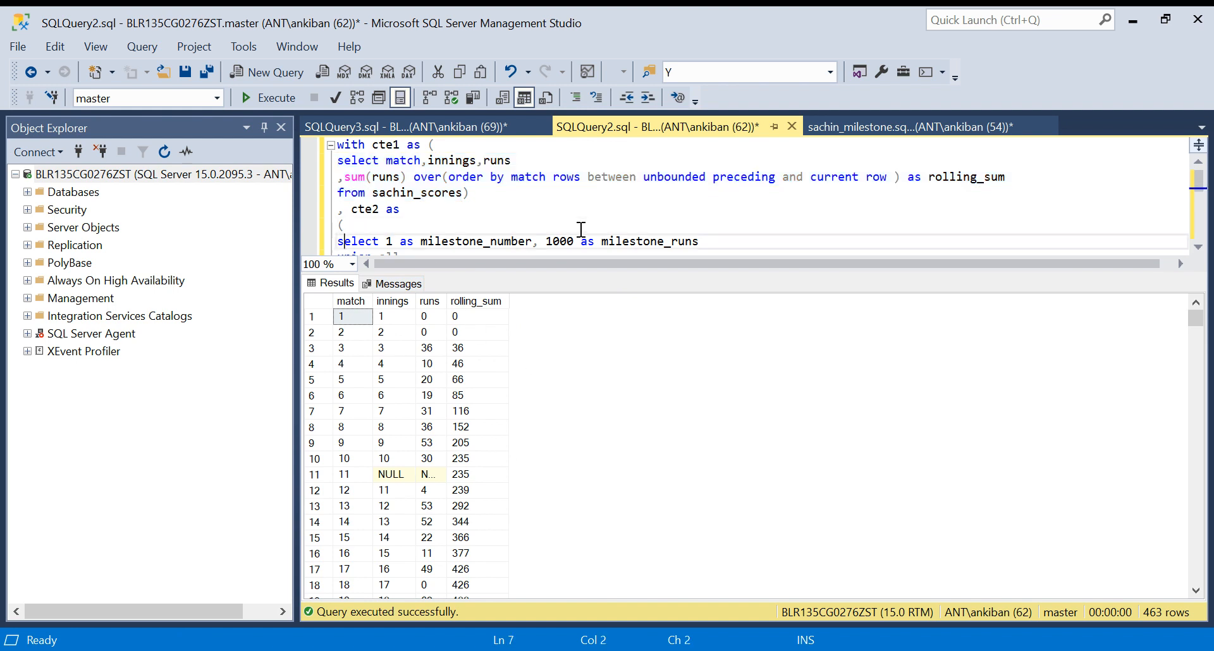
# - Review the running totals and mark match 36, where rolling_sum 1075 first passes 1000
pyautogui.scroll(-3)
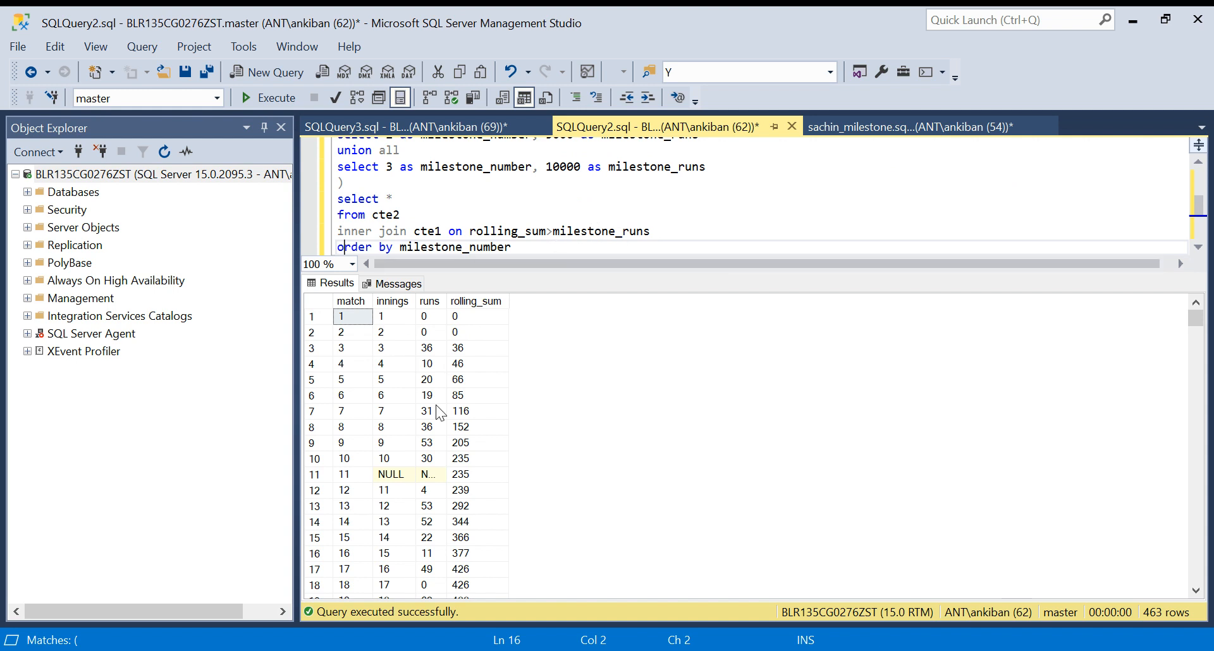
pyautogui.moveTo(454, 315); pyautogui.dragTo(465, 331)
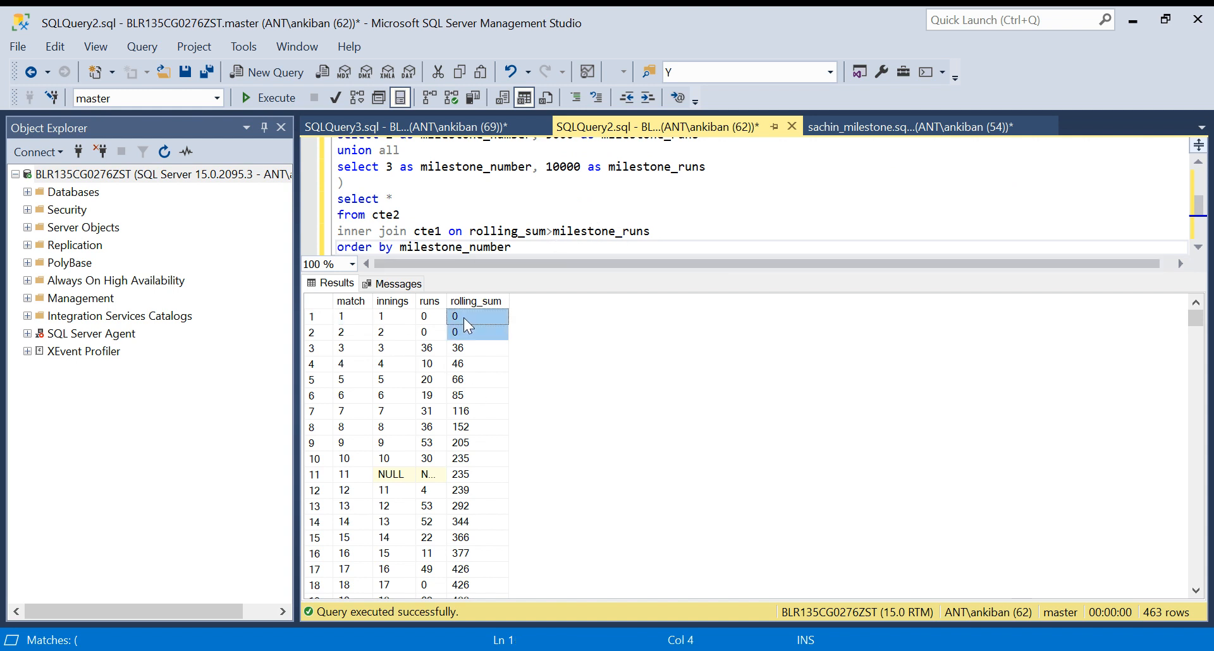
pyautogui.click(477, 332)
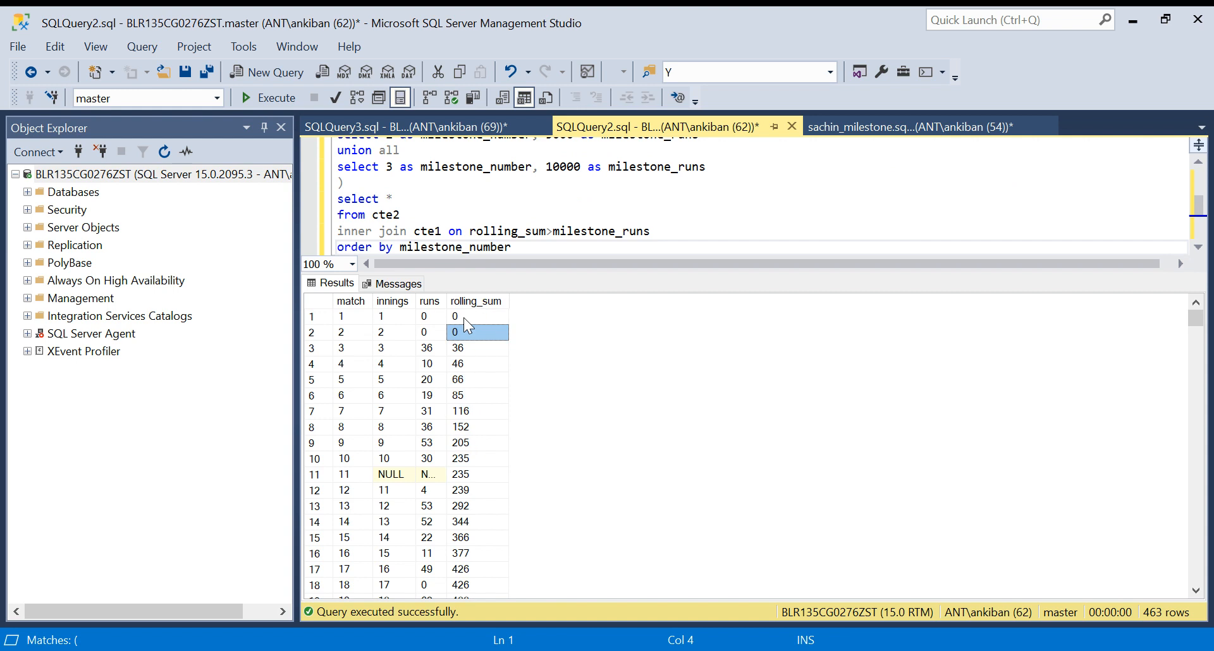
pyautogui.scroll(-3)
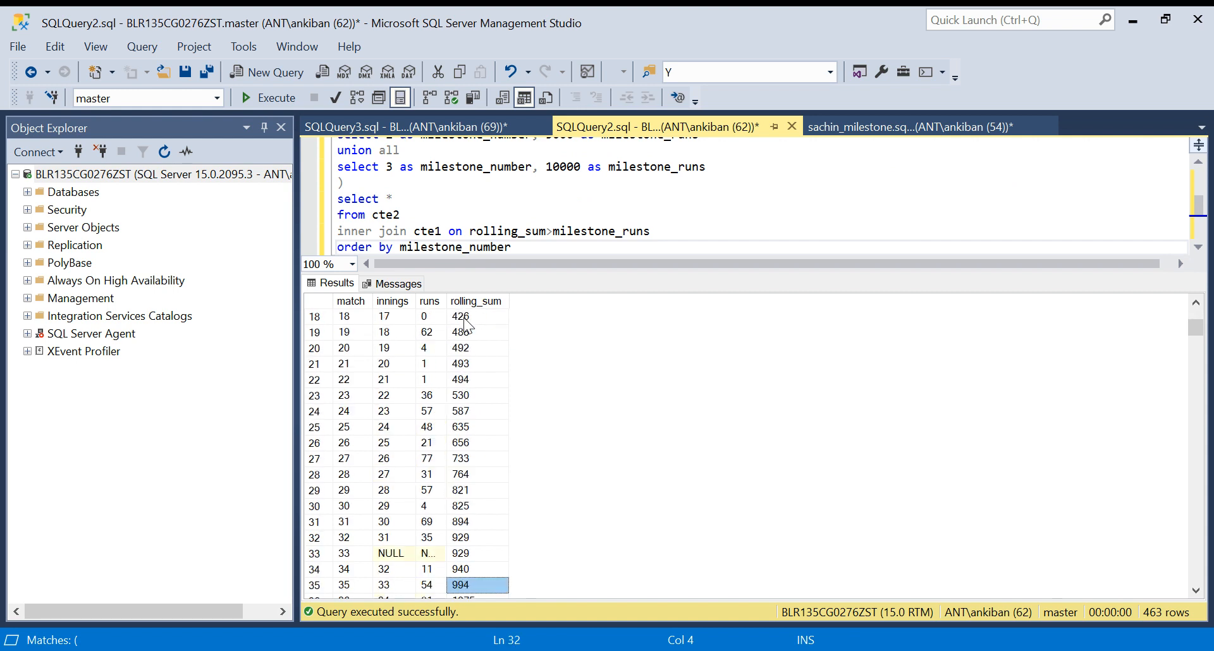
pyautogui.scroll(-3)
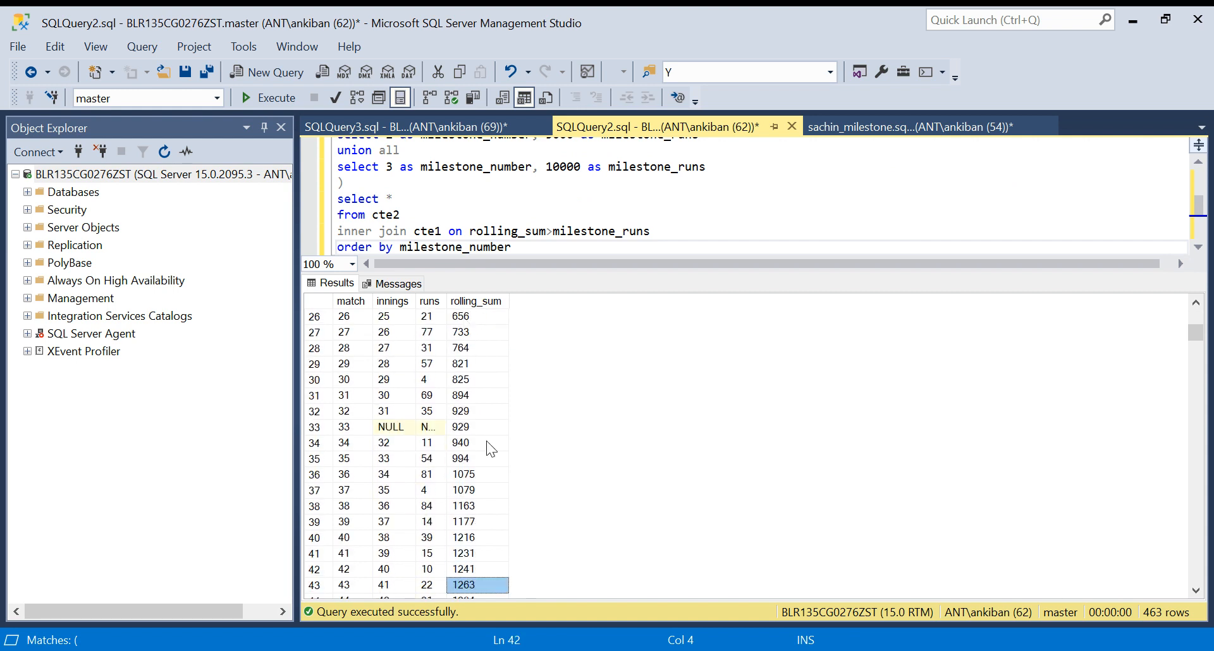
pyautogui.click(463, 474)
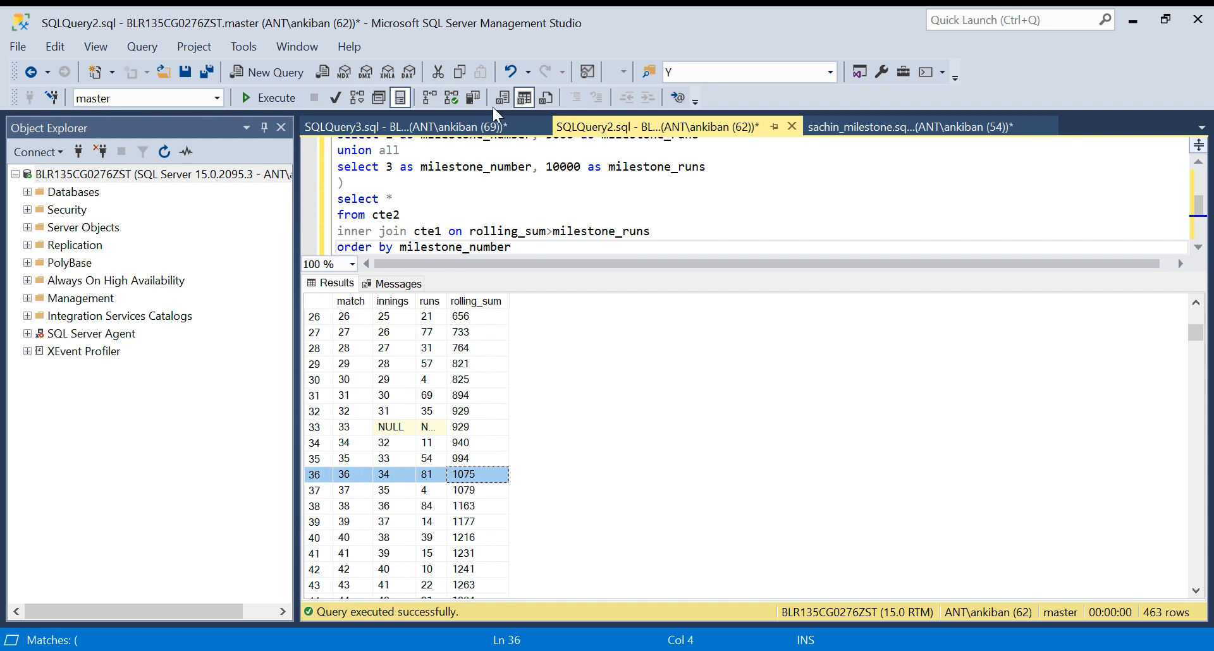
# - Compare the 1000-run milestone row against match 36's running total of 1075
pyautogui.click(386, 126)
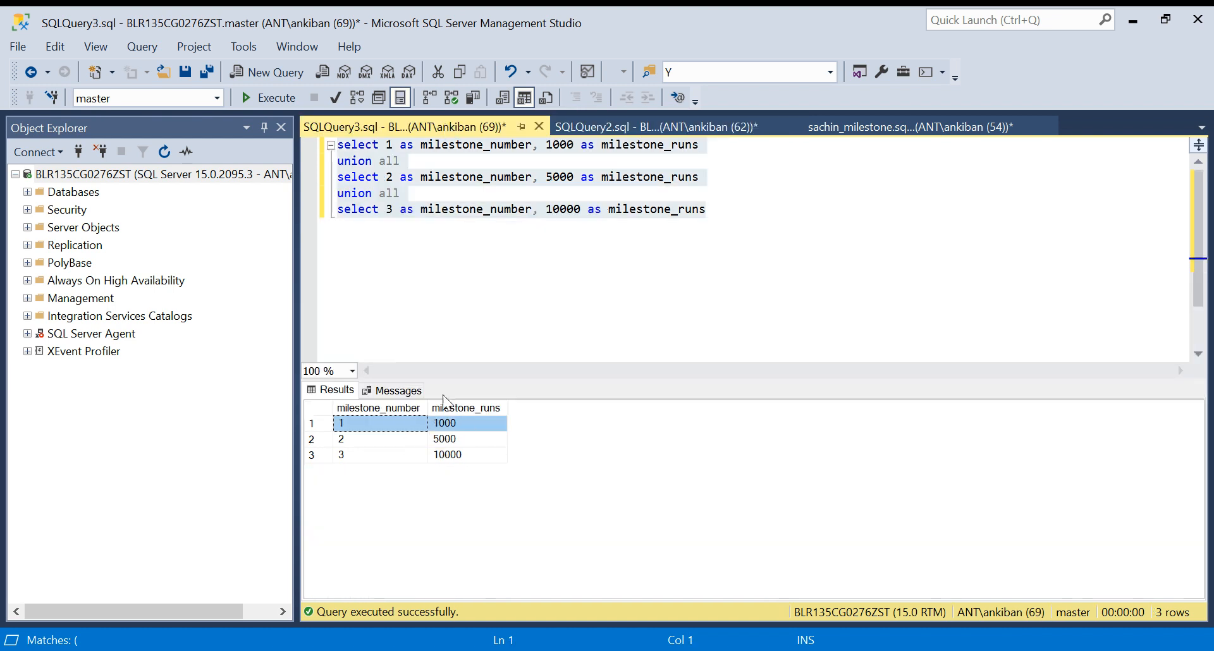
pyautogui.click(642, 127)
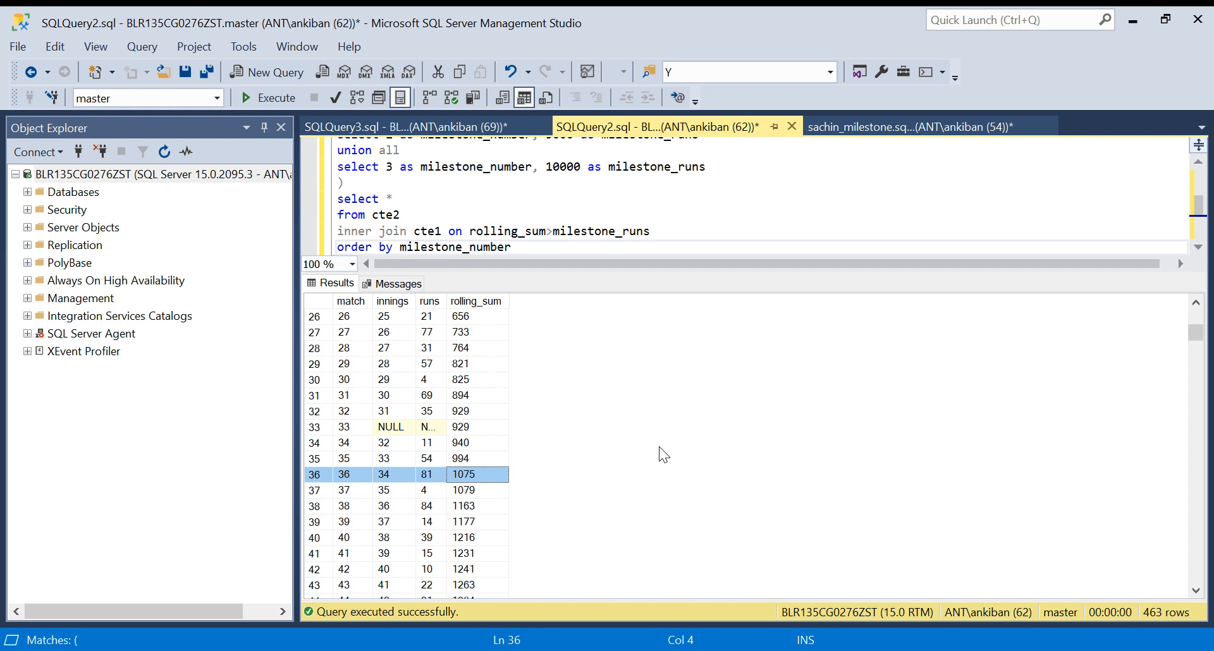
pyautogui.moveTo(470, 152)
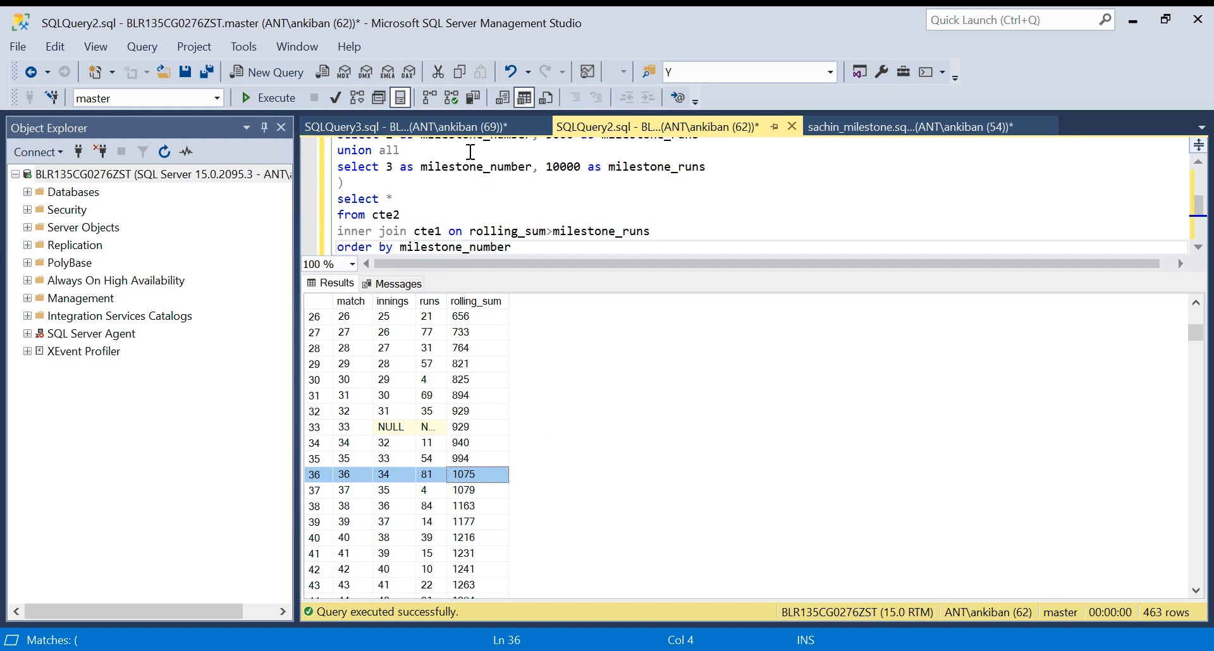
pyautogui.click(402, 126)
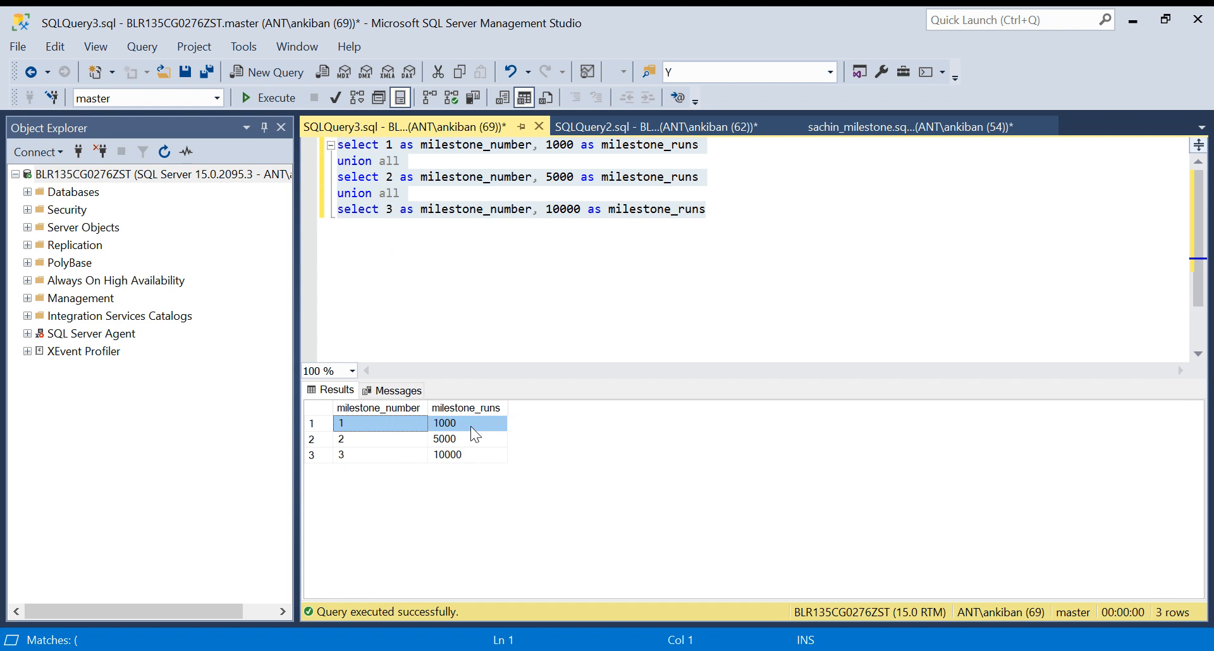
pyautogui.moveTo(472, 428)
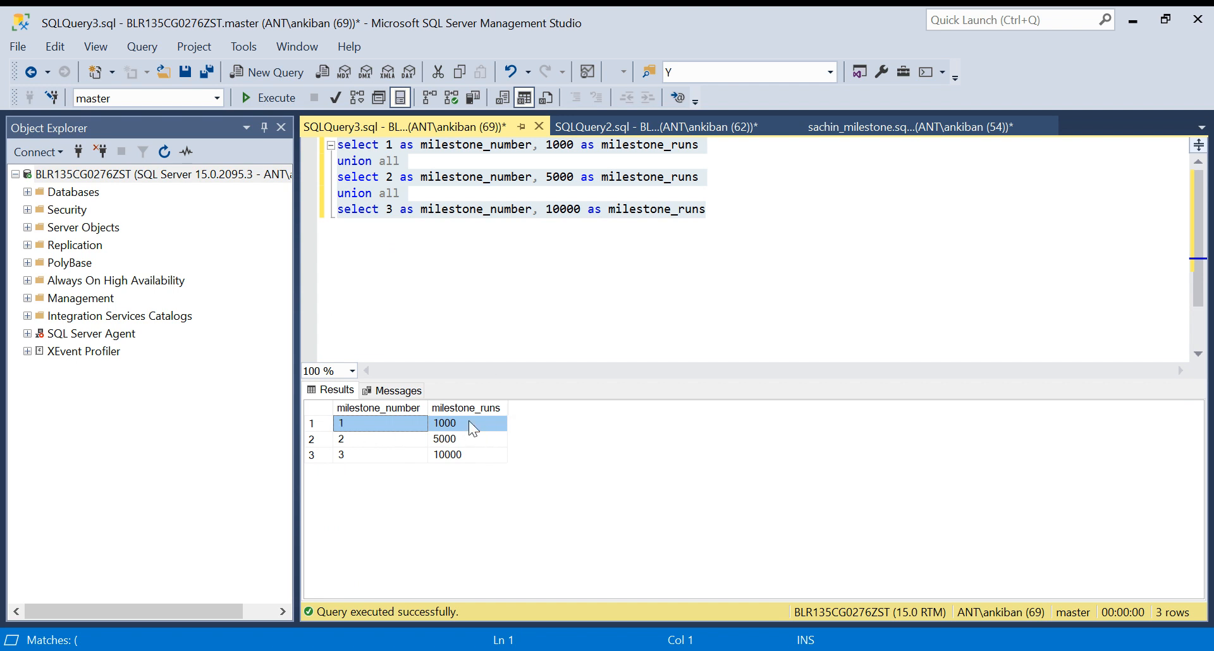
pyautogui.click(654, 127)
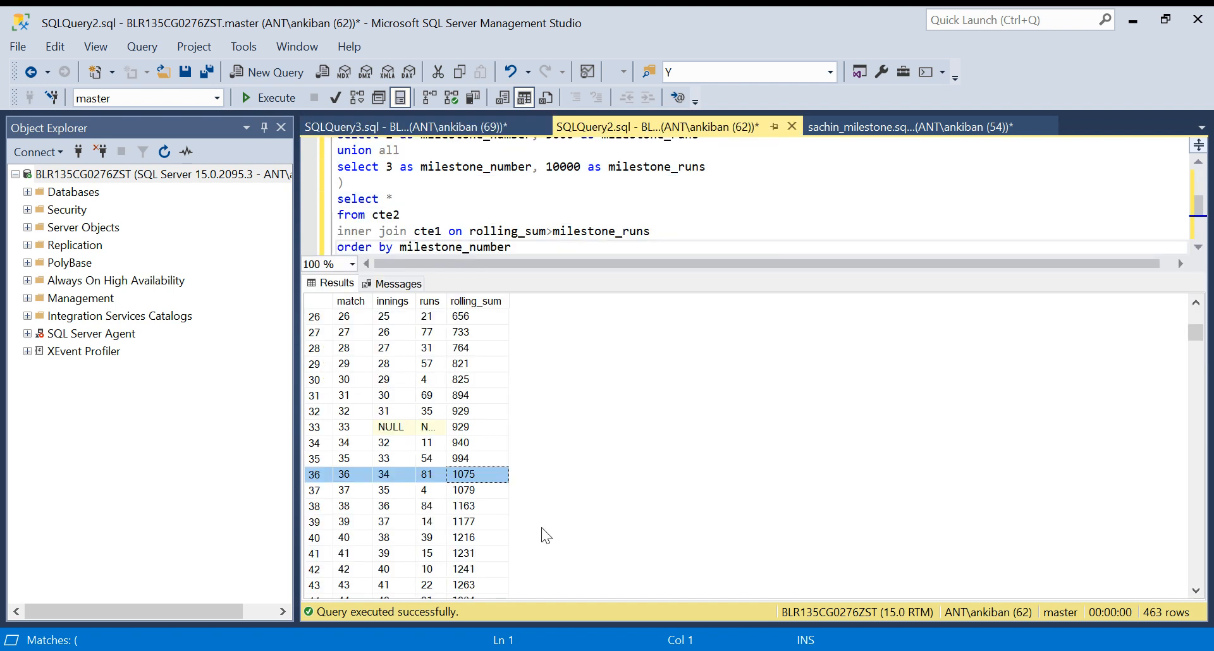
pyautogui.click(463, 474)
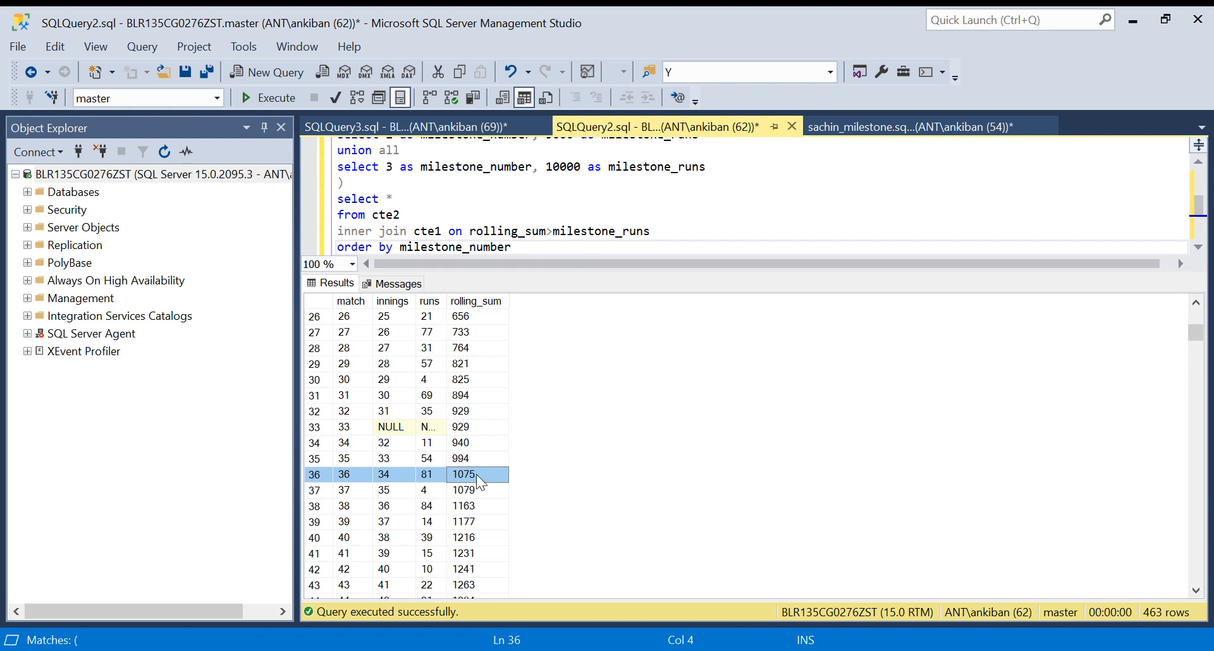
pyautogui.moveTo(497, 455)
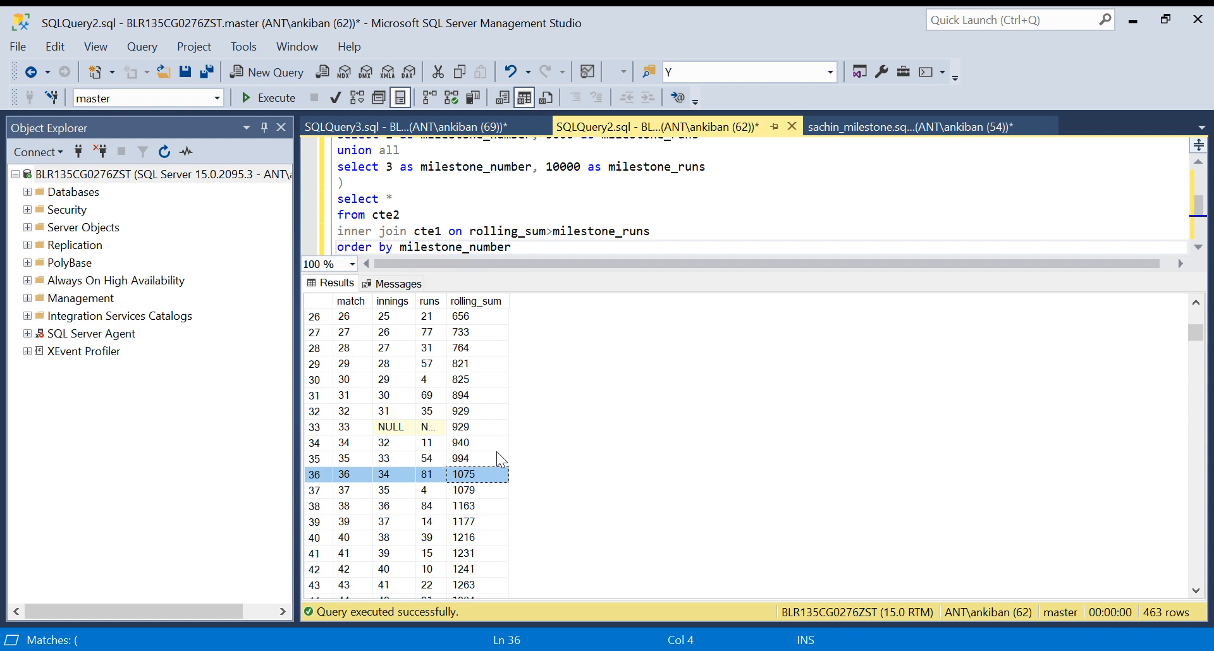
pyautogui.moveTo(339, 494)
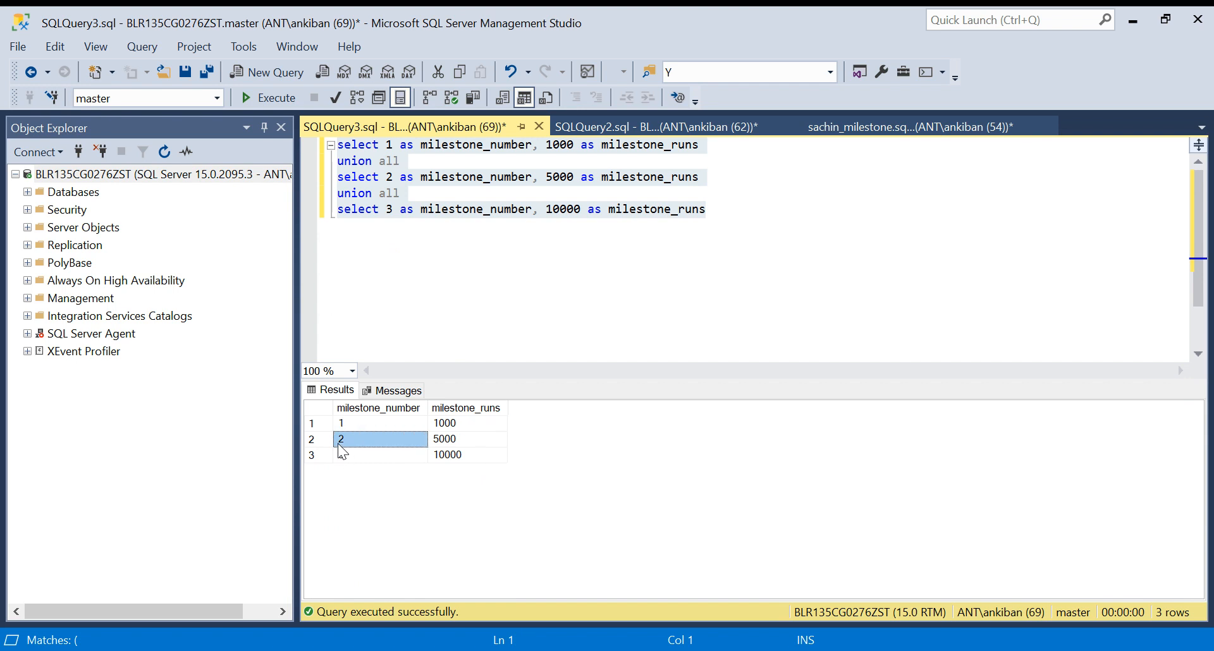
# - Check milestone rows 1 and 2, then return to the SQLQuery2 join query
pyautogui.click(466, 439)
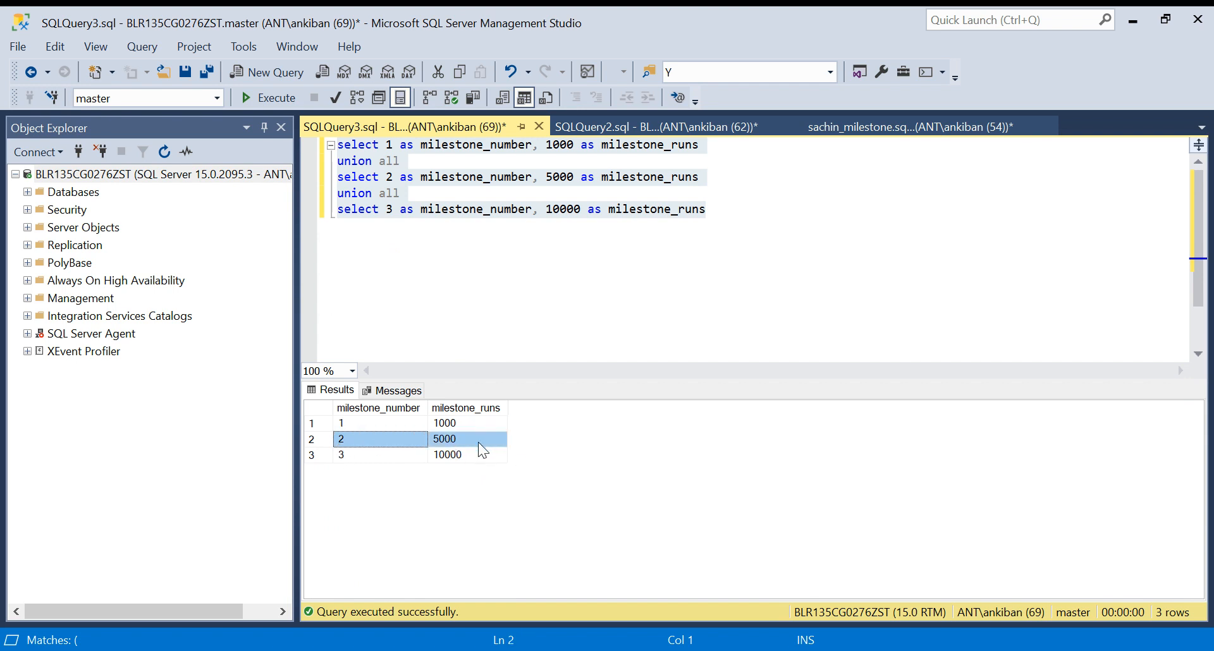
pyautogui.moveTo(431, 227)
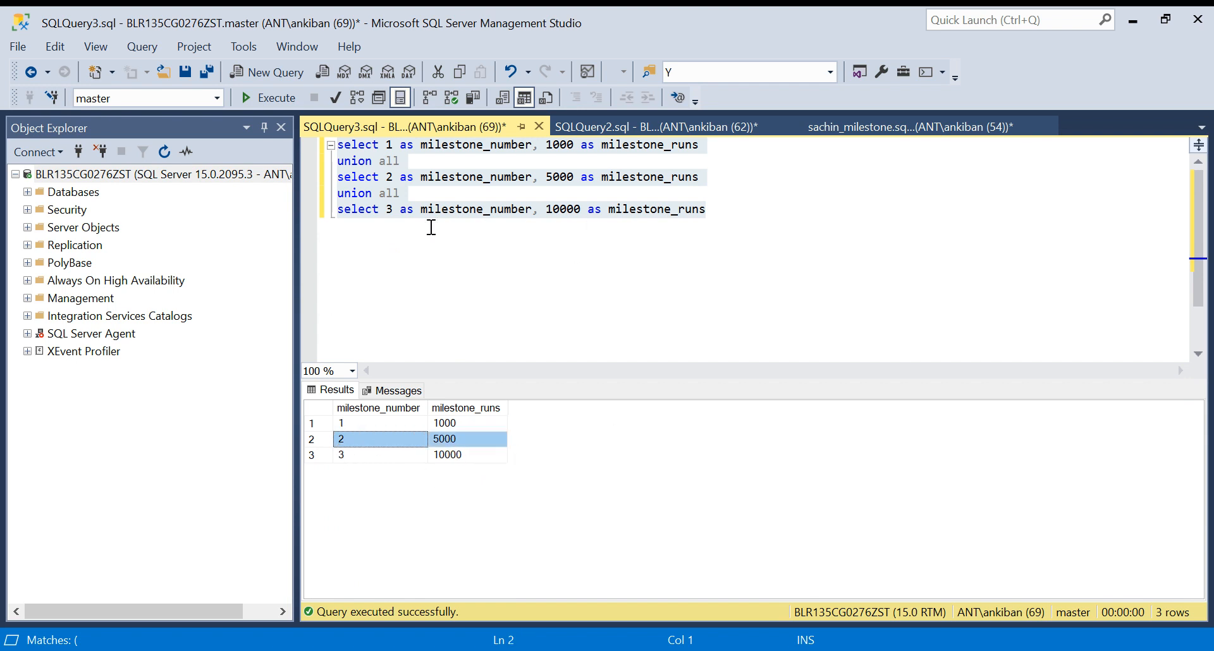
pyautogui.click(670, 126)
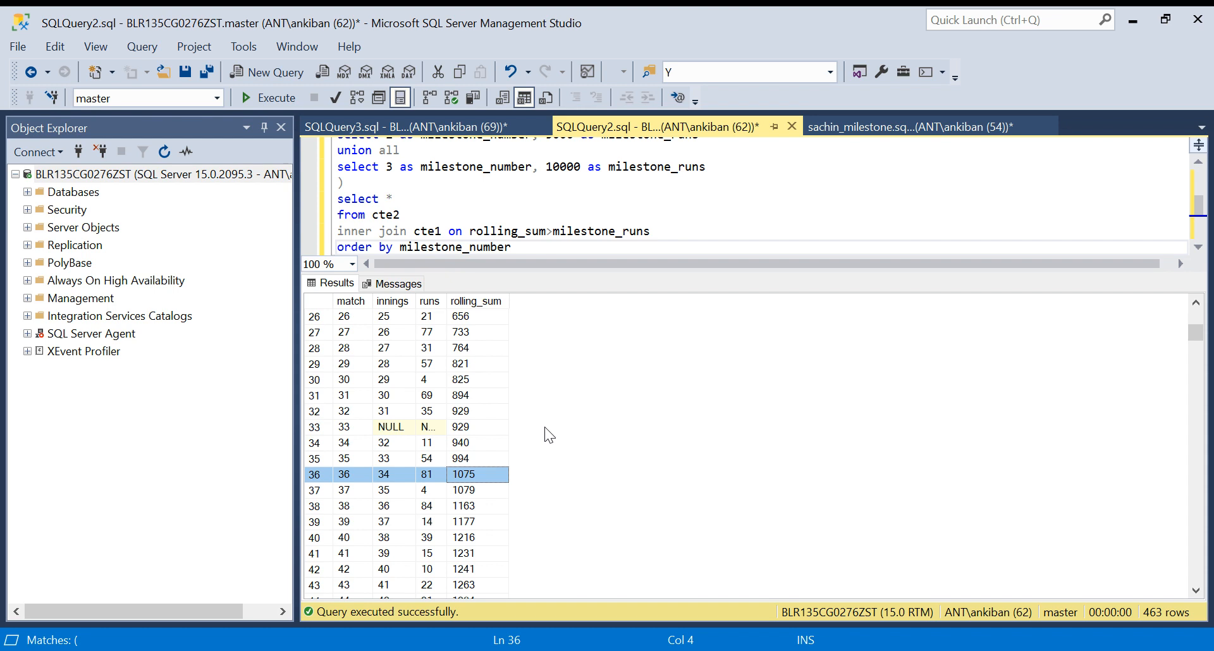
pyautogui.click(403, 126)
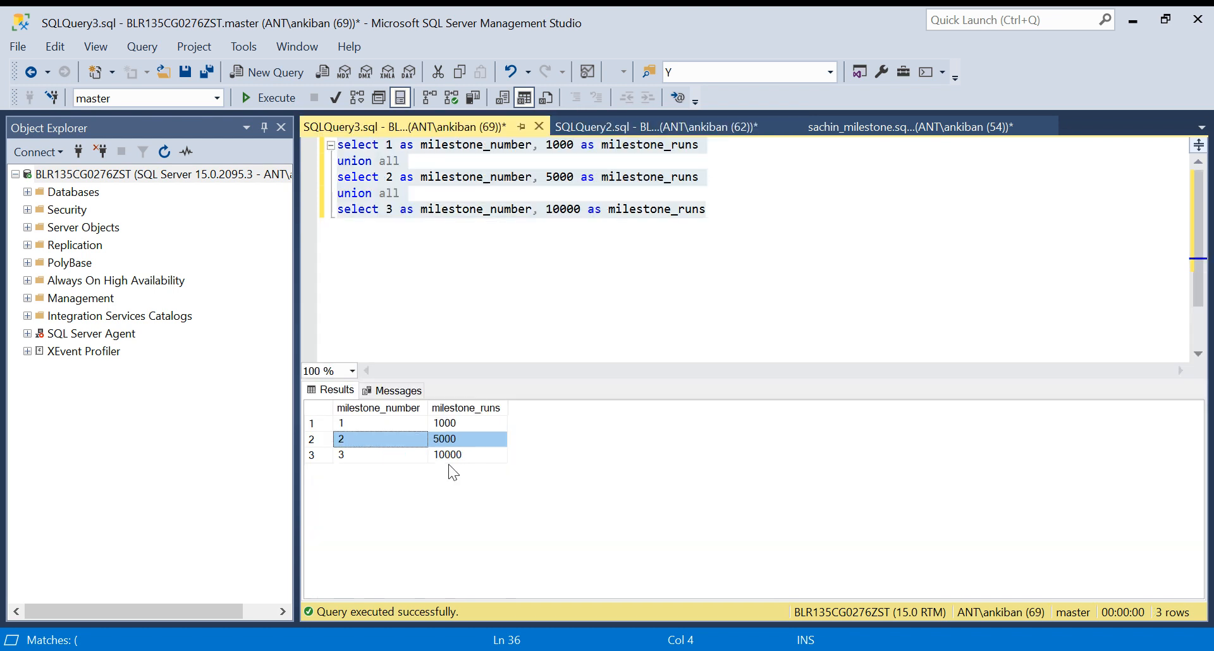
pyautogui.click(358, 423)
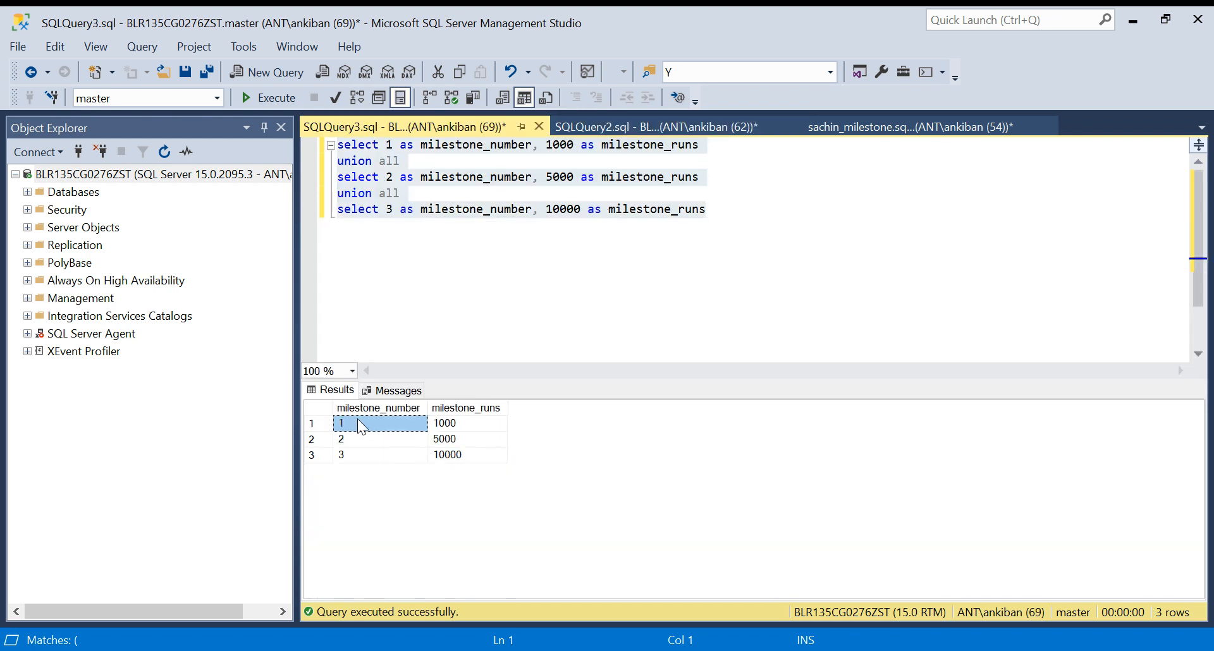
pyautogui.click(341, 438)
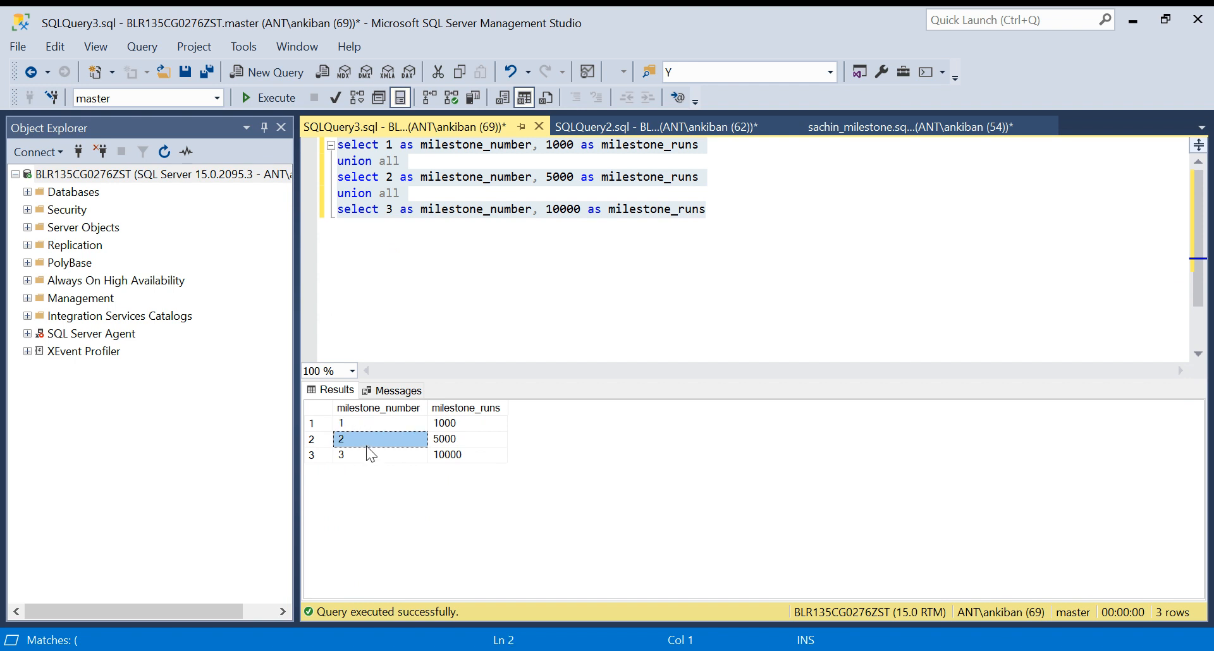
pyautogui.click(655, 126)
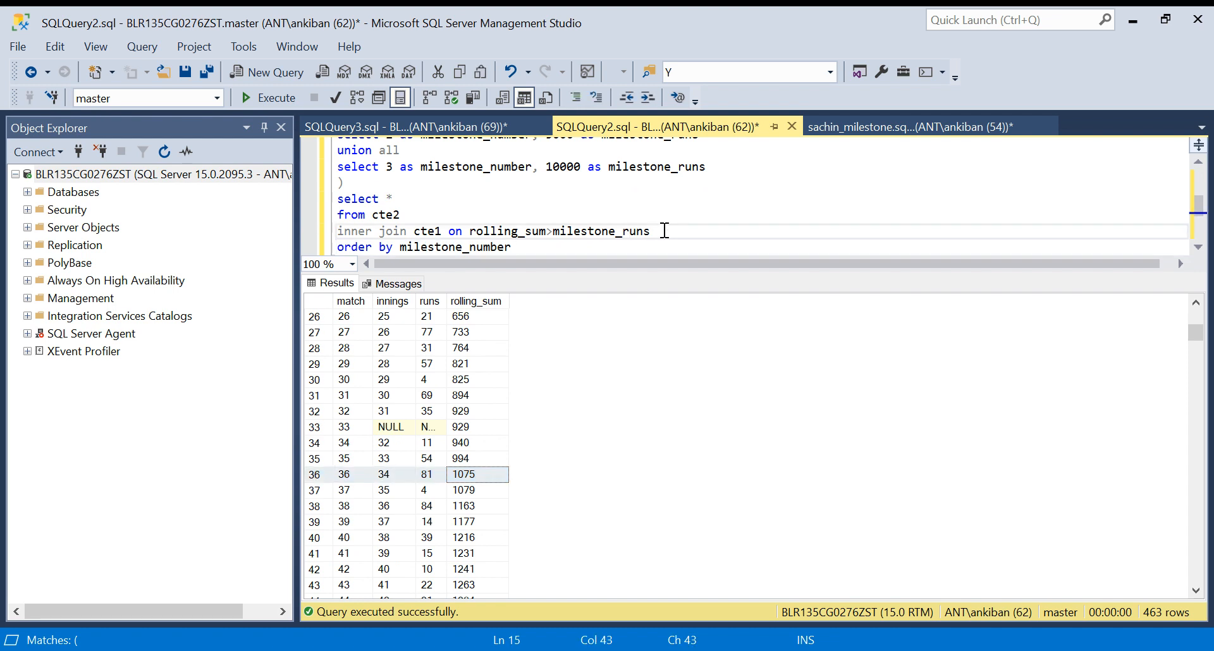
# - Run the join on rolling_sum > milestone_runs, returning 949 rows
pyautogui.moveTo(652, 231); pyautogui.dragTo(480, 231)
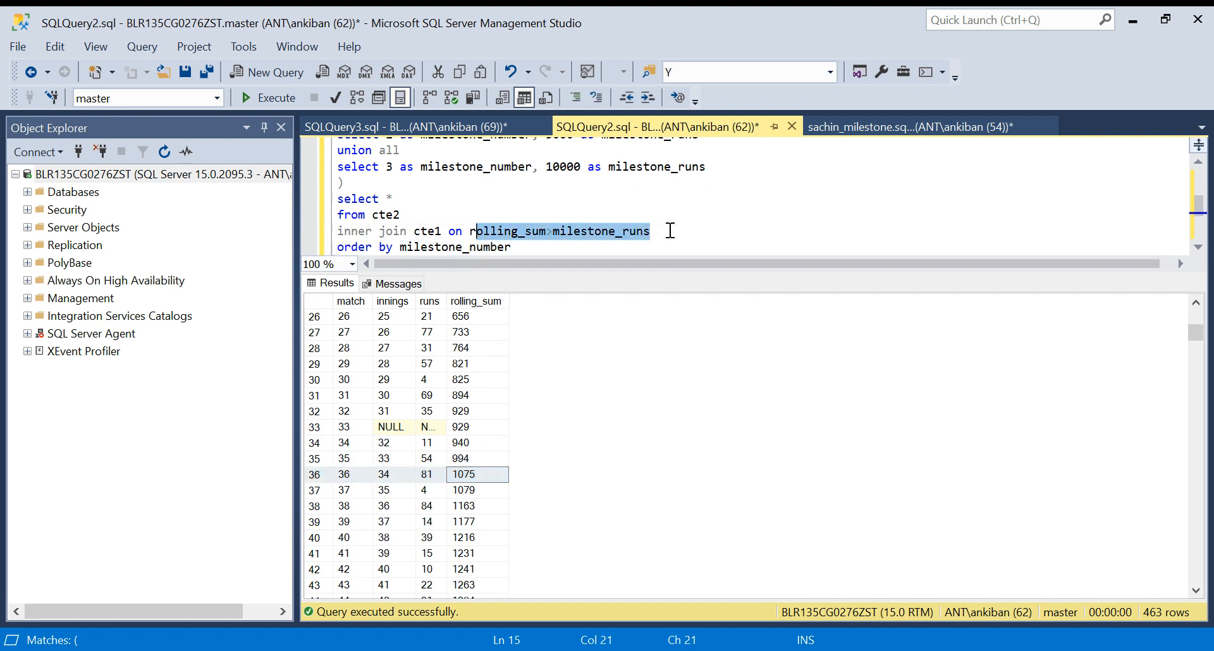
pyautogui.click(570, 231)
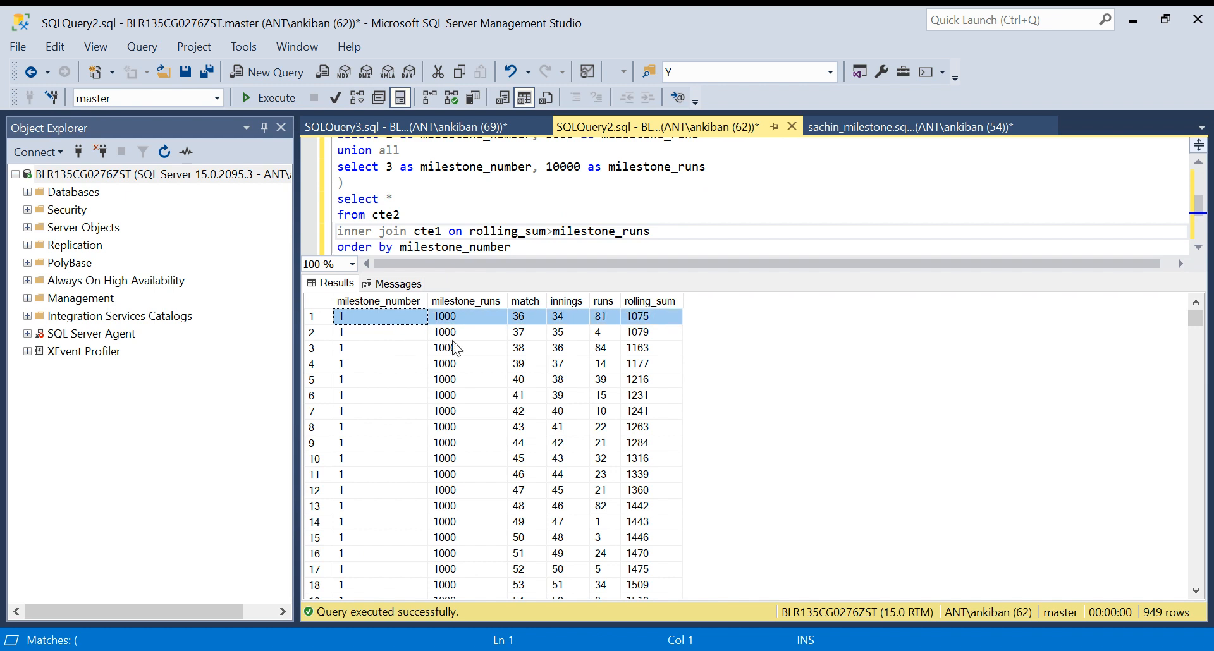
pyautogui.click(517, 316)
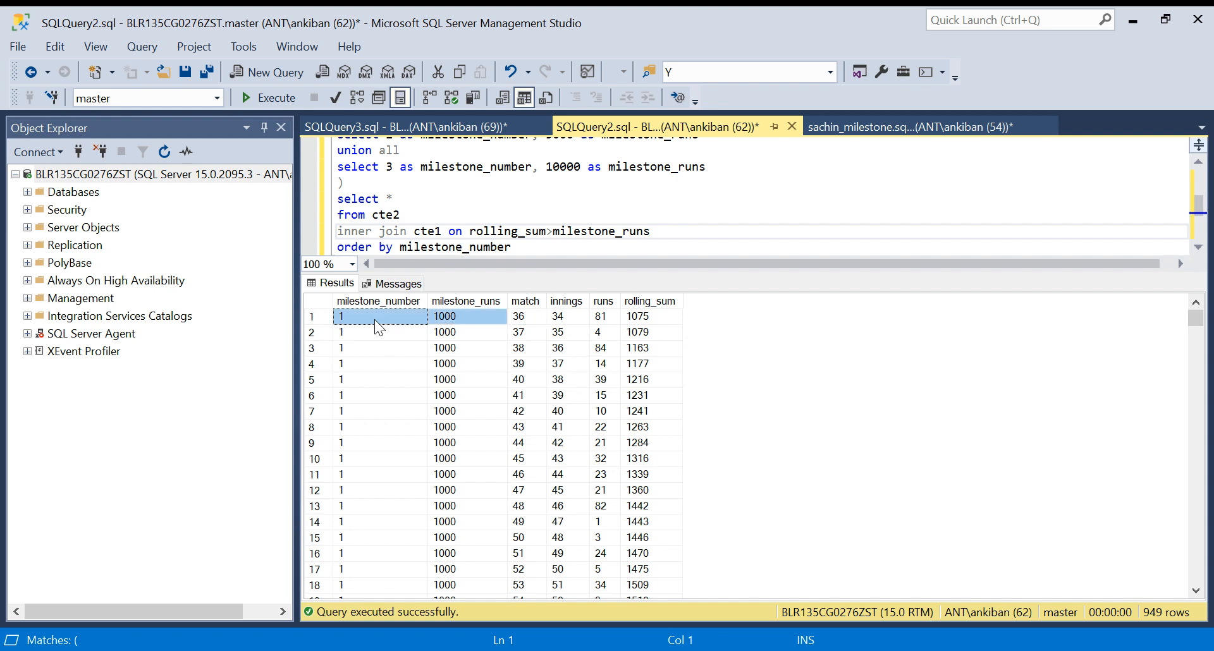
# - Remove the asterisk from the final select list
pyautogui.click(518, 316)
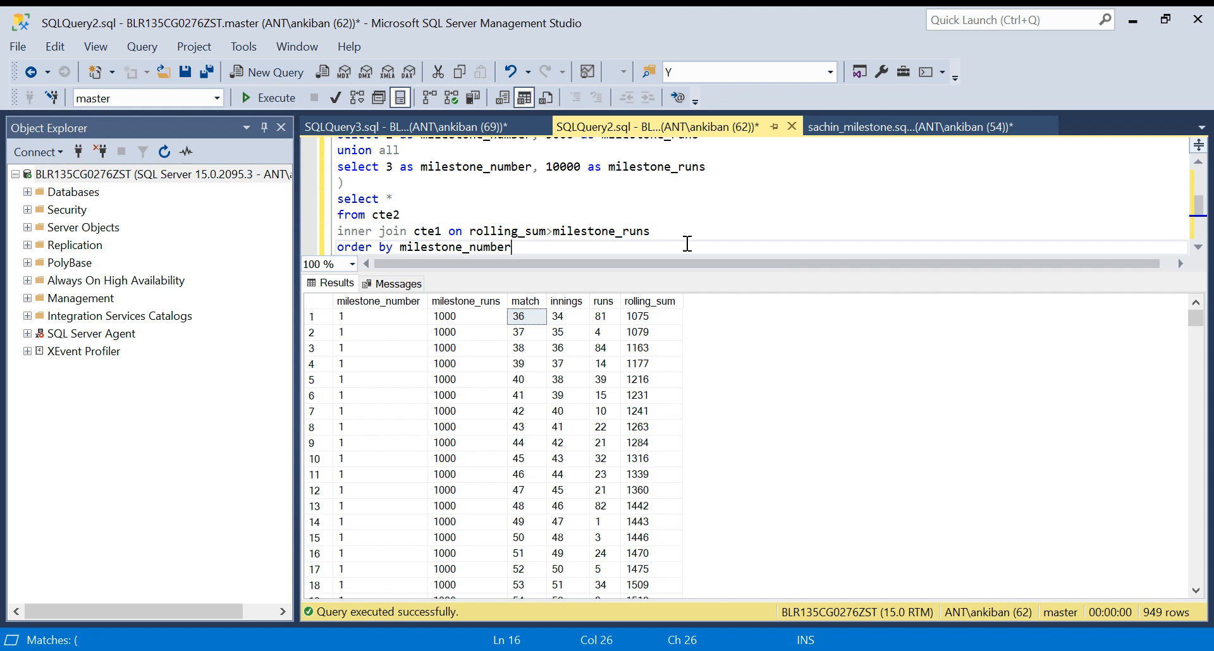
pyautogui.press('enter')
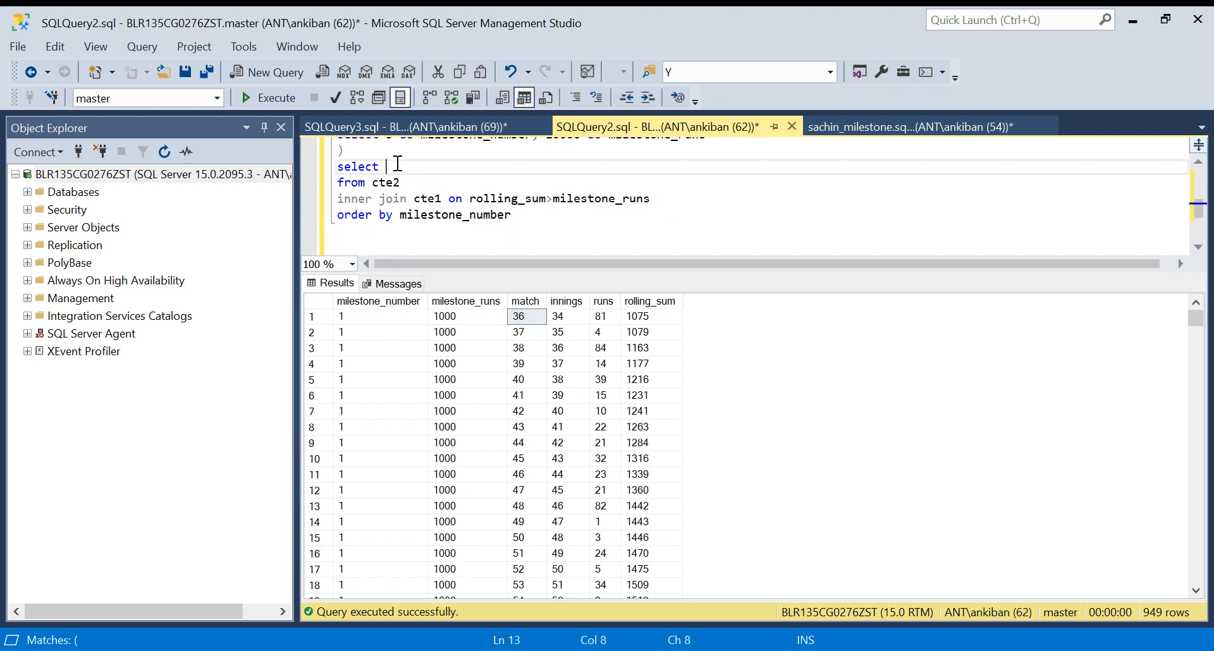
# - Select milestone_number, milestone_runs, min(match) and min(innings) in the final query
pyautogui.doubleClick(455, 214)
pyautogui.write(' milestone_number')
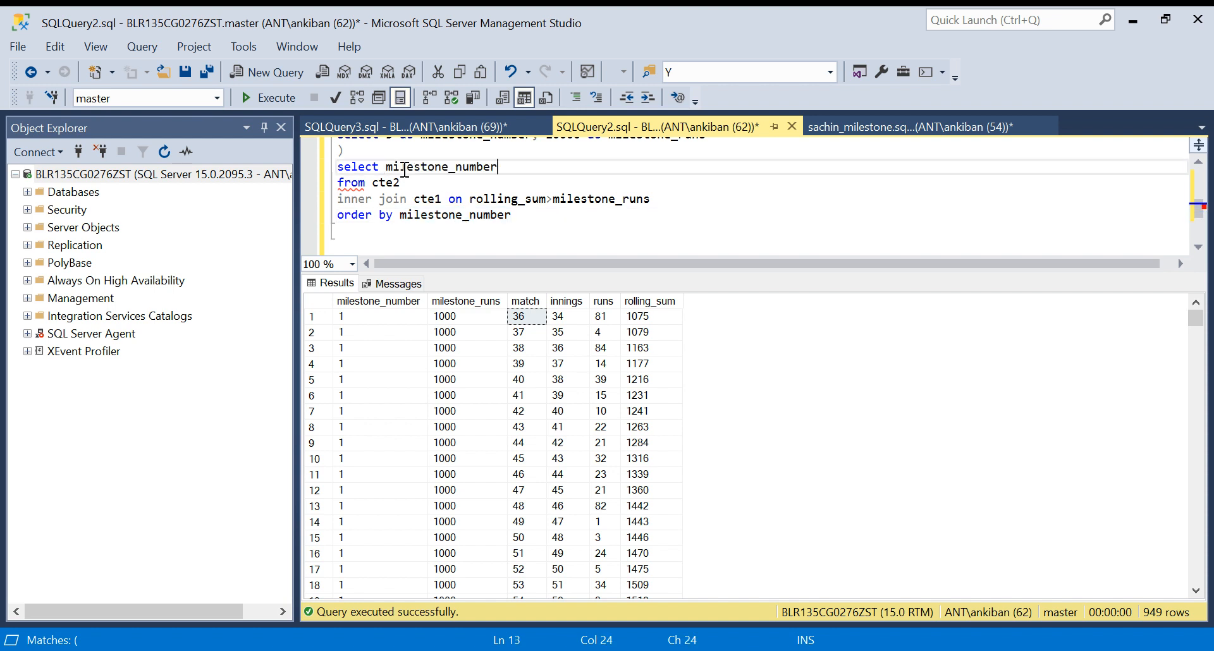
pyautogui.write(',')
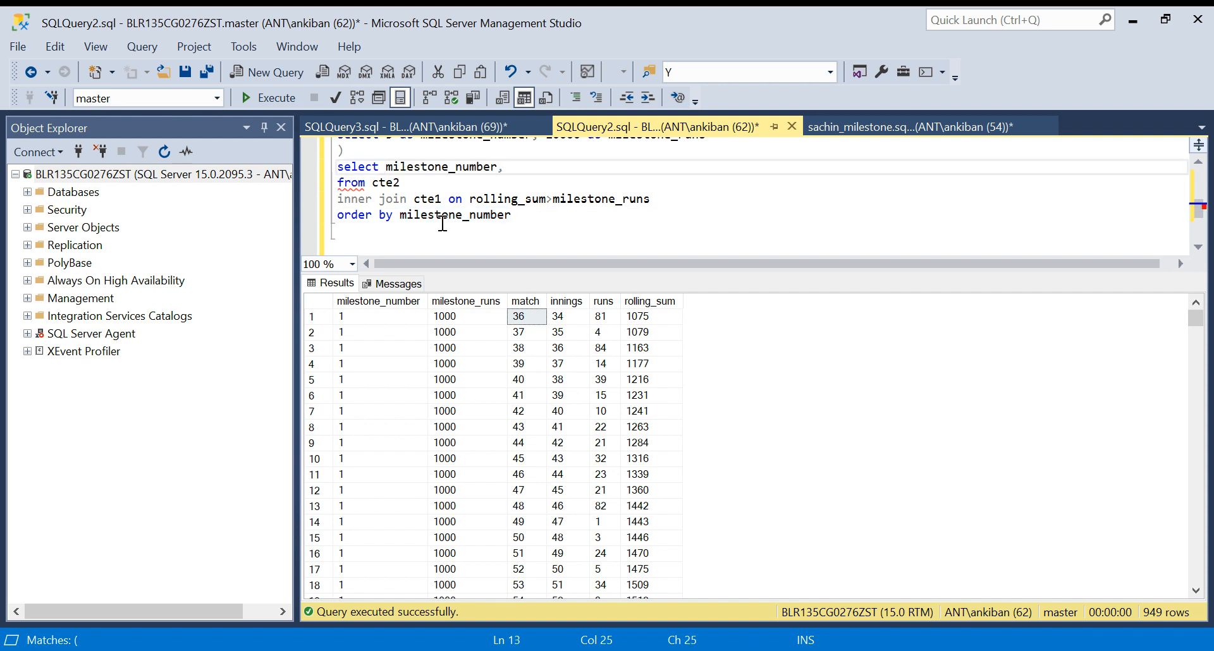
pyautogui.moveTo(1048, 198)
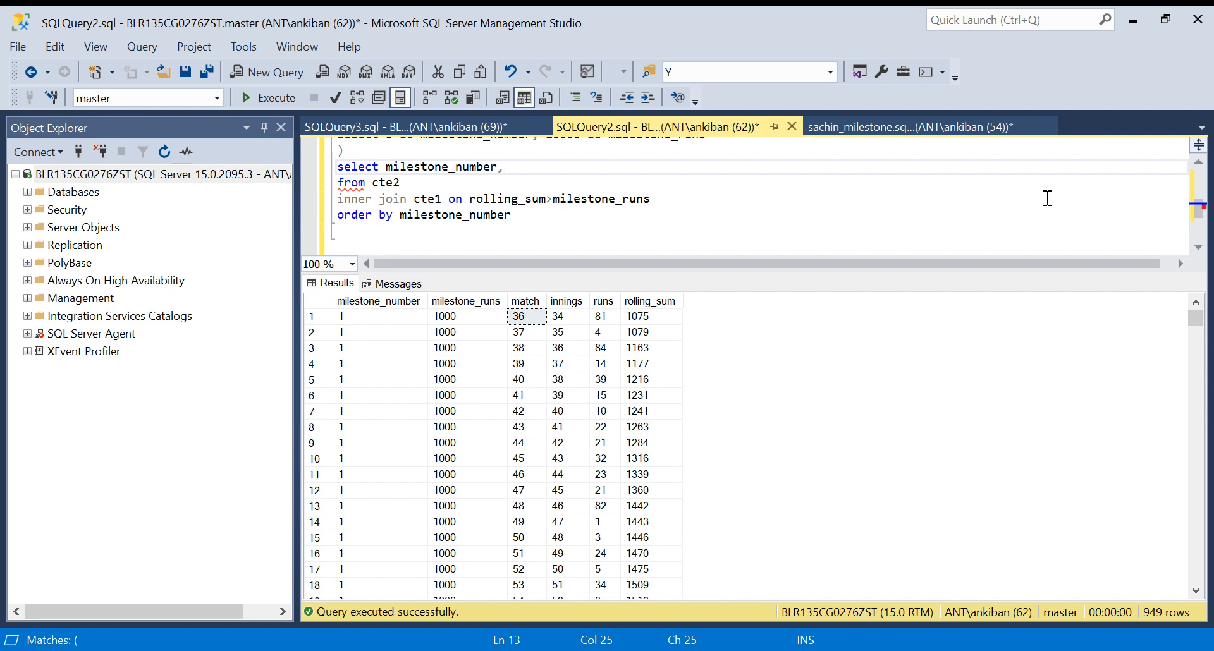
pyautogui.moveTo(625, 208)
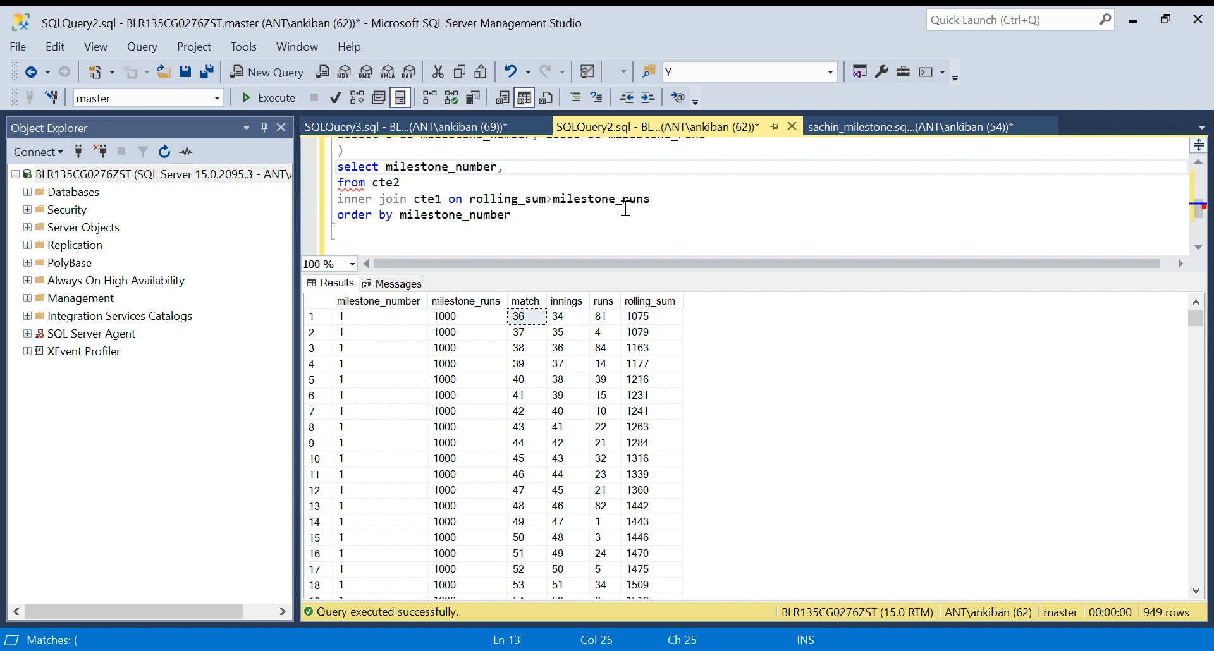
pyautogui.write('milestone_')
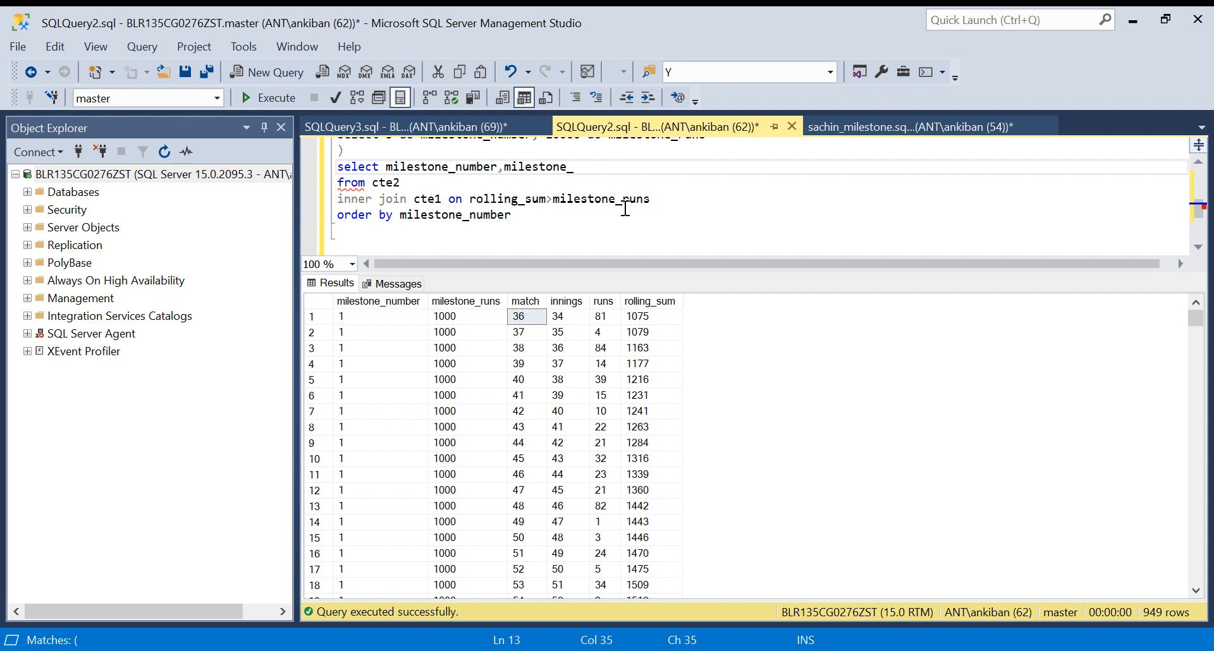
pyautogui.write('runs,')
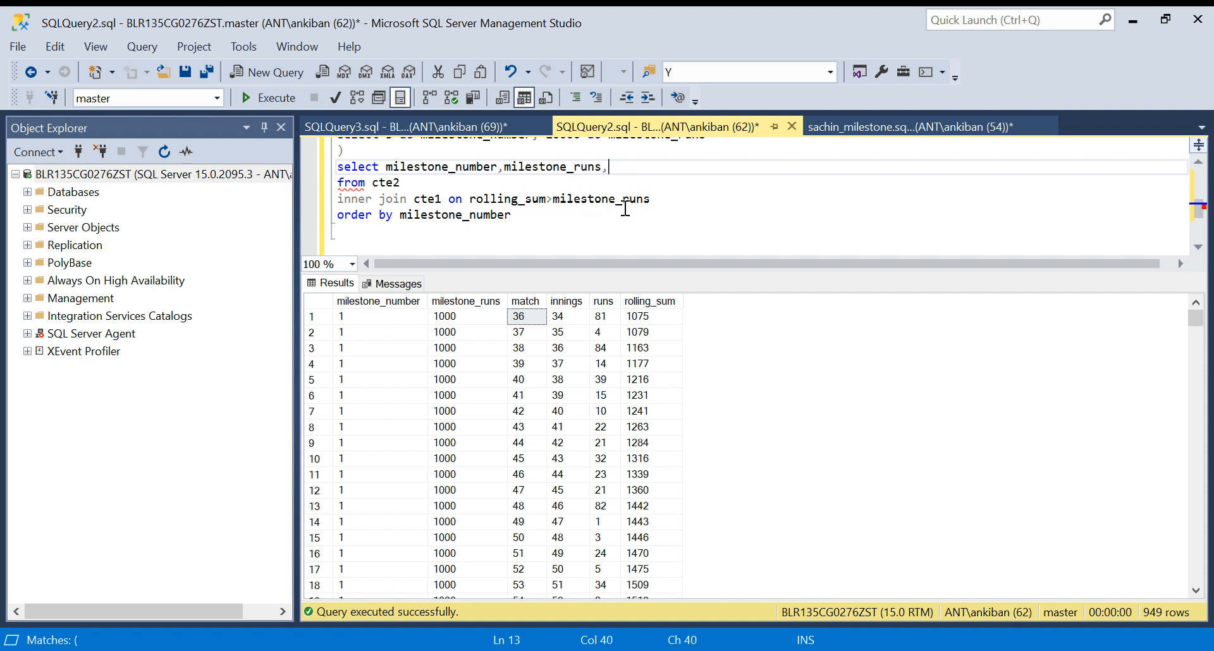
pyautogui.write('min(')
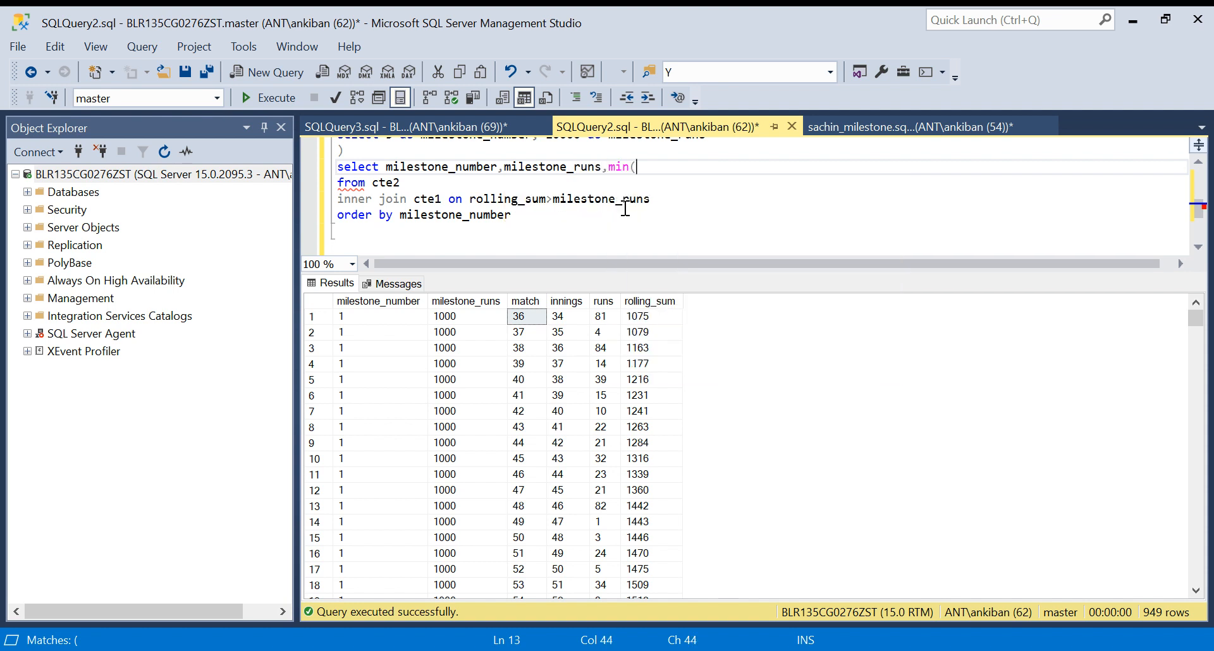
pyautogui.write('match) as match_')
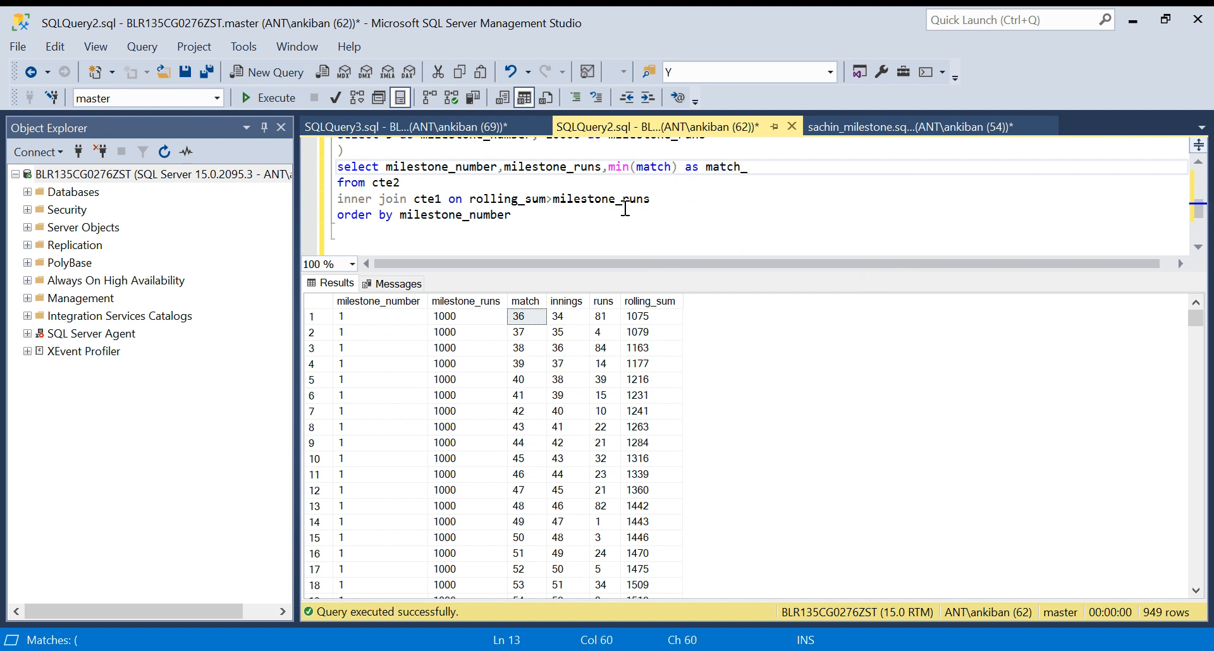
pyautogui.write('number , min')
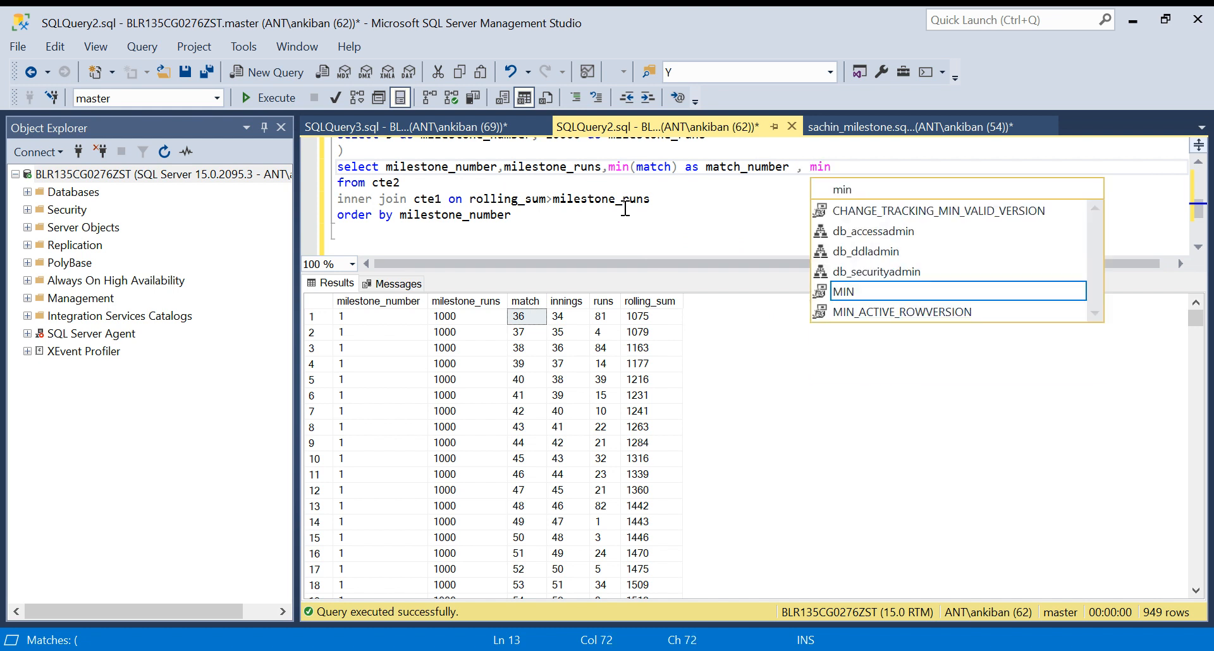
pyautogui.write('(i')
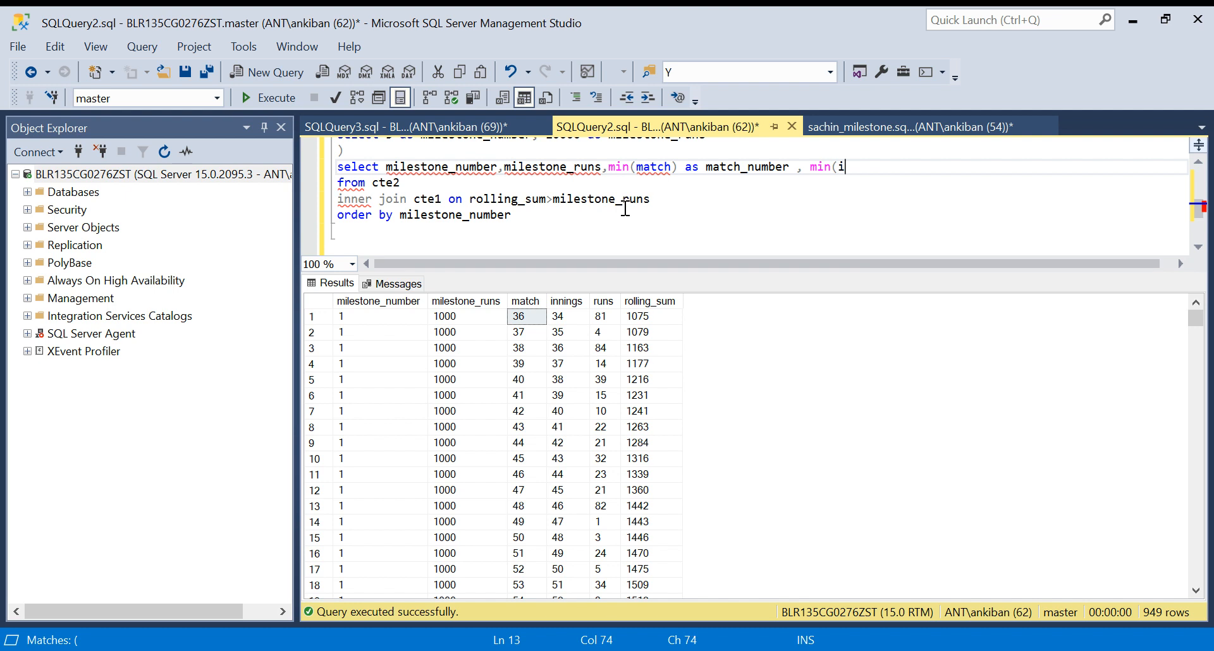
pyautogui.write('nnings) as')
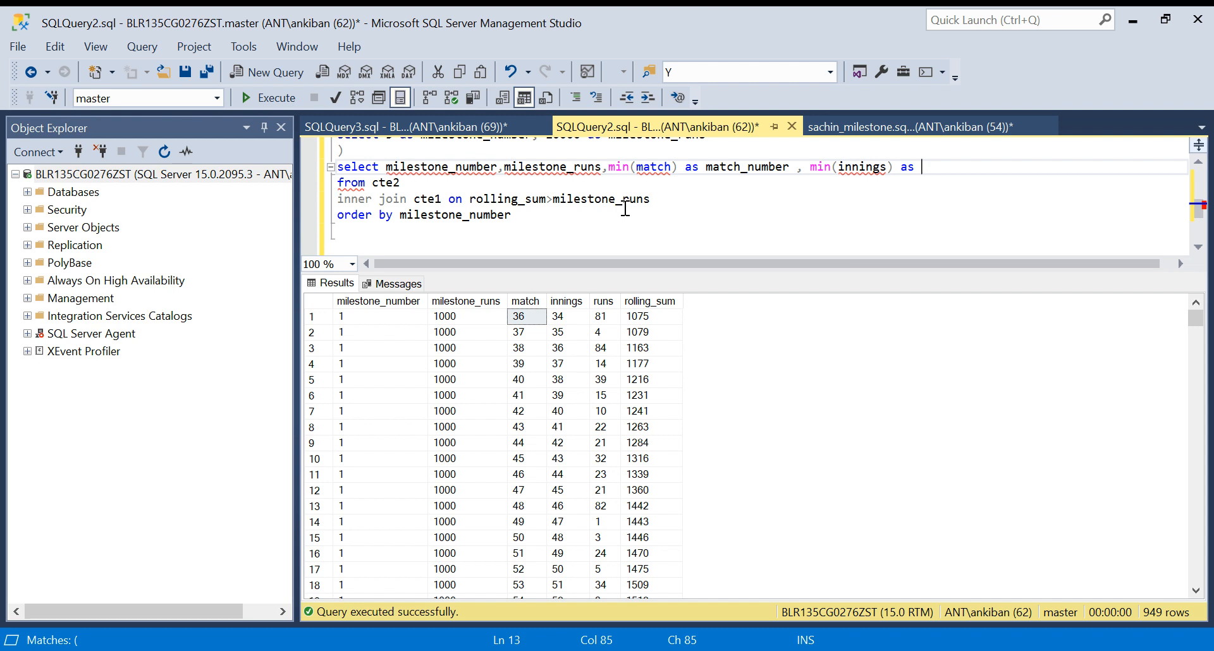
pyautogui.write('innings_number')
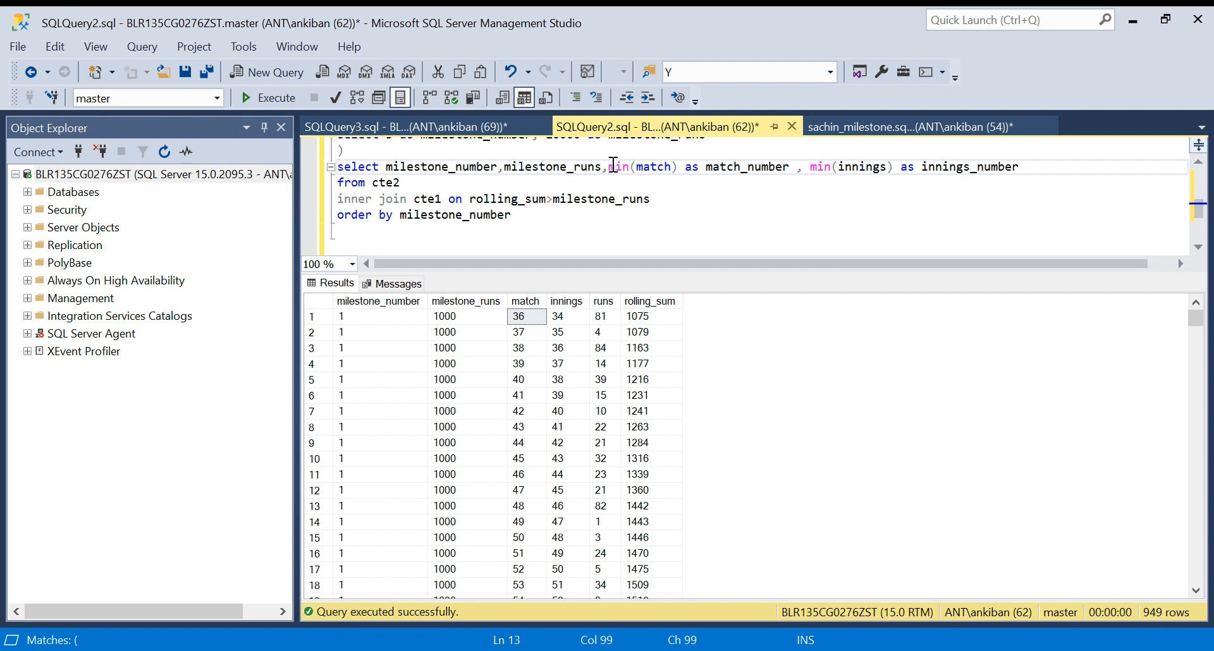
# - Alias the minimum as milestone_match and add GROUP BY milestone_number, milestone_runs
pyautogui.doubleClick(551, 166)
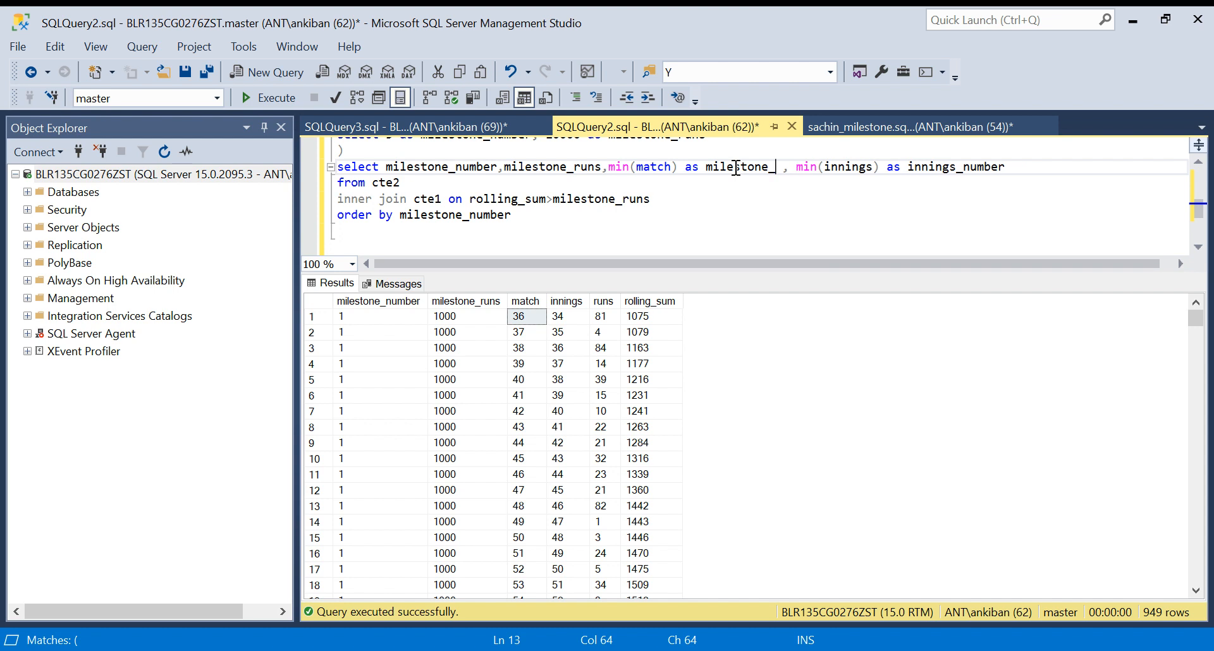
pyautogui.write('match')
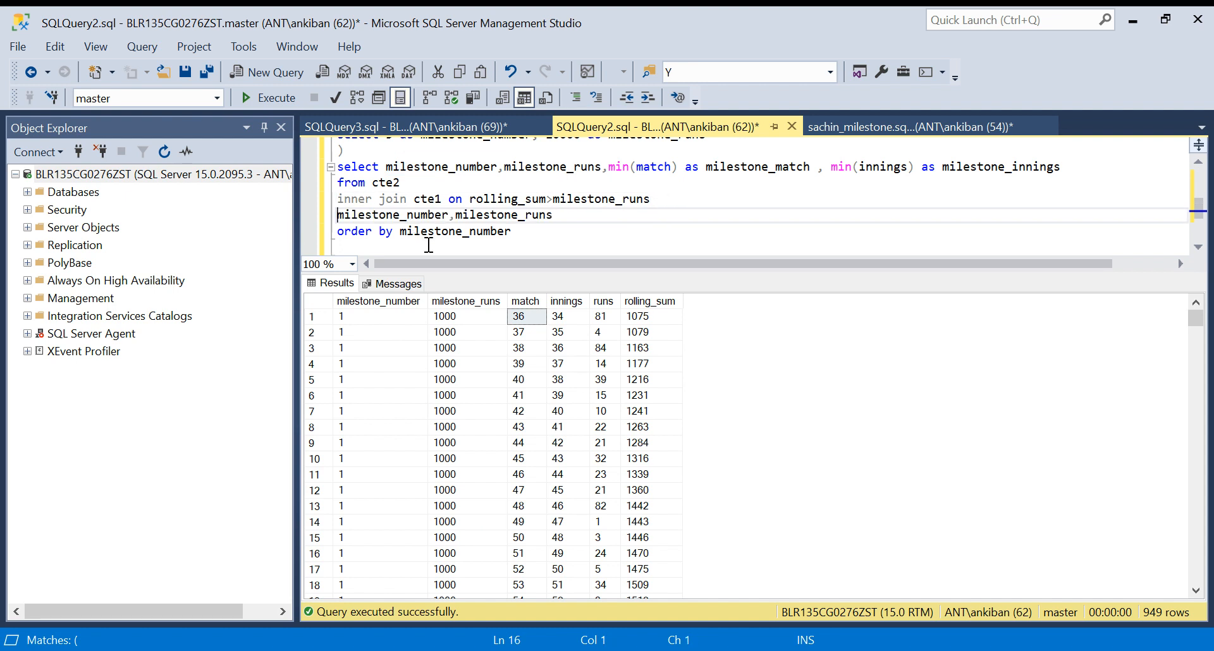
pyautogui.write('group by')
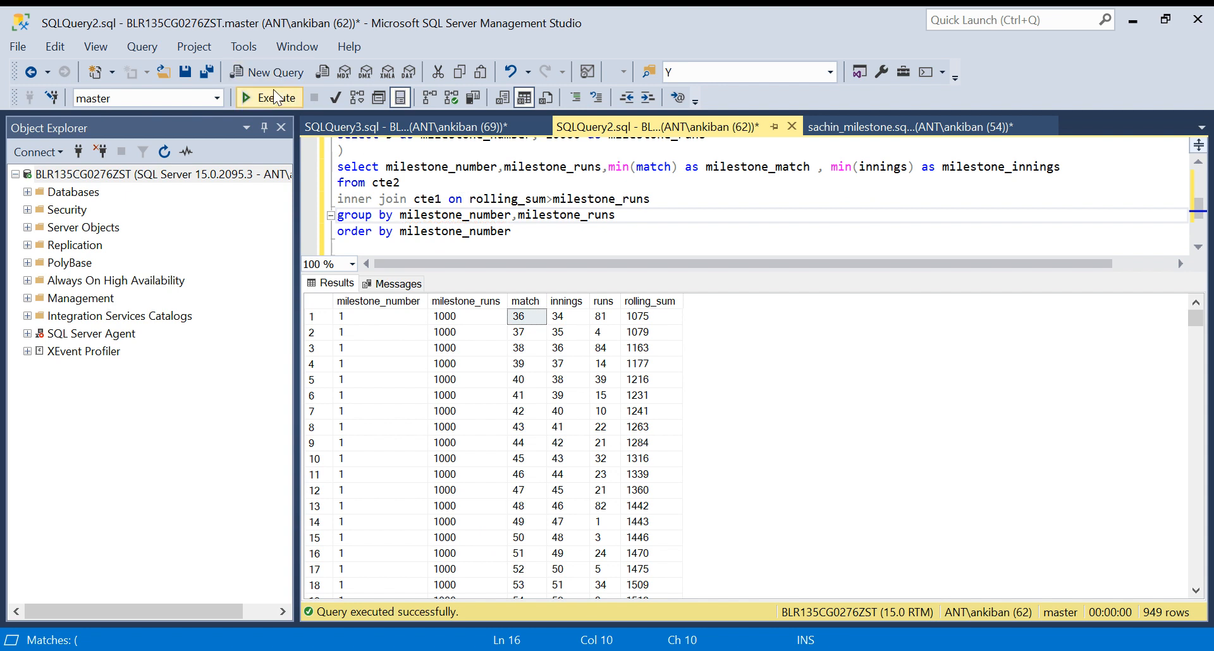
# - Run the grouped query, returning three milestones at matches 36, 141, 266, and start a fourth cte2 row
pyautogui.click(268, 97)
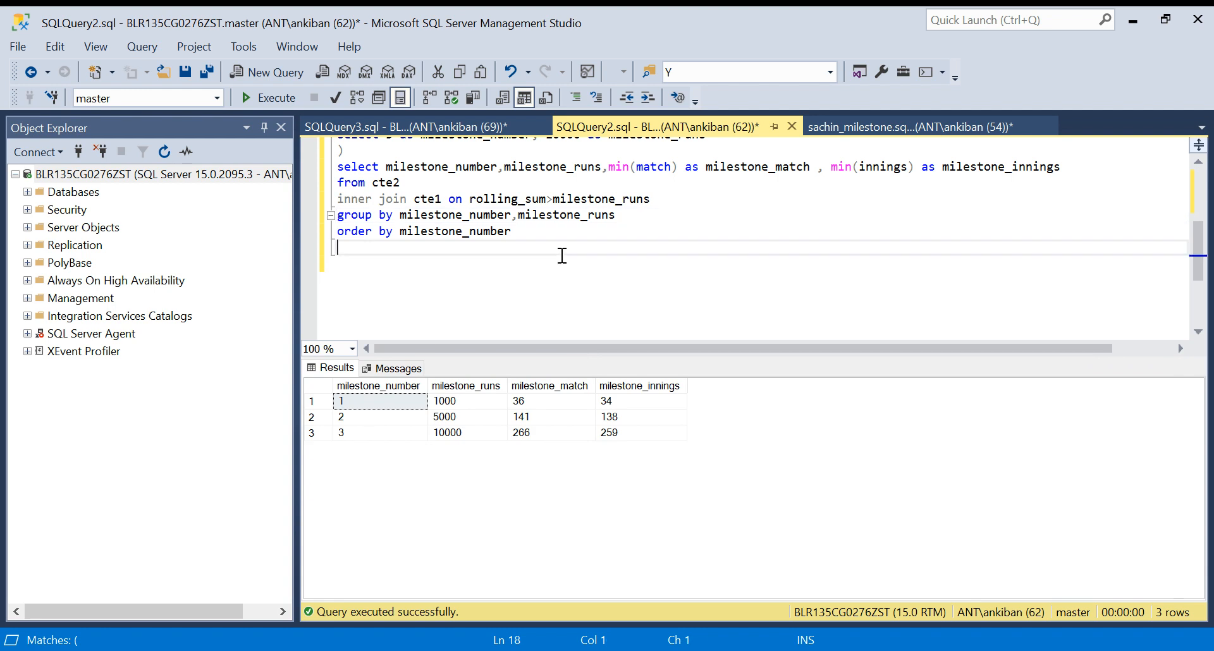
pyautogui.click(466, 400)
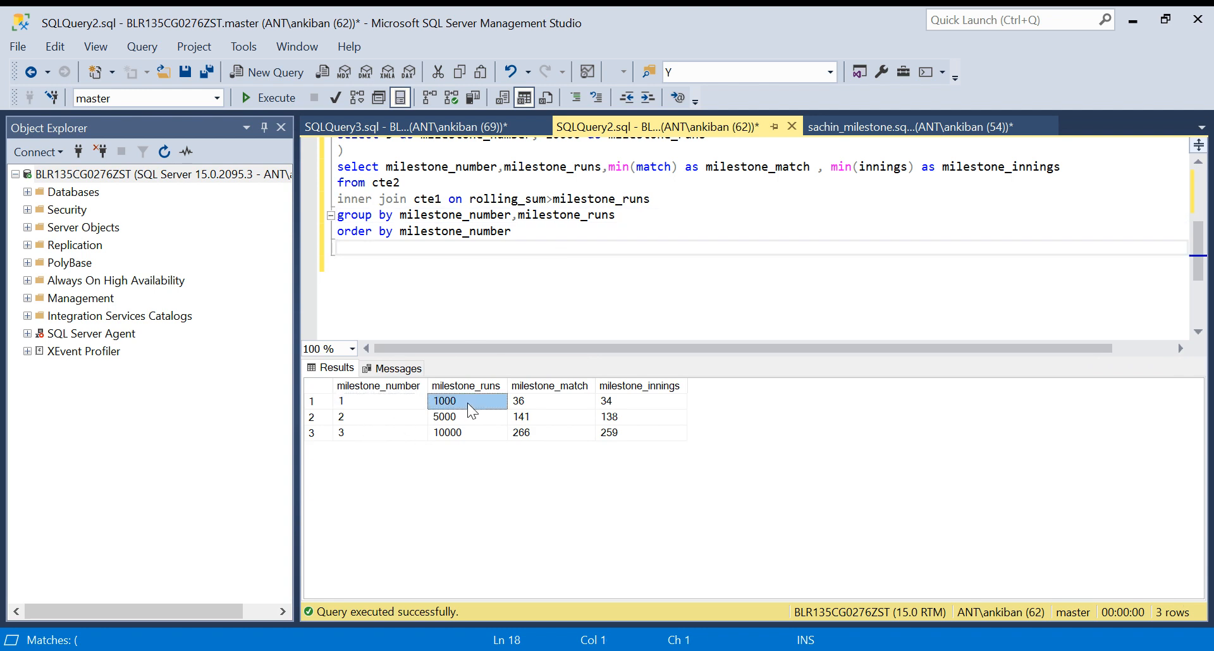
pyautogui.click(518, 401)
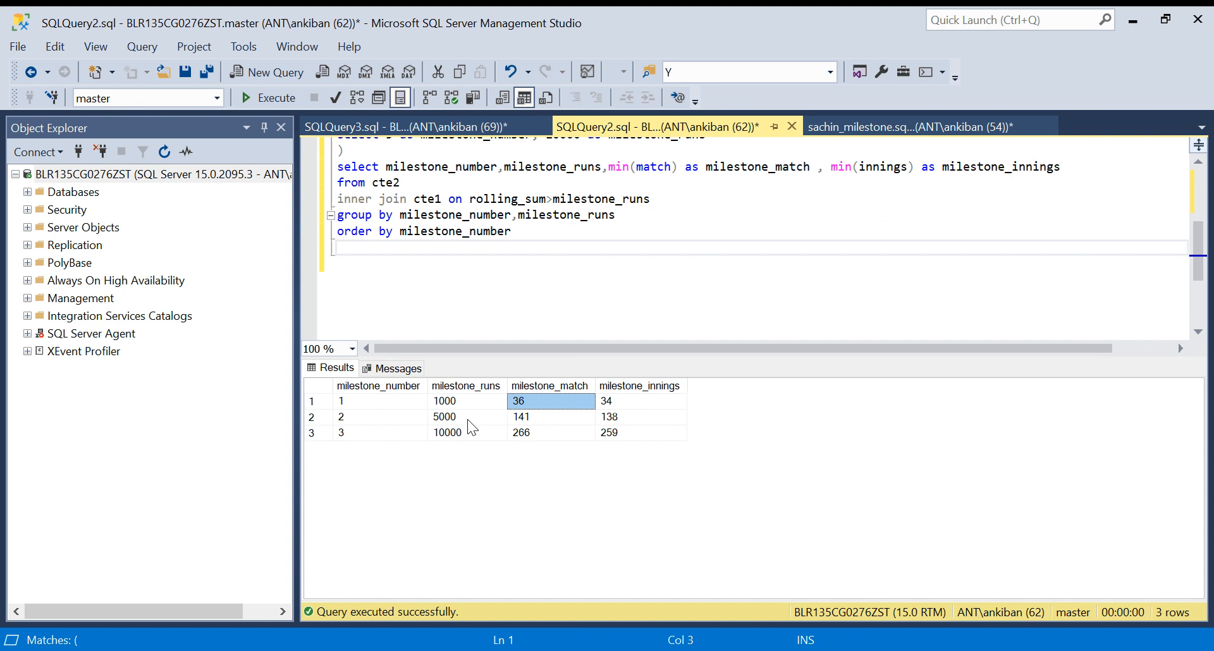
pyautogui.click(549, 417)
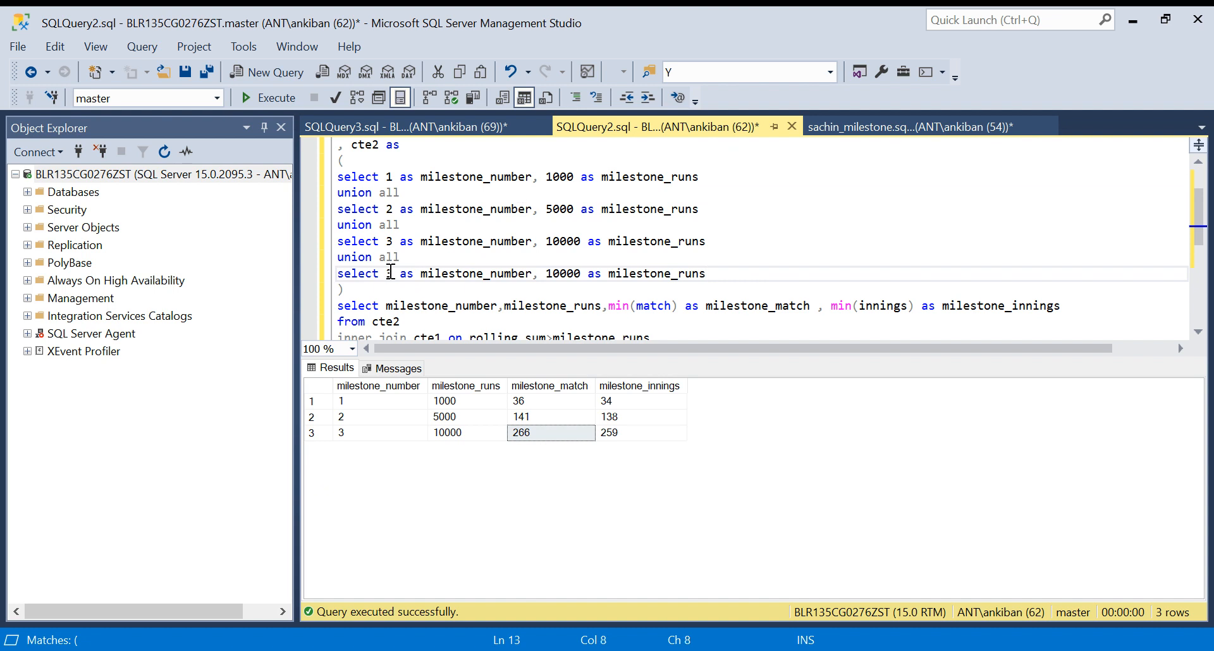
# - Set the fourth milestone to 4 / 15000 runs and rerun, reaching it at match 387, innings 377
pyautogui.write('4')
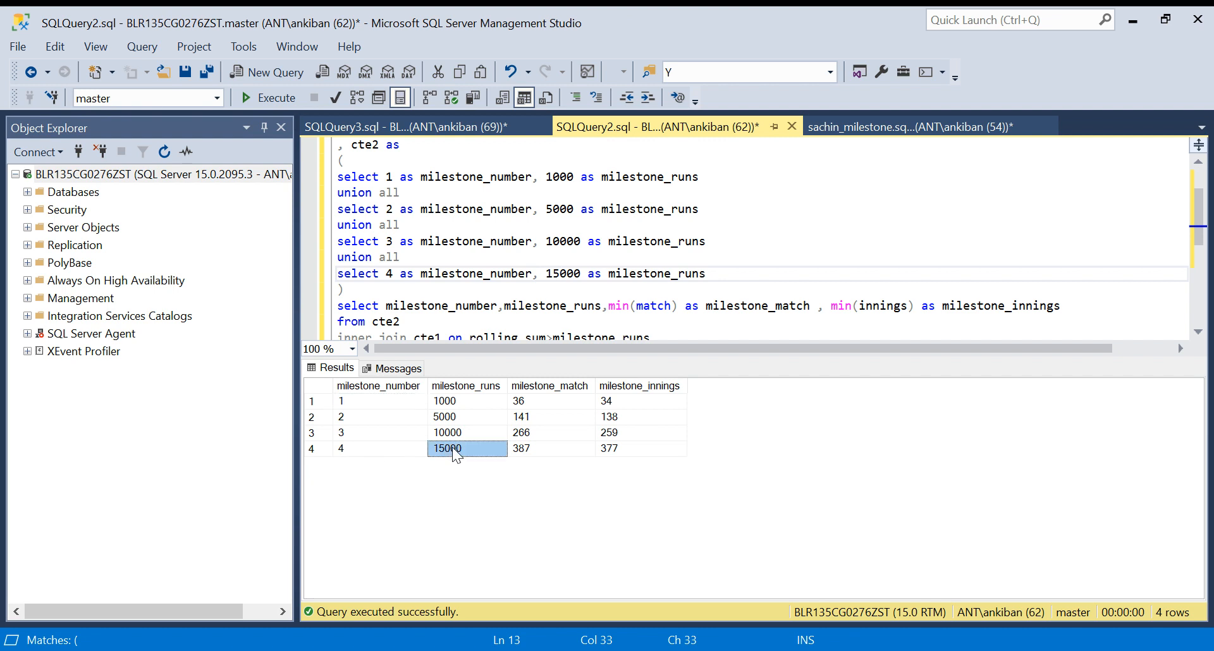
pyautogui.click(550, 448)
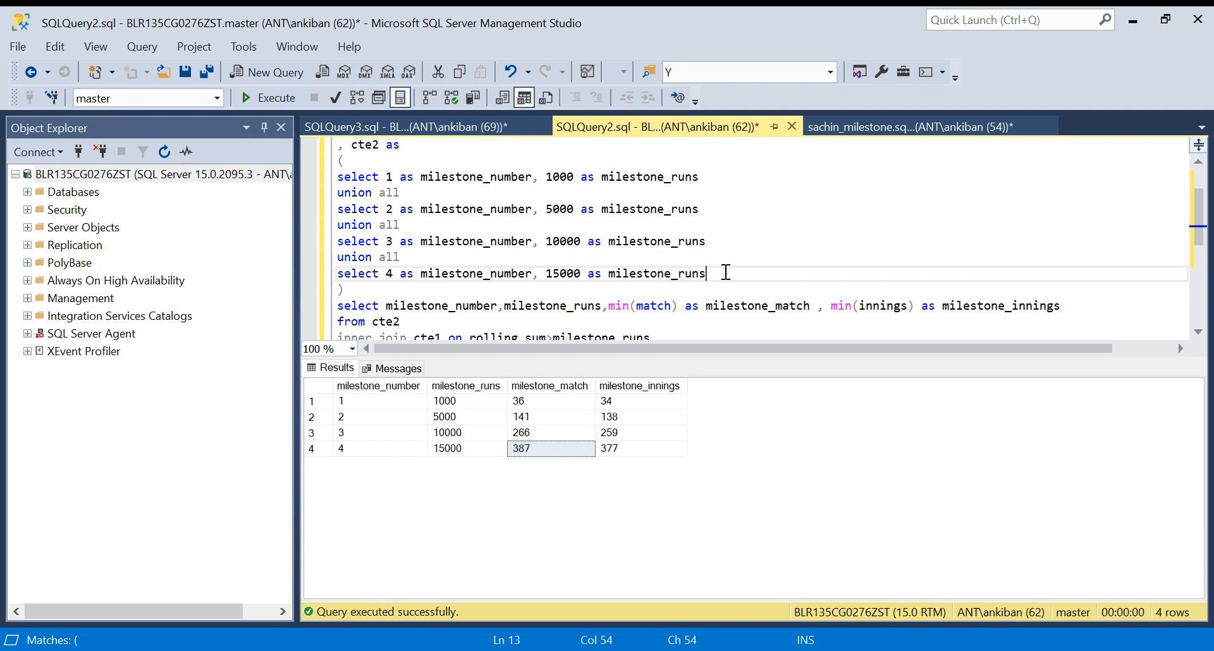
pyautogui.moveTo(706, 272); pyautogui.dragTo(338, 176)
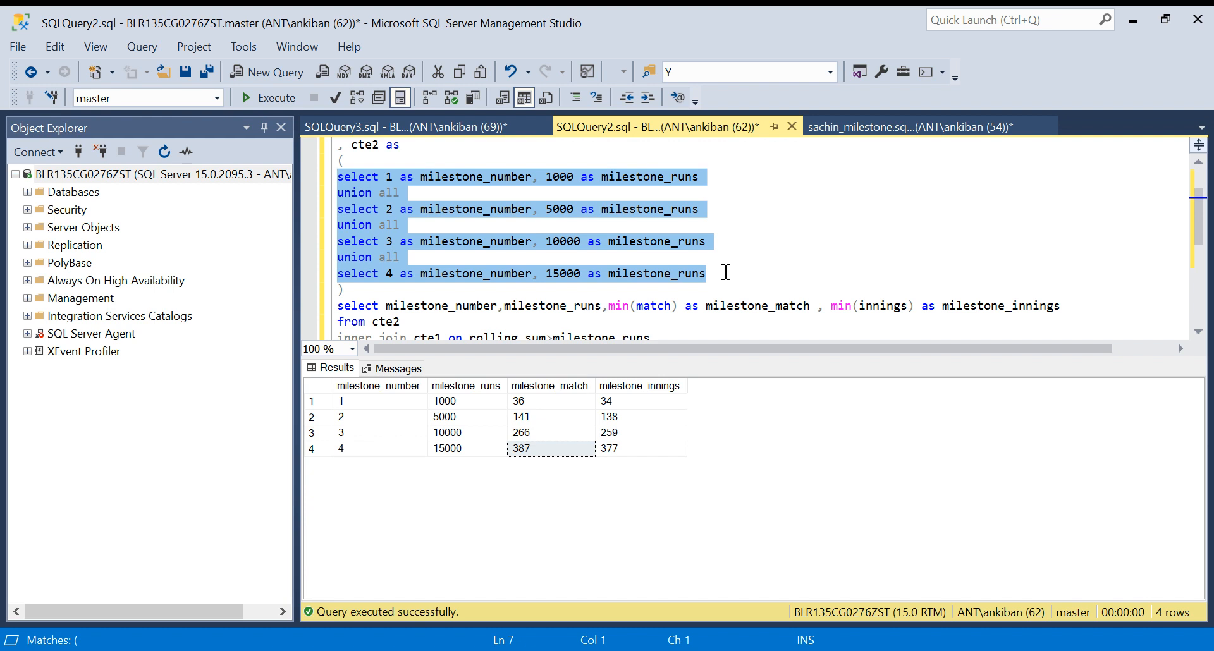
pyautogui.scroll(-3)
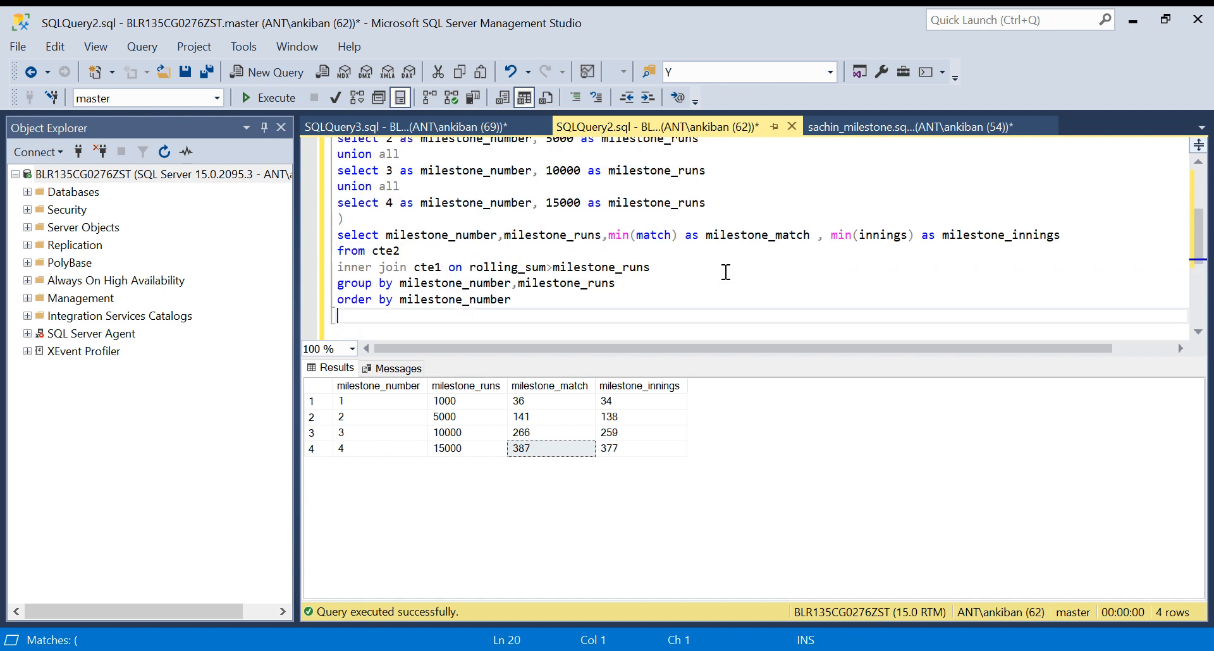